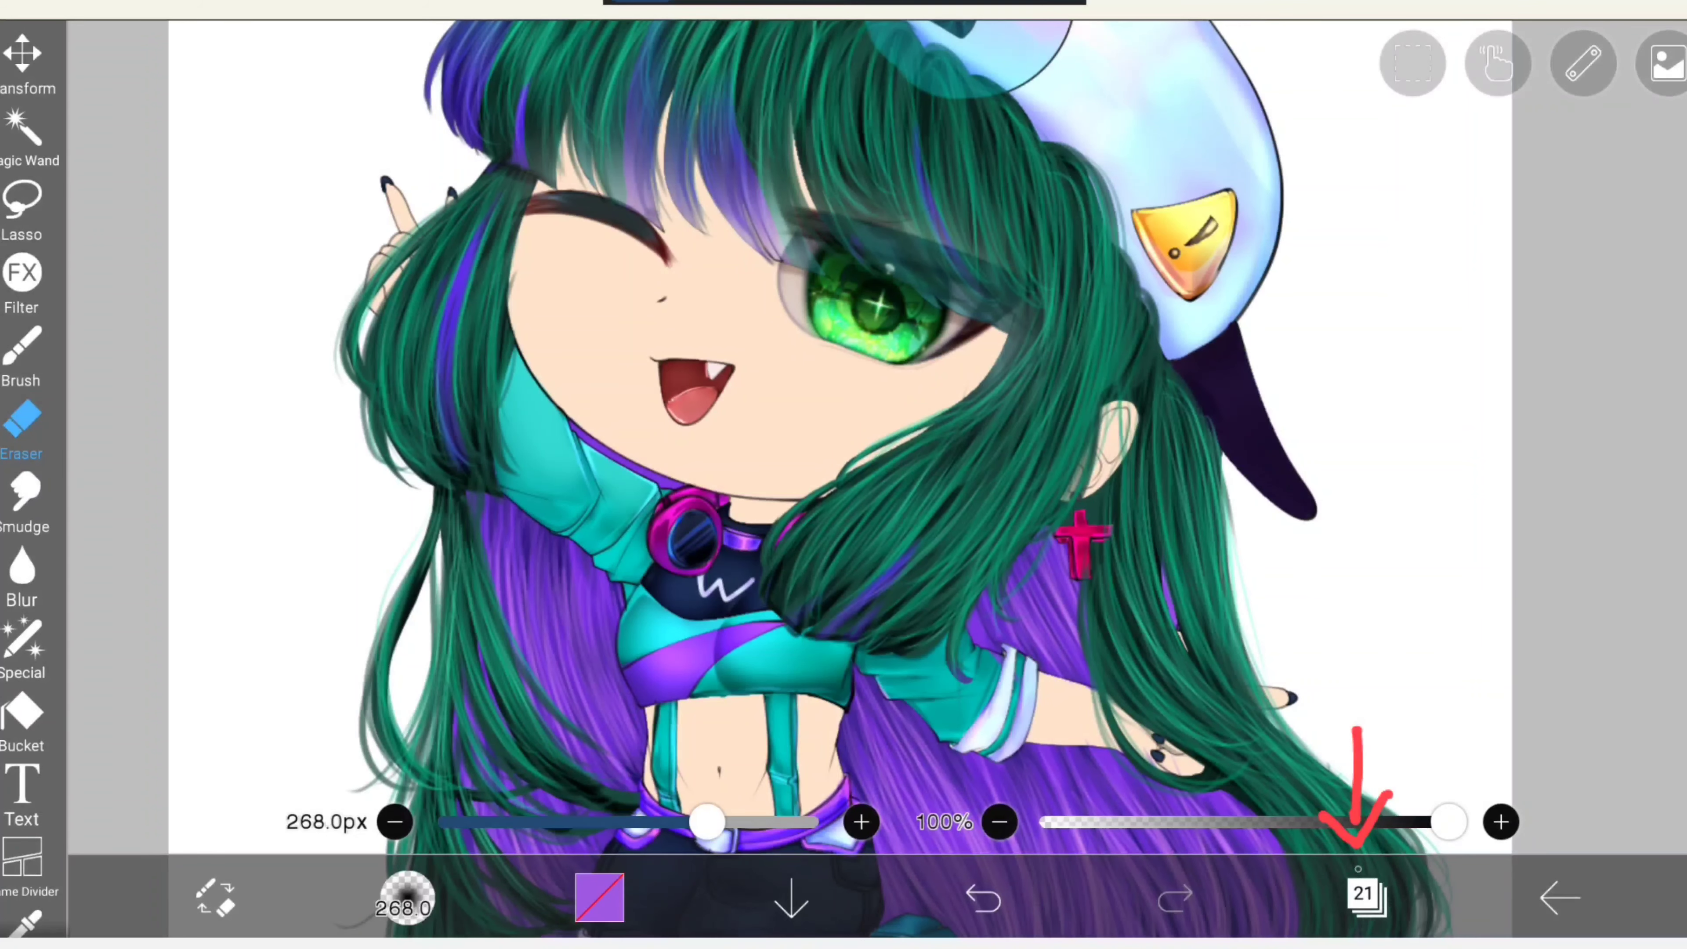
Add a new layer directly above the skin base layer 1 in the Layers panel.
left_click(1362, 898)
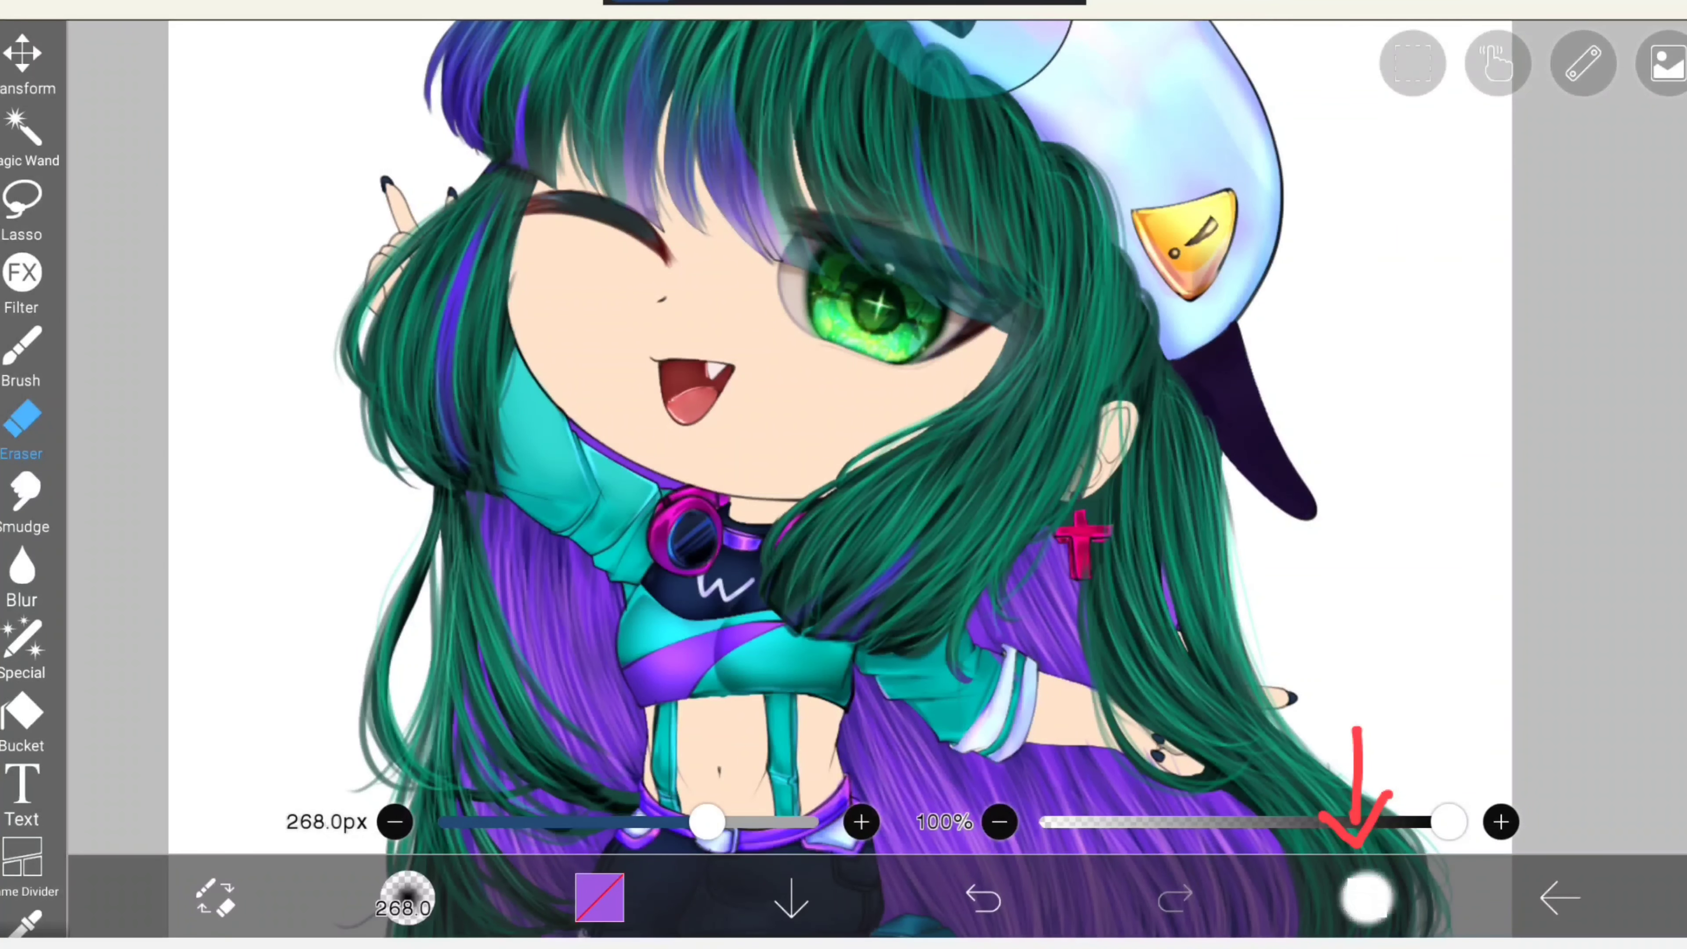
left_click(1363, 897)
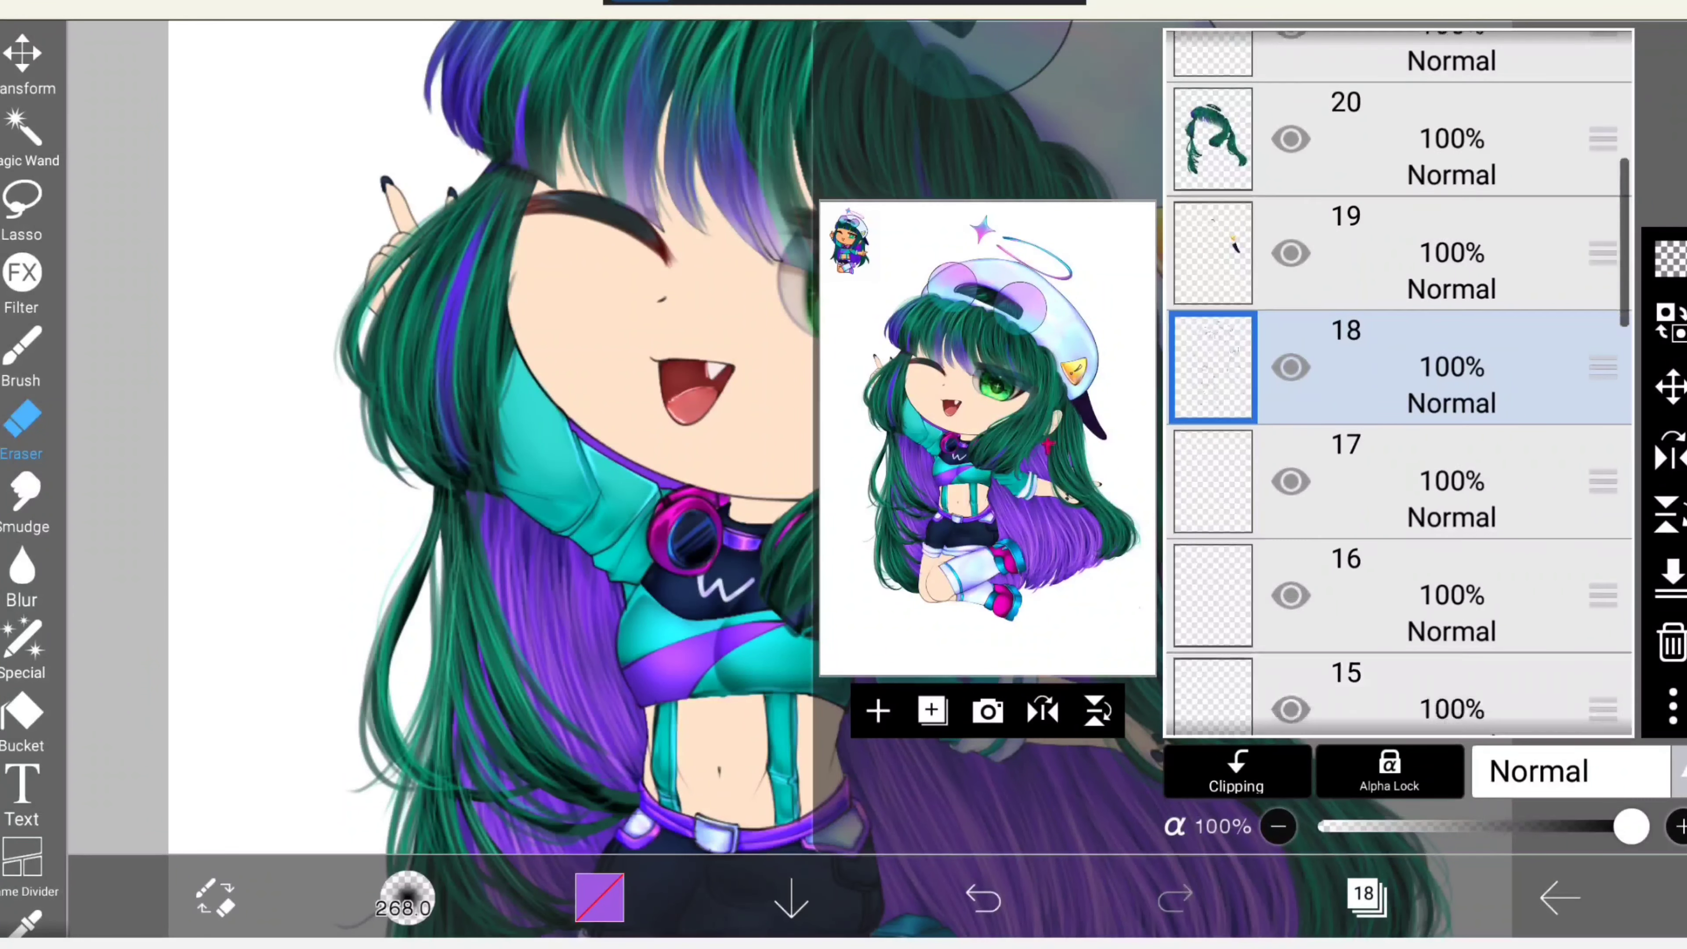
scroll("down", 3)
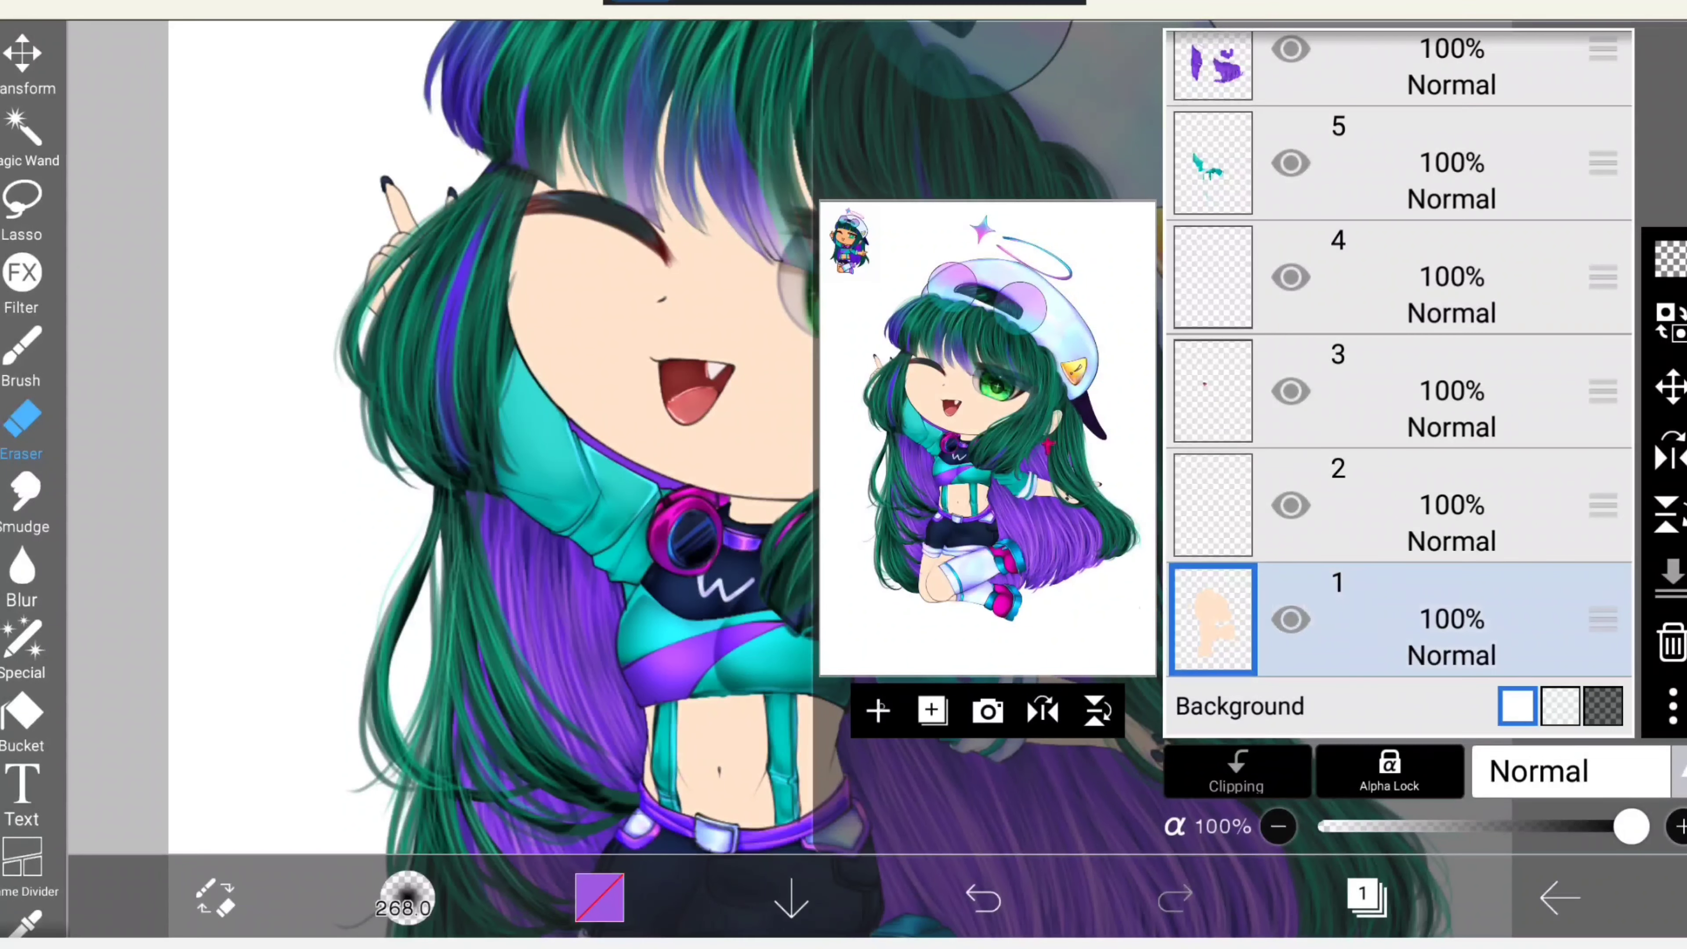
left_click(877, 711)
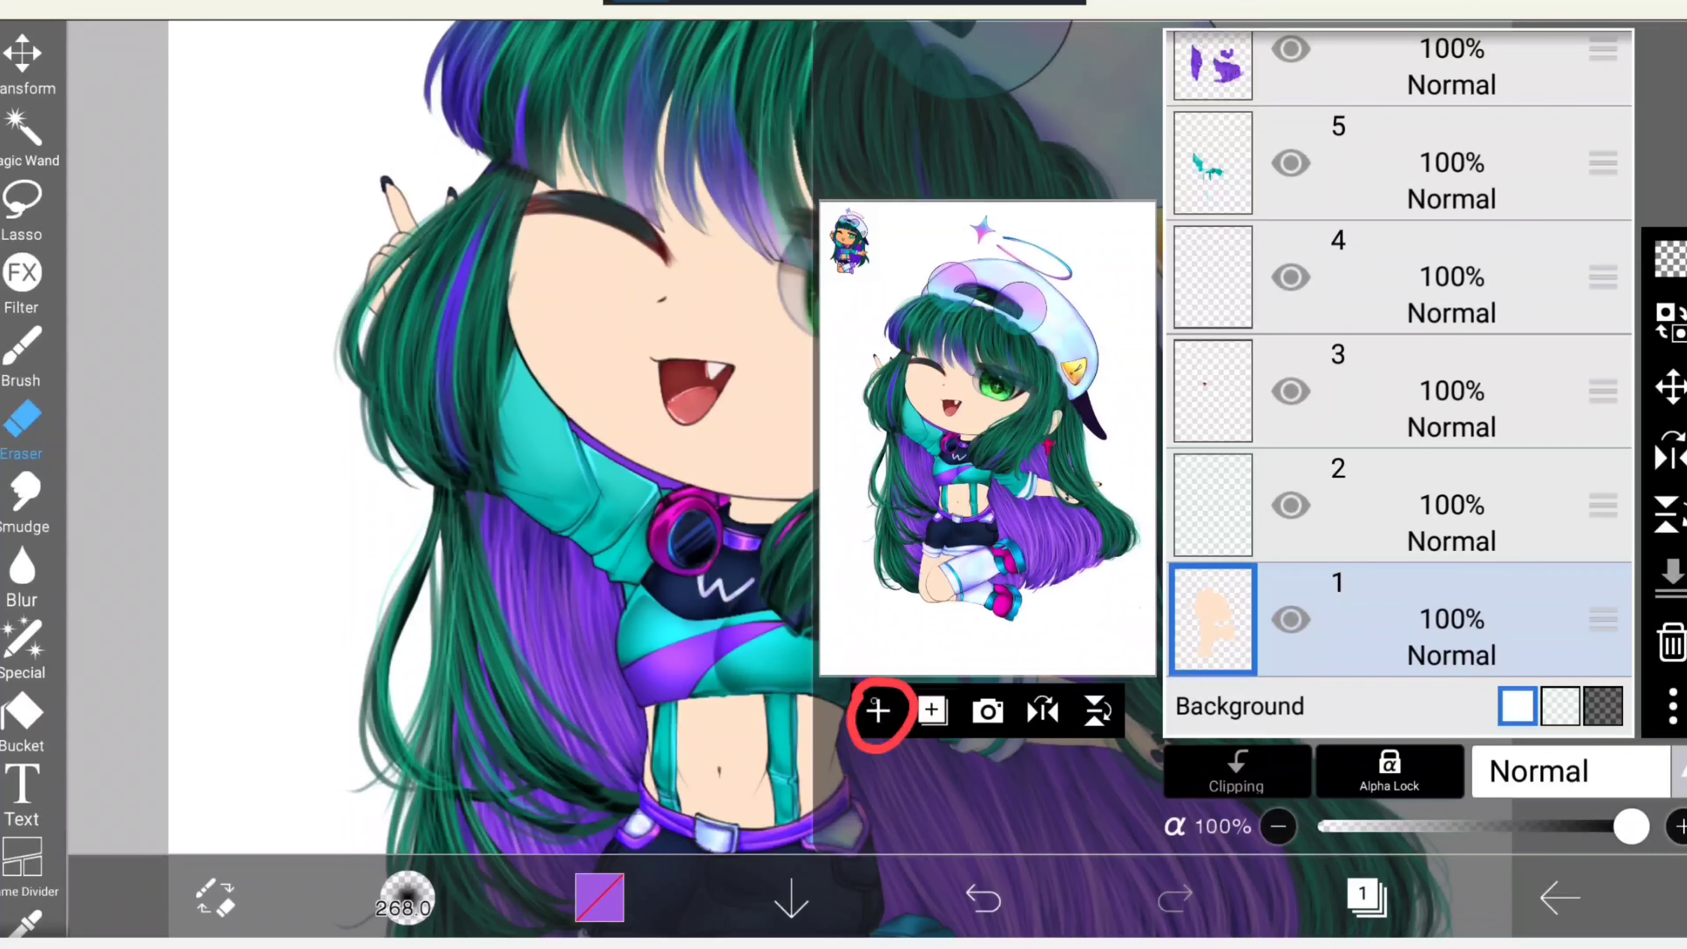
left_click(877, 711)
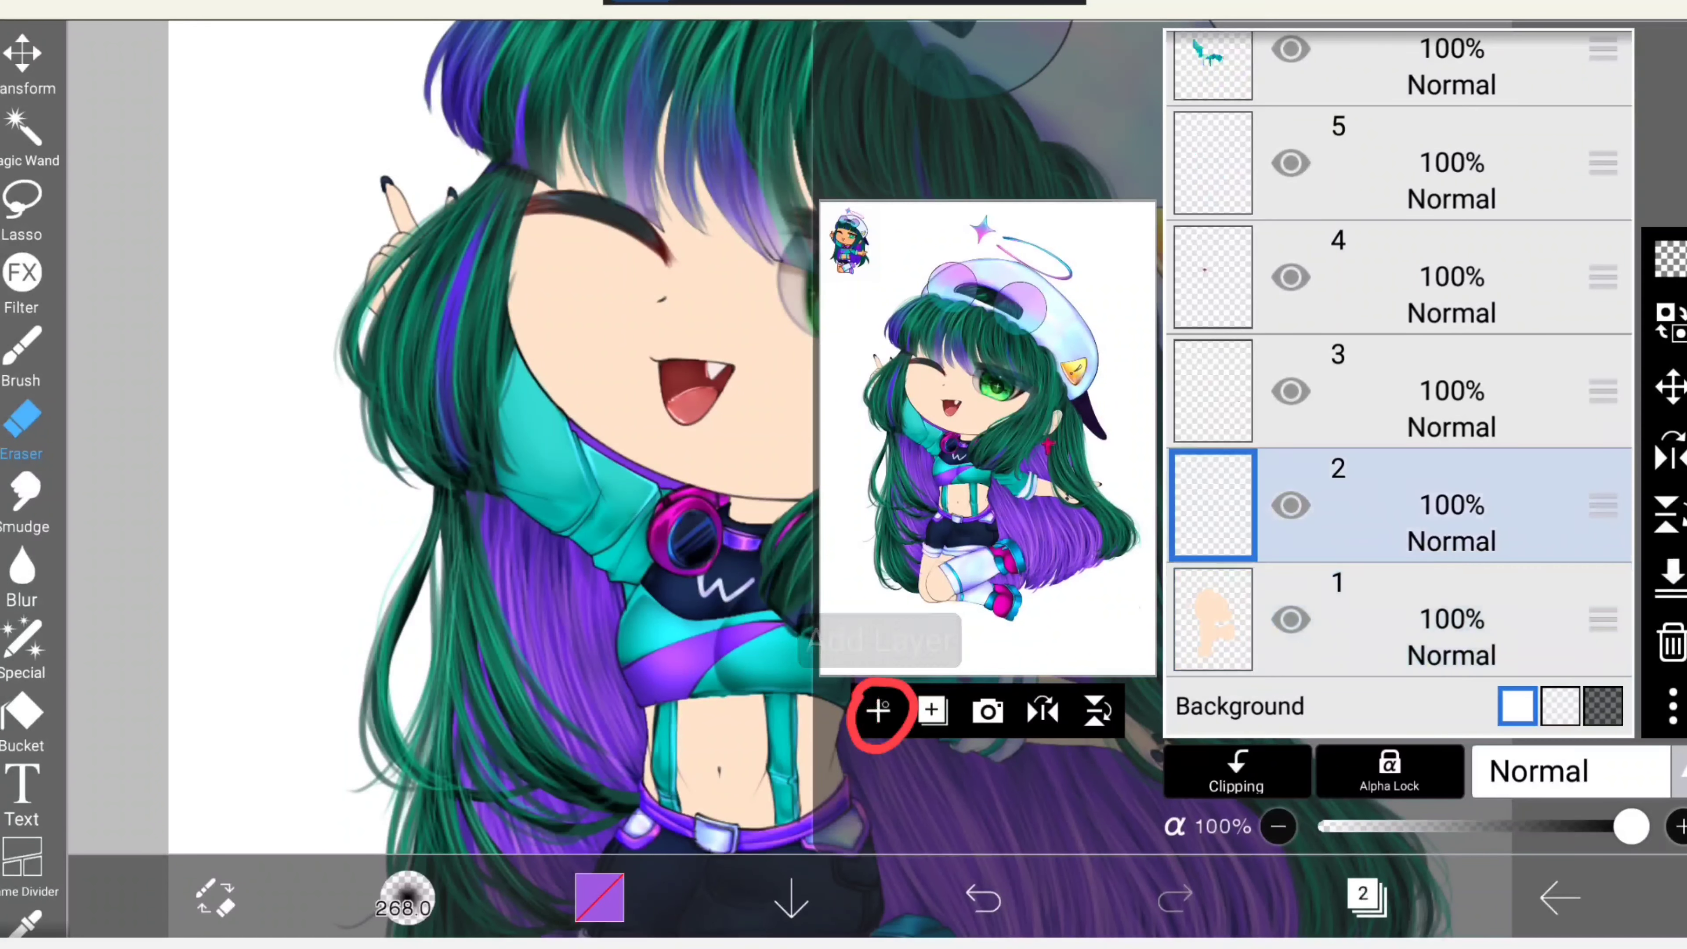
left_click(878, 710)
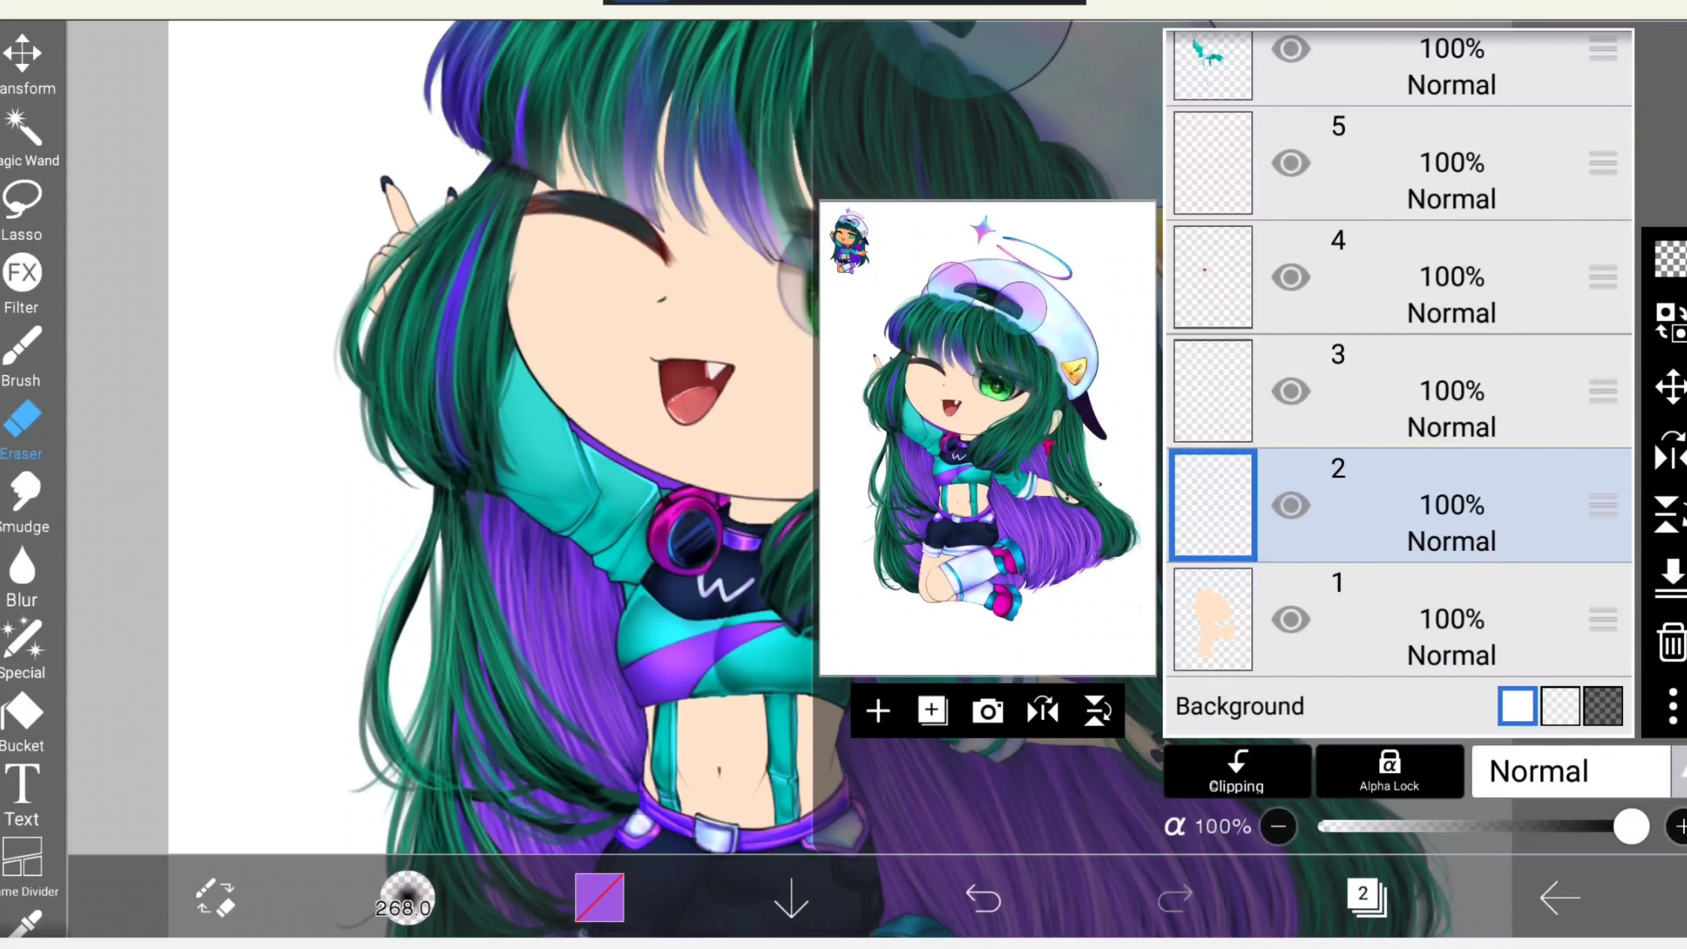
Clip the new layer to the skin layer and set its blending mode to Multiply.
left_click(1236, 772)
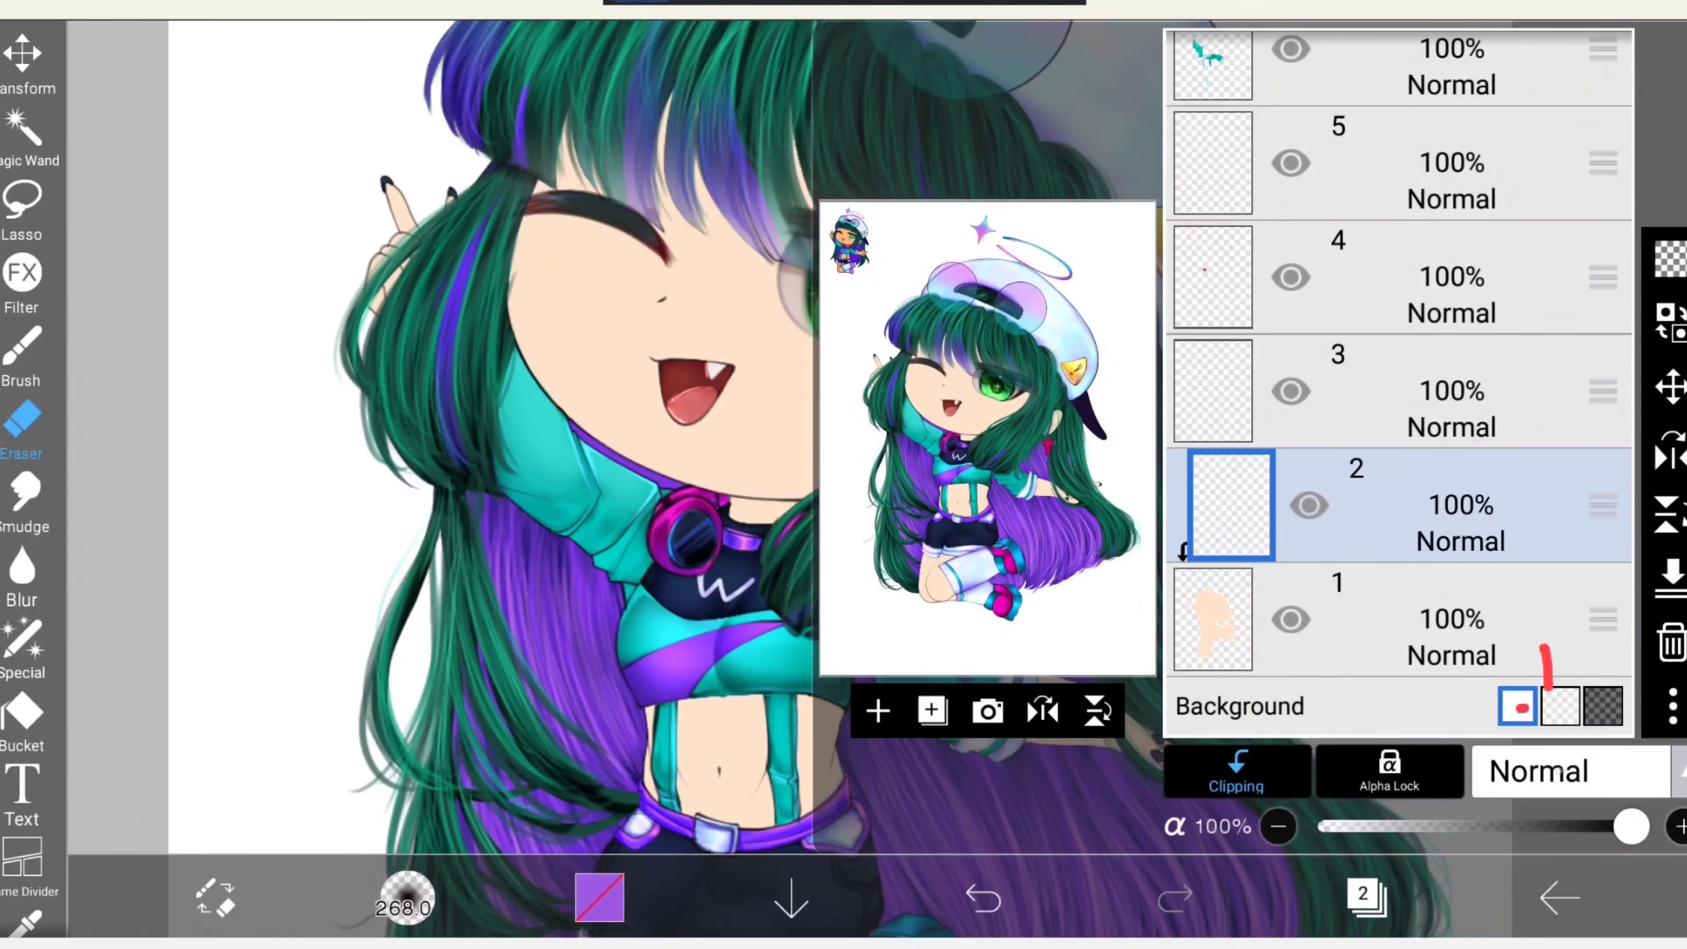
left_click(1538, 771)
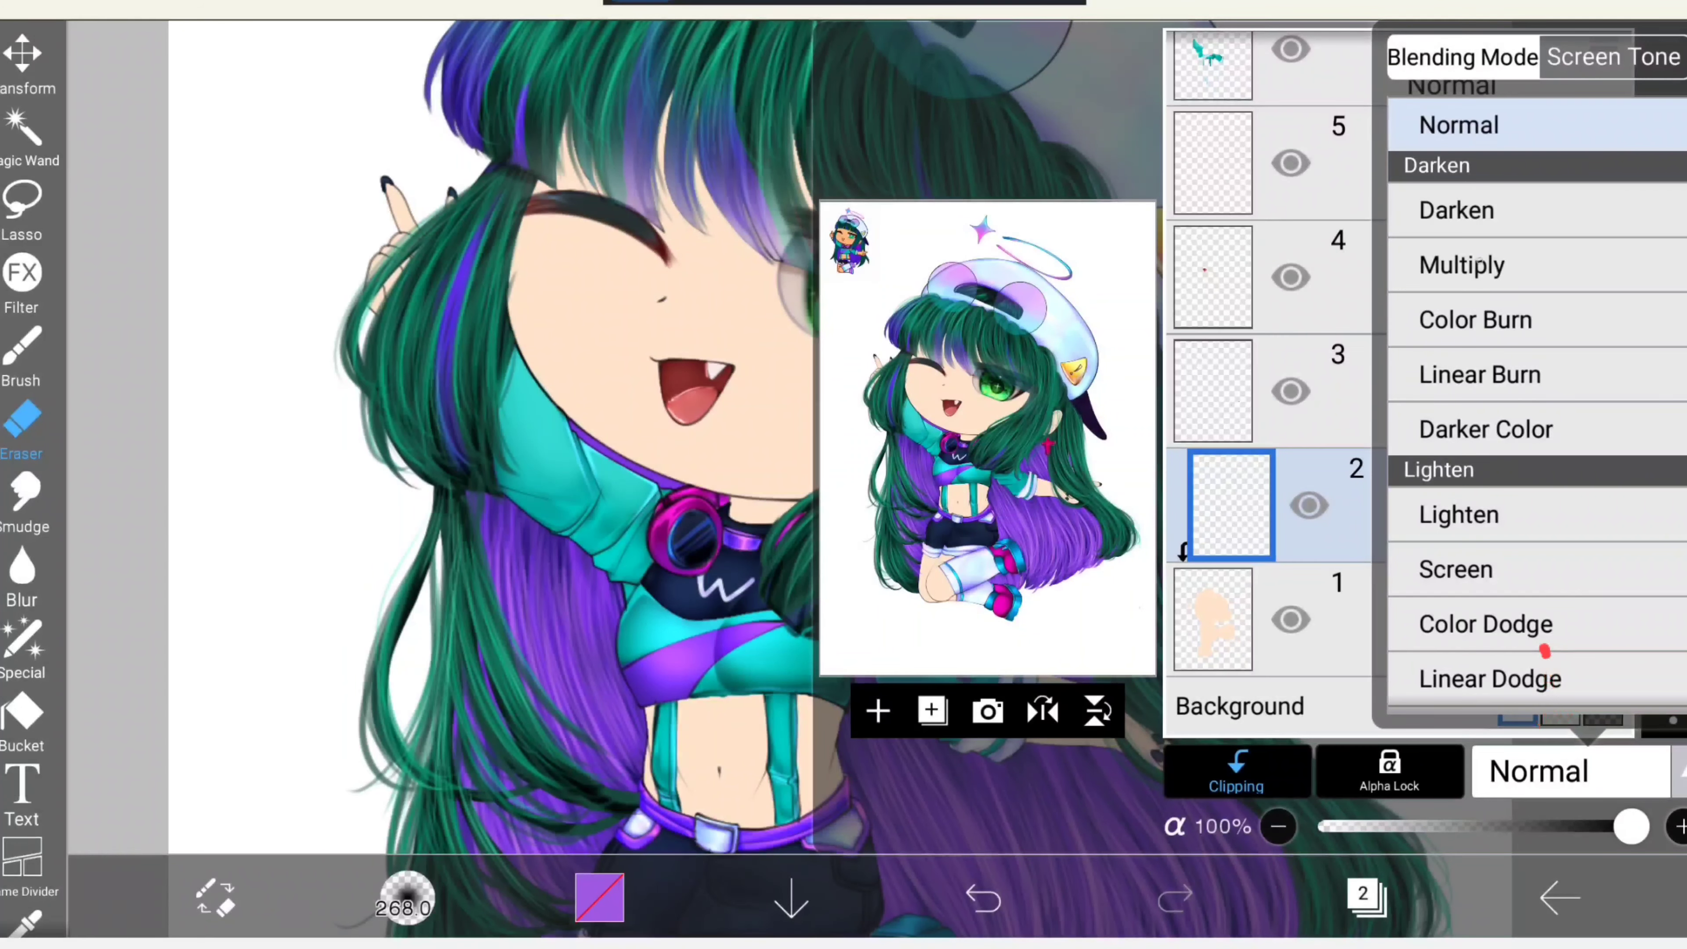
left_click(1461, 264)
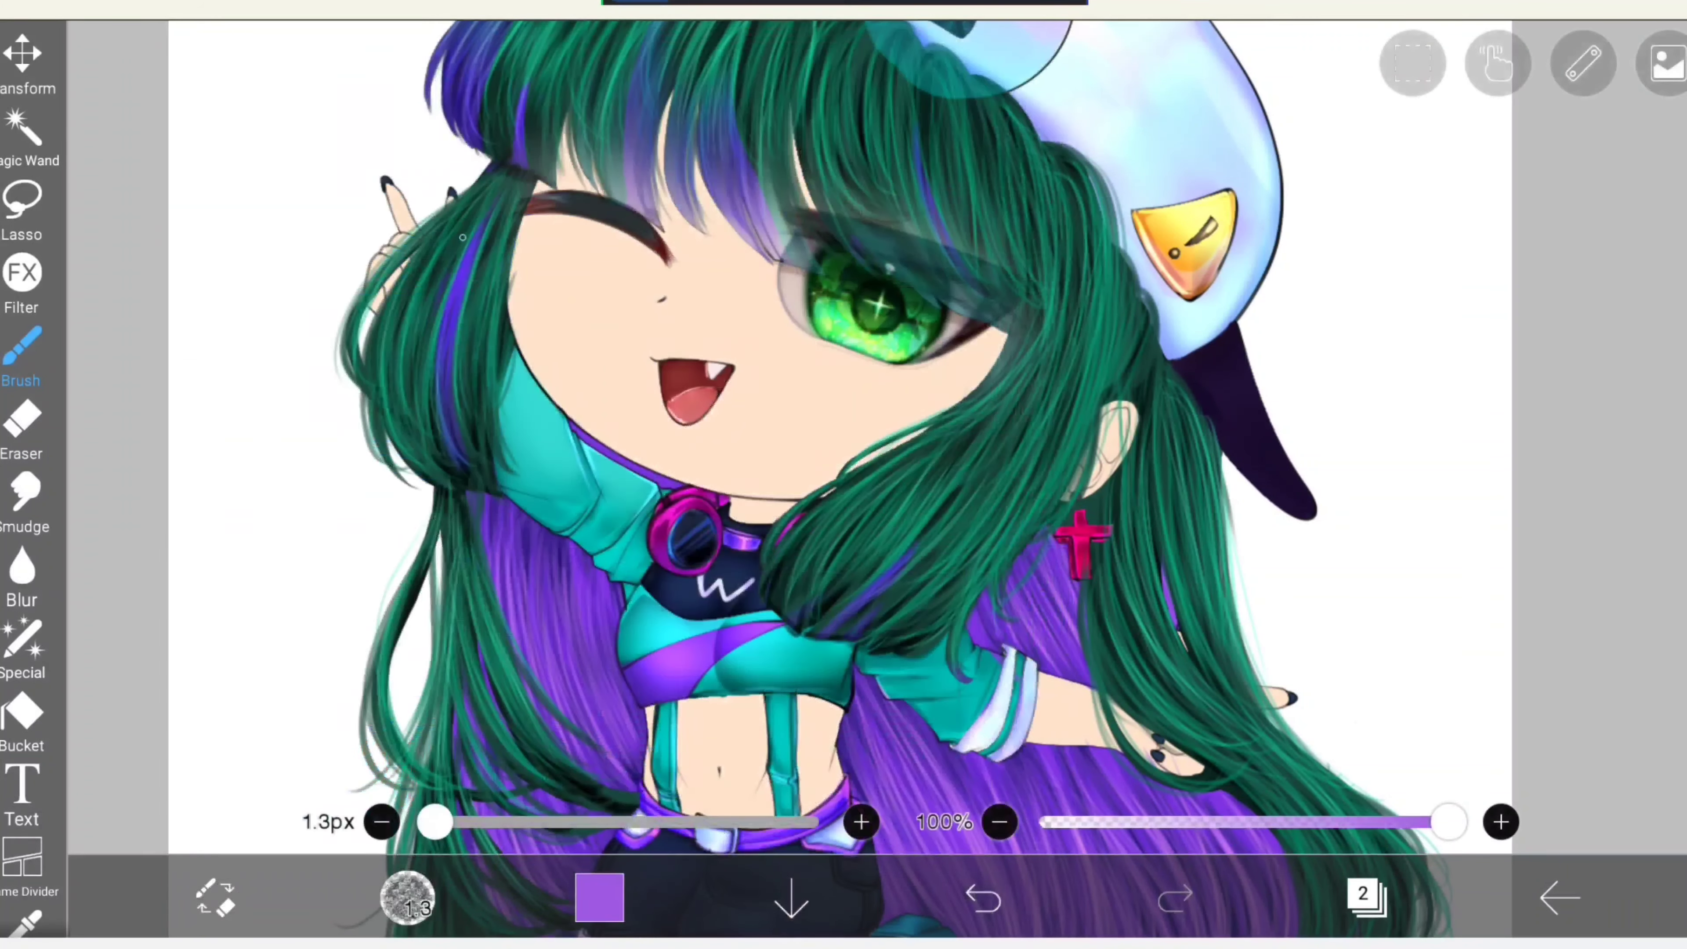
Switch from the eraser to the Brush tool at a thin ~1.3px thickness.
left_click(407, 898)
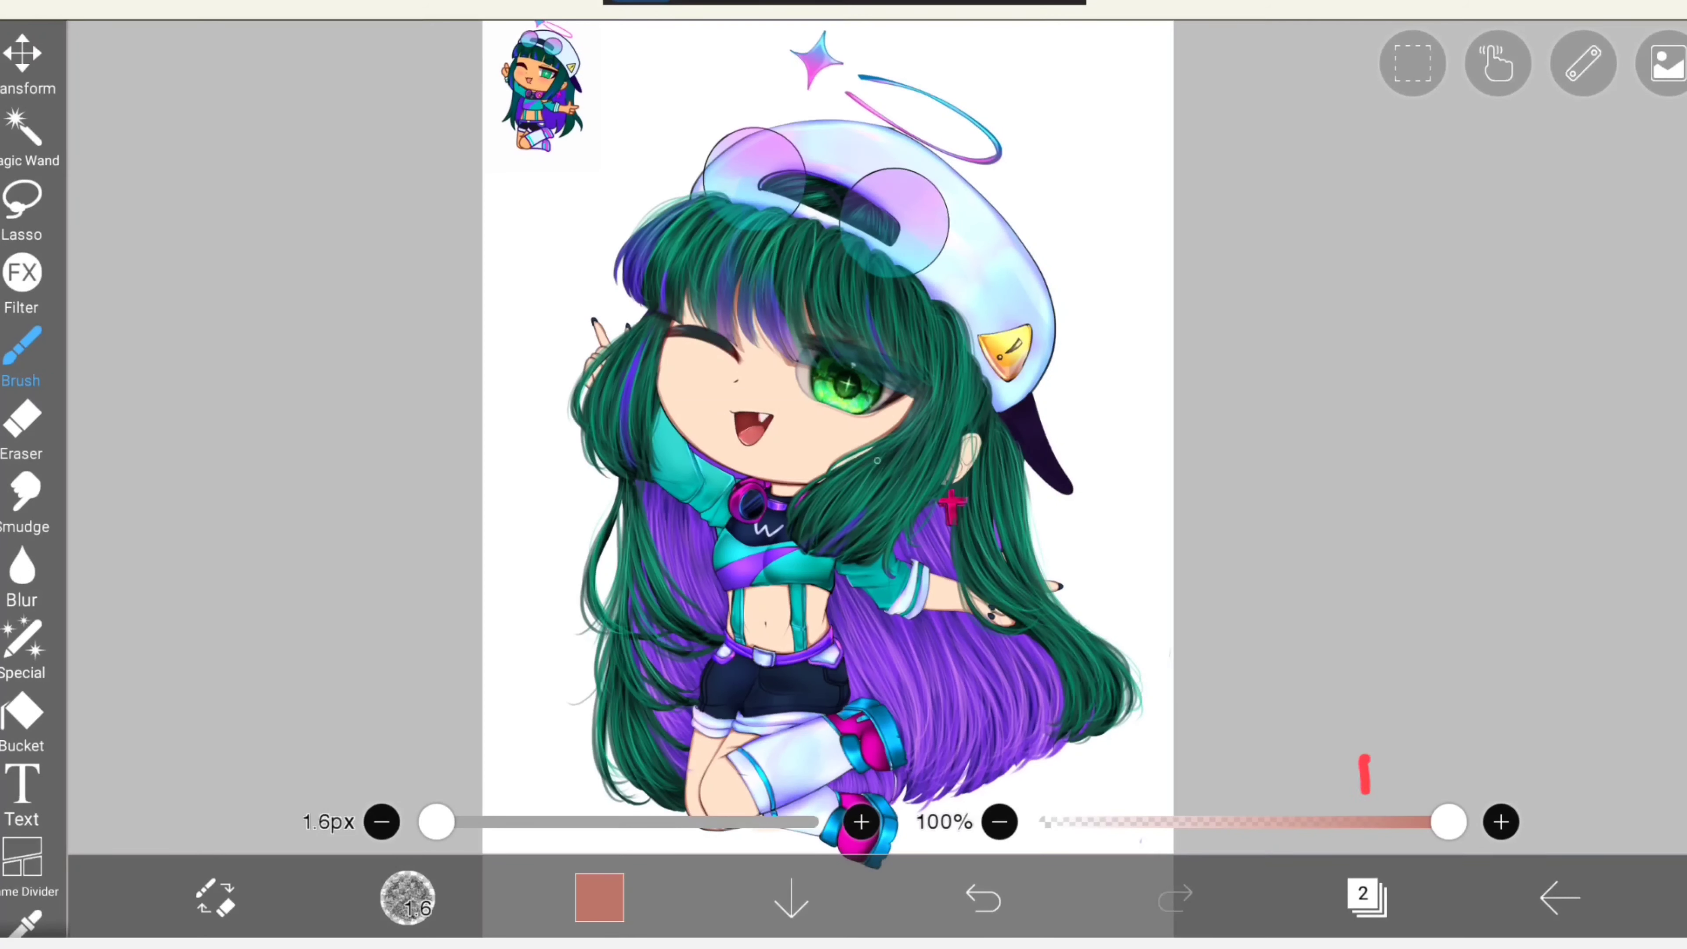
Add a new layer 3 above the first skin shading layer 2.
left_click(1364, 897)
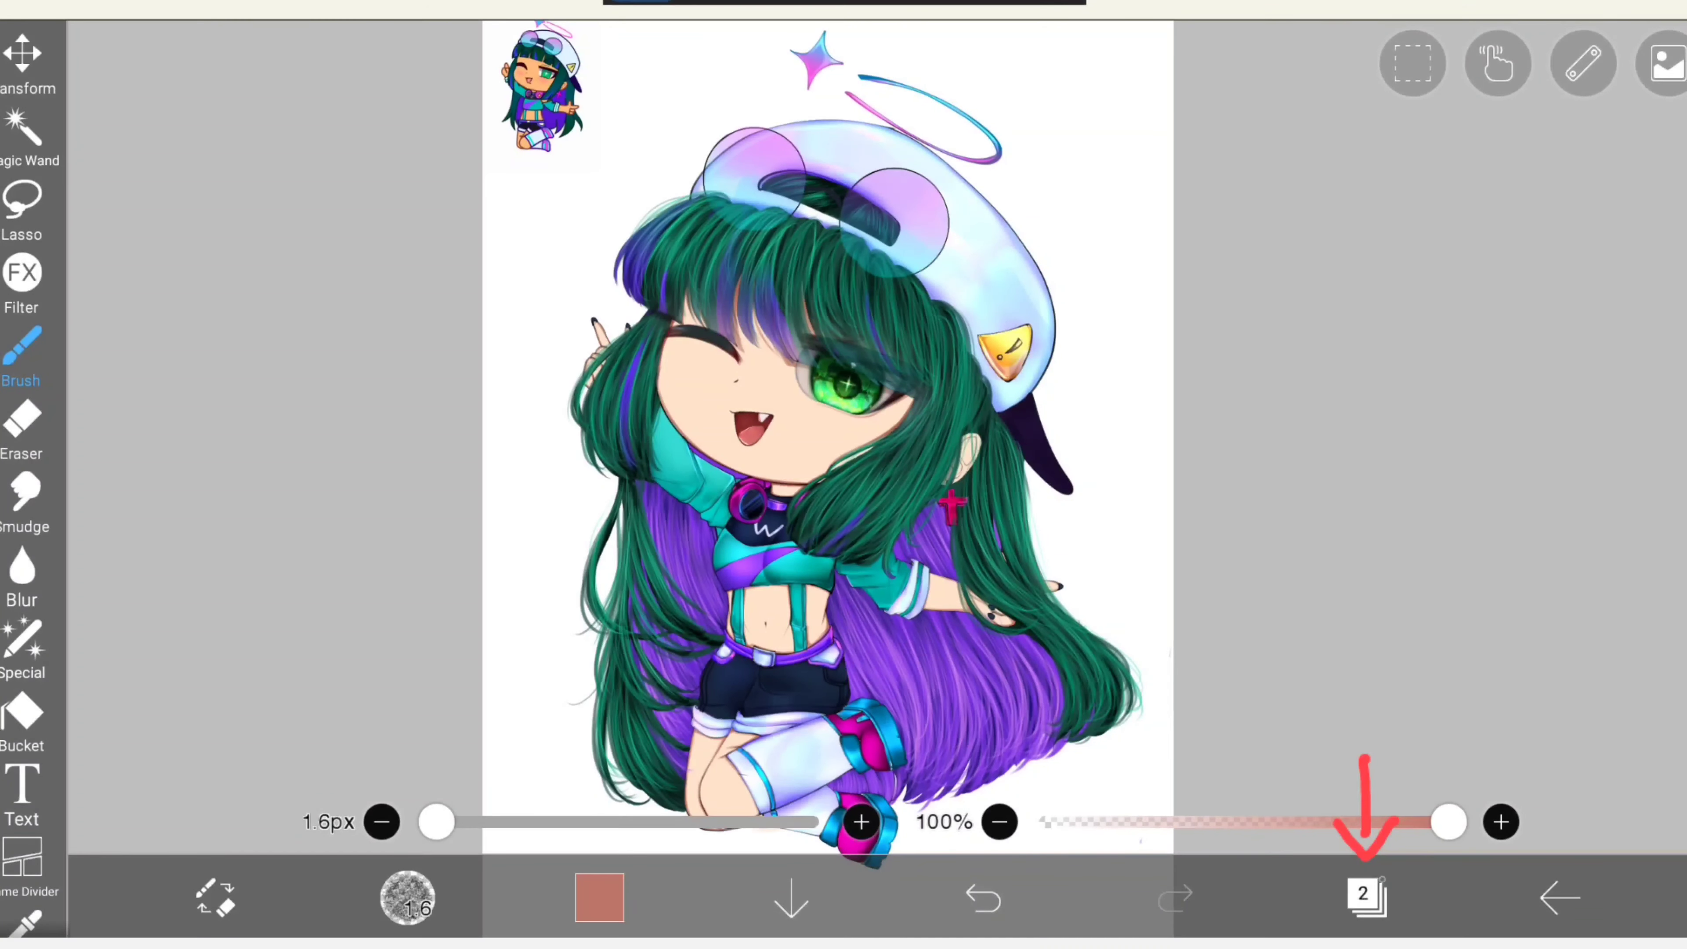
left_click(1363, 895)
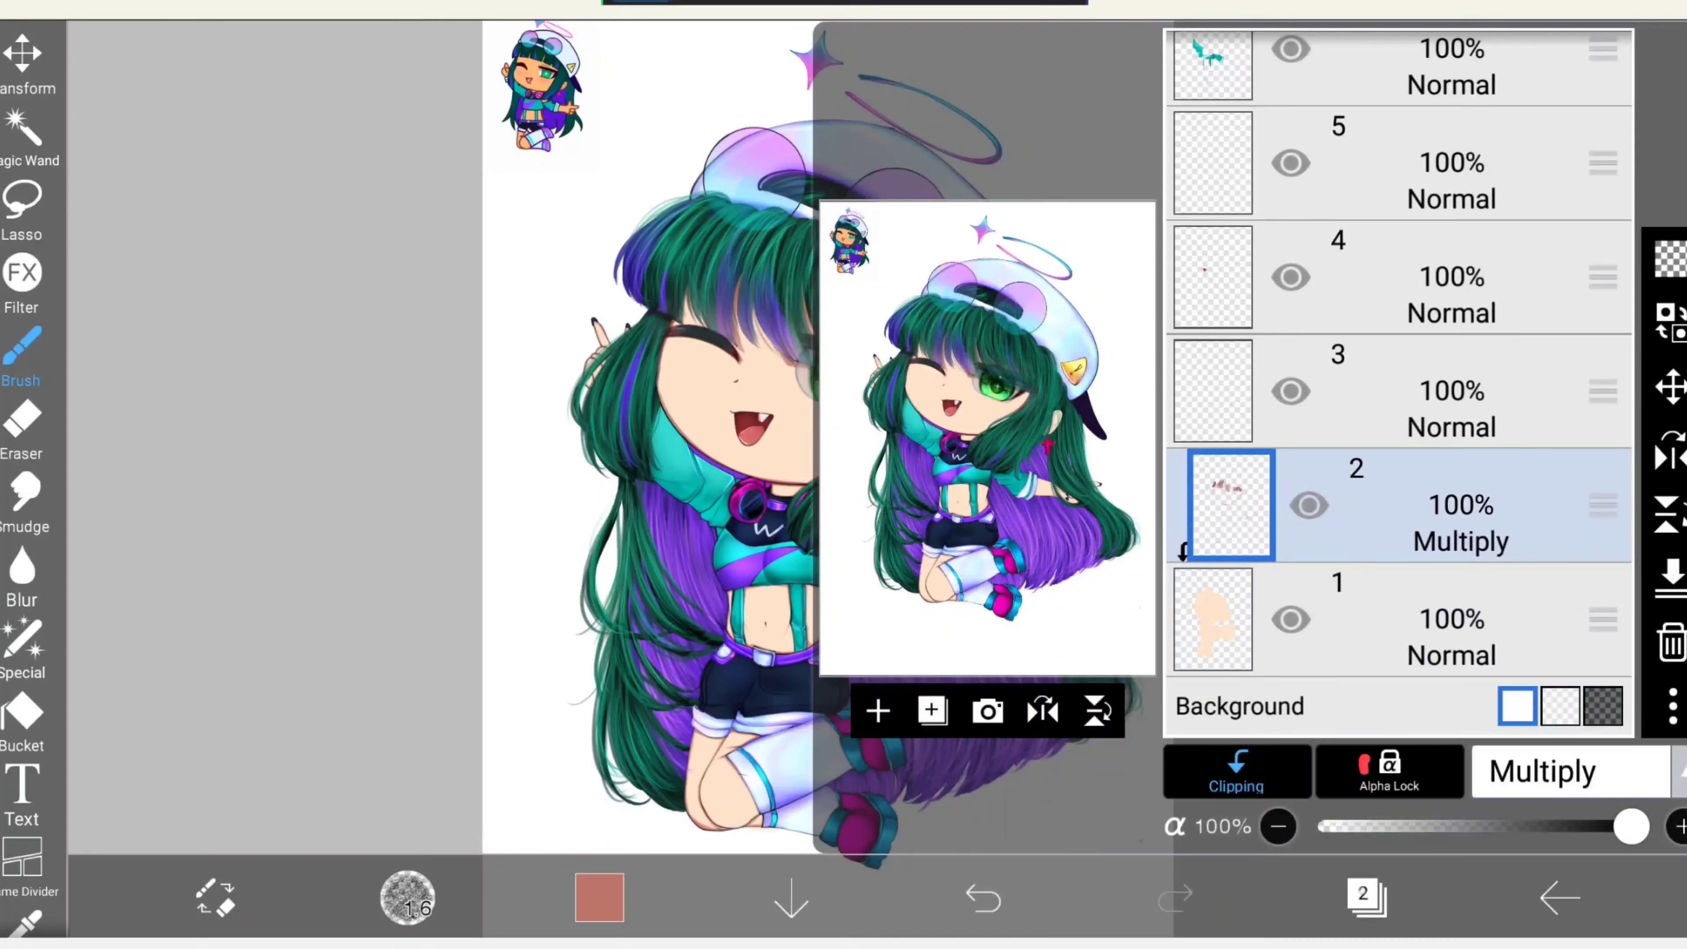
left_click(1388, 771)
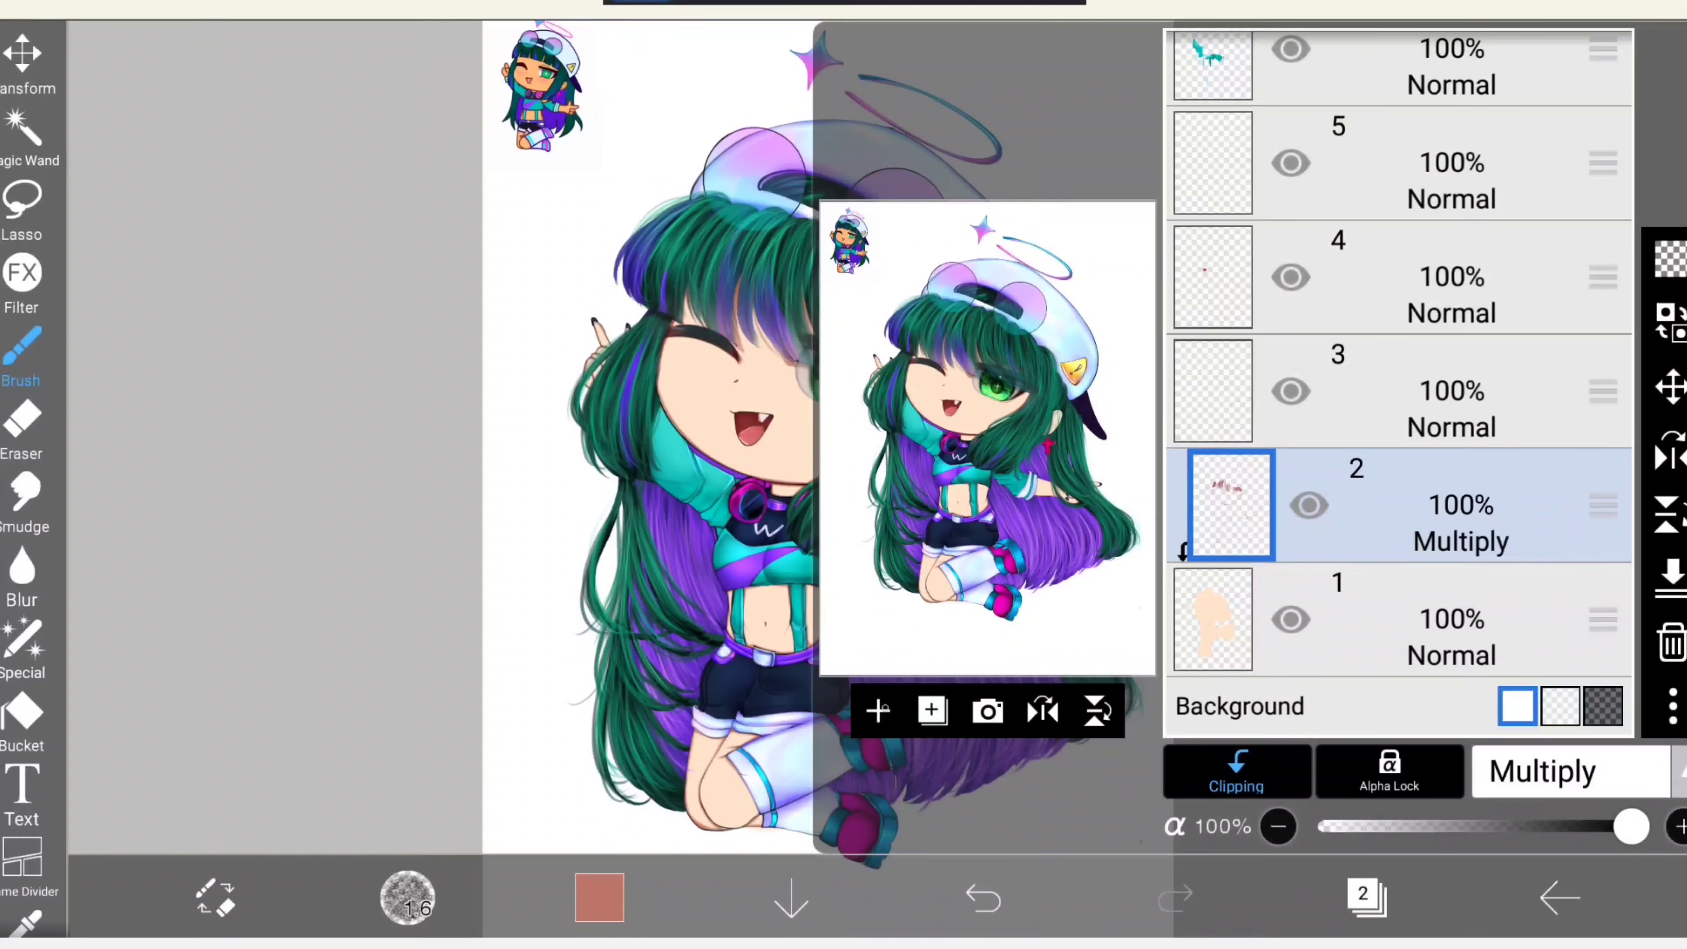
left_click(878, 710)
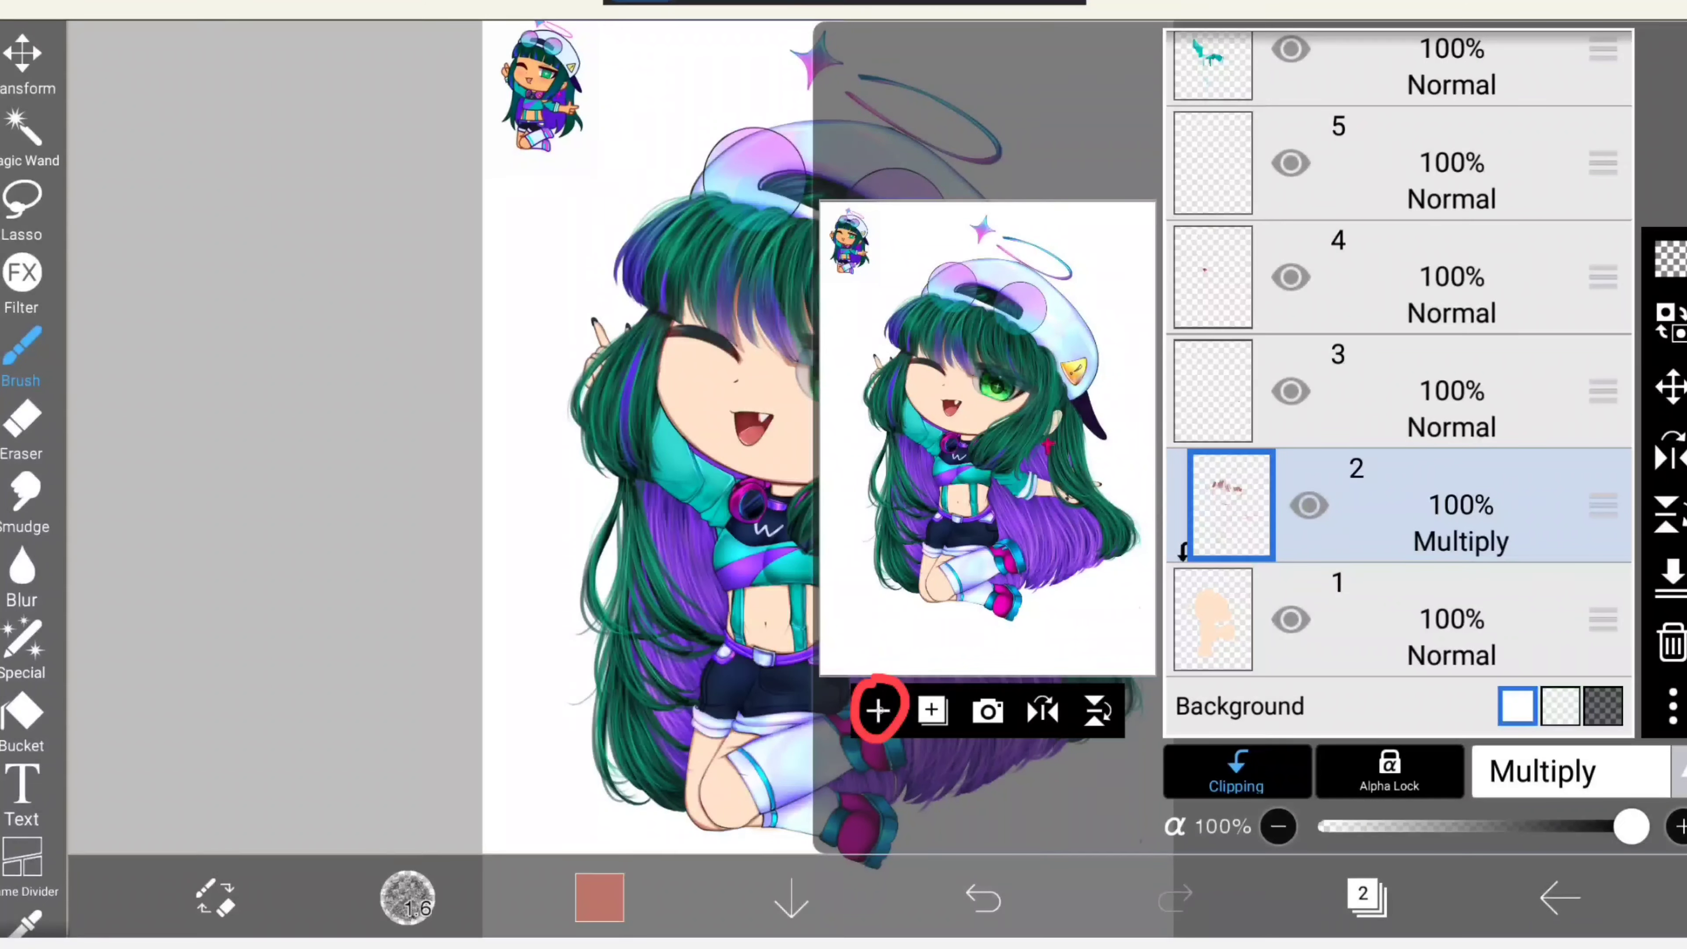
left_click(879, 710)
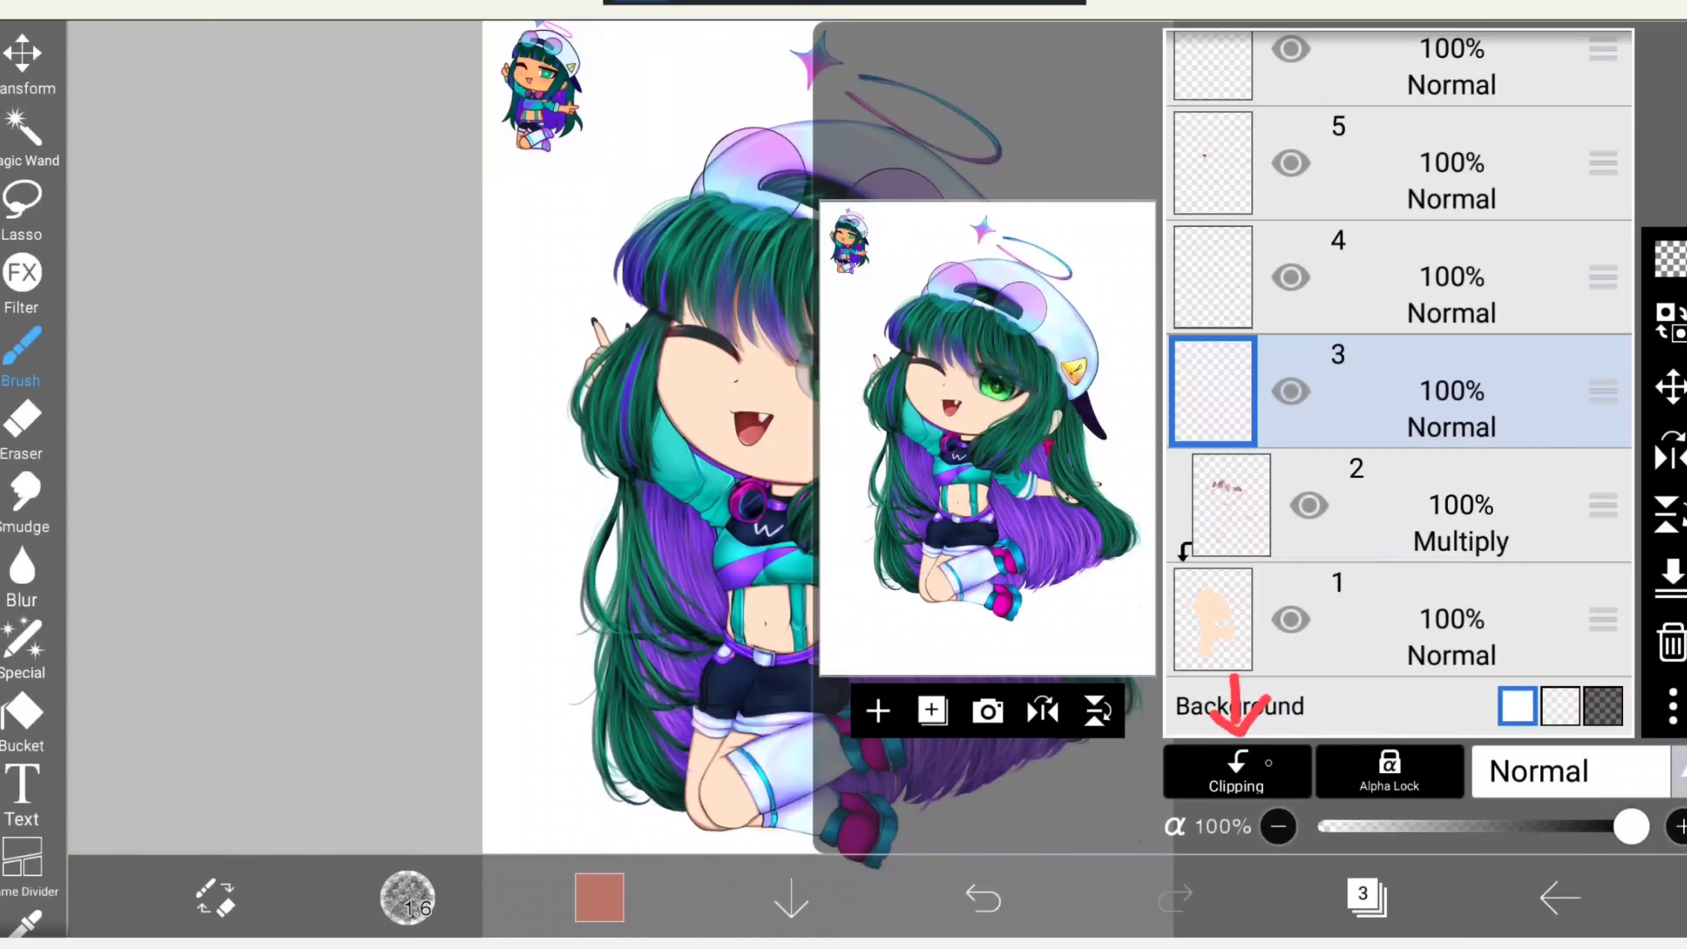
Clip layer 3 to the layers below, set it to Multiply and return to the canvas.
left_click(1236, 772)
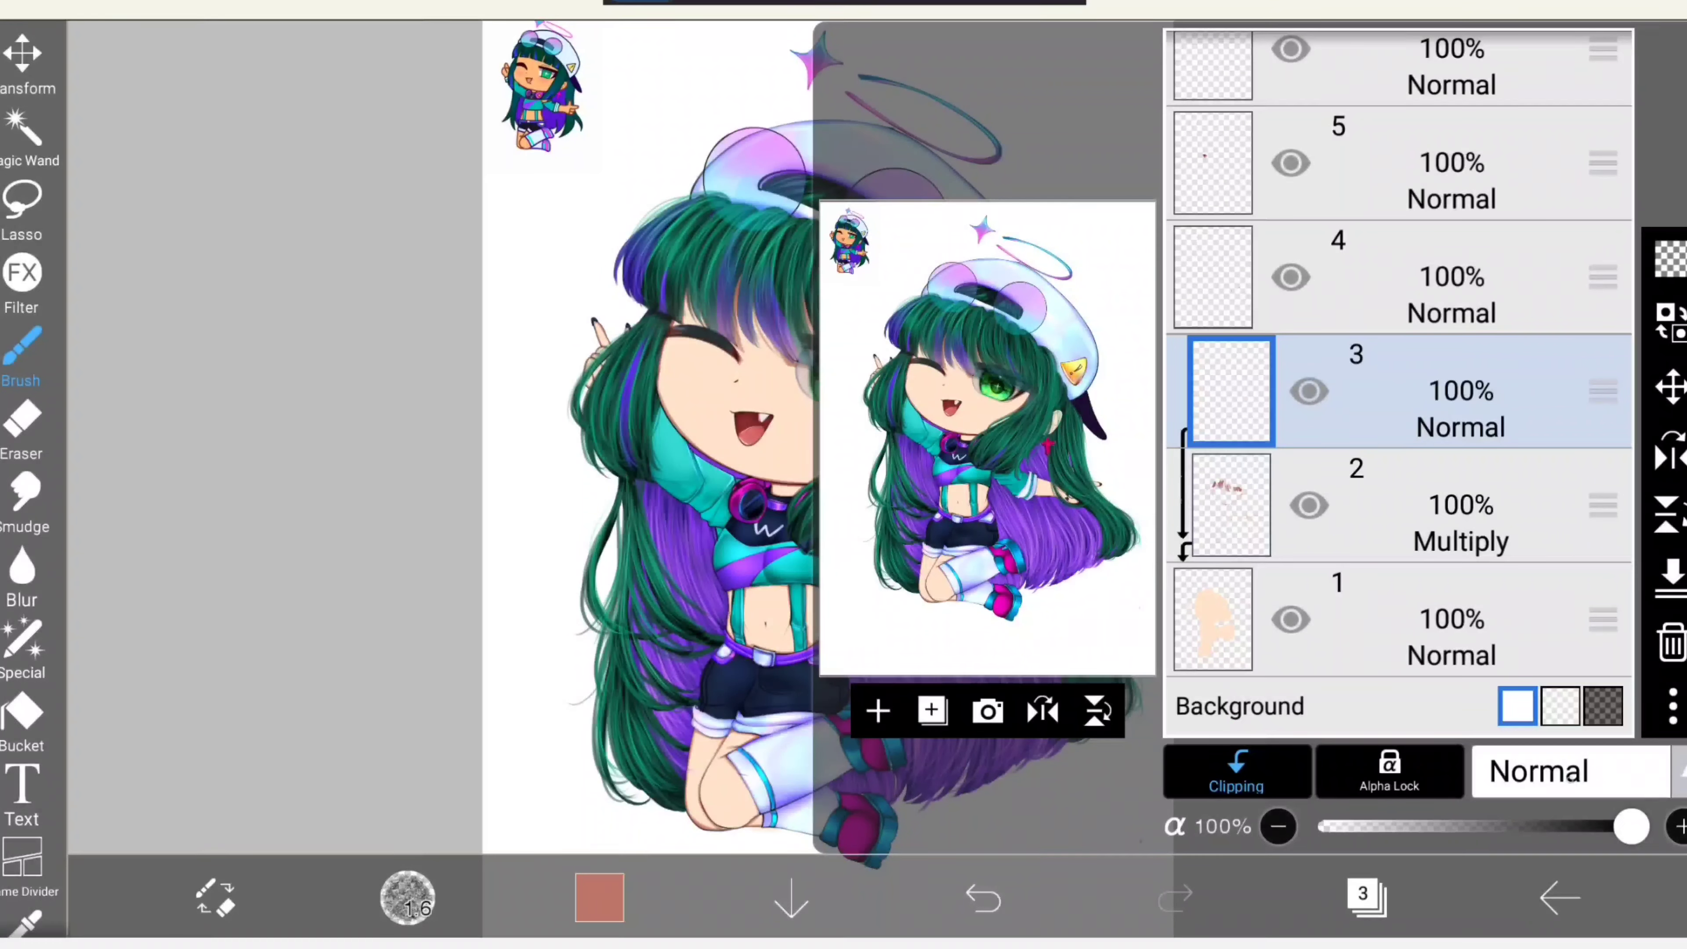
left_click(1539, 772)
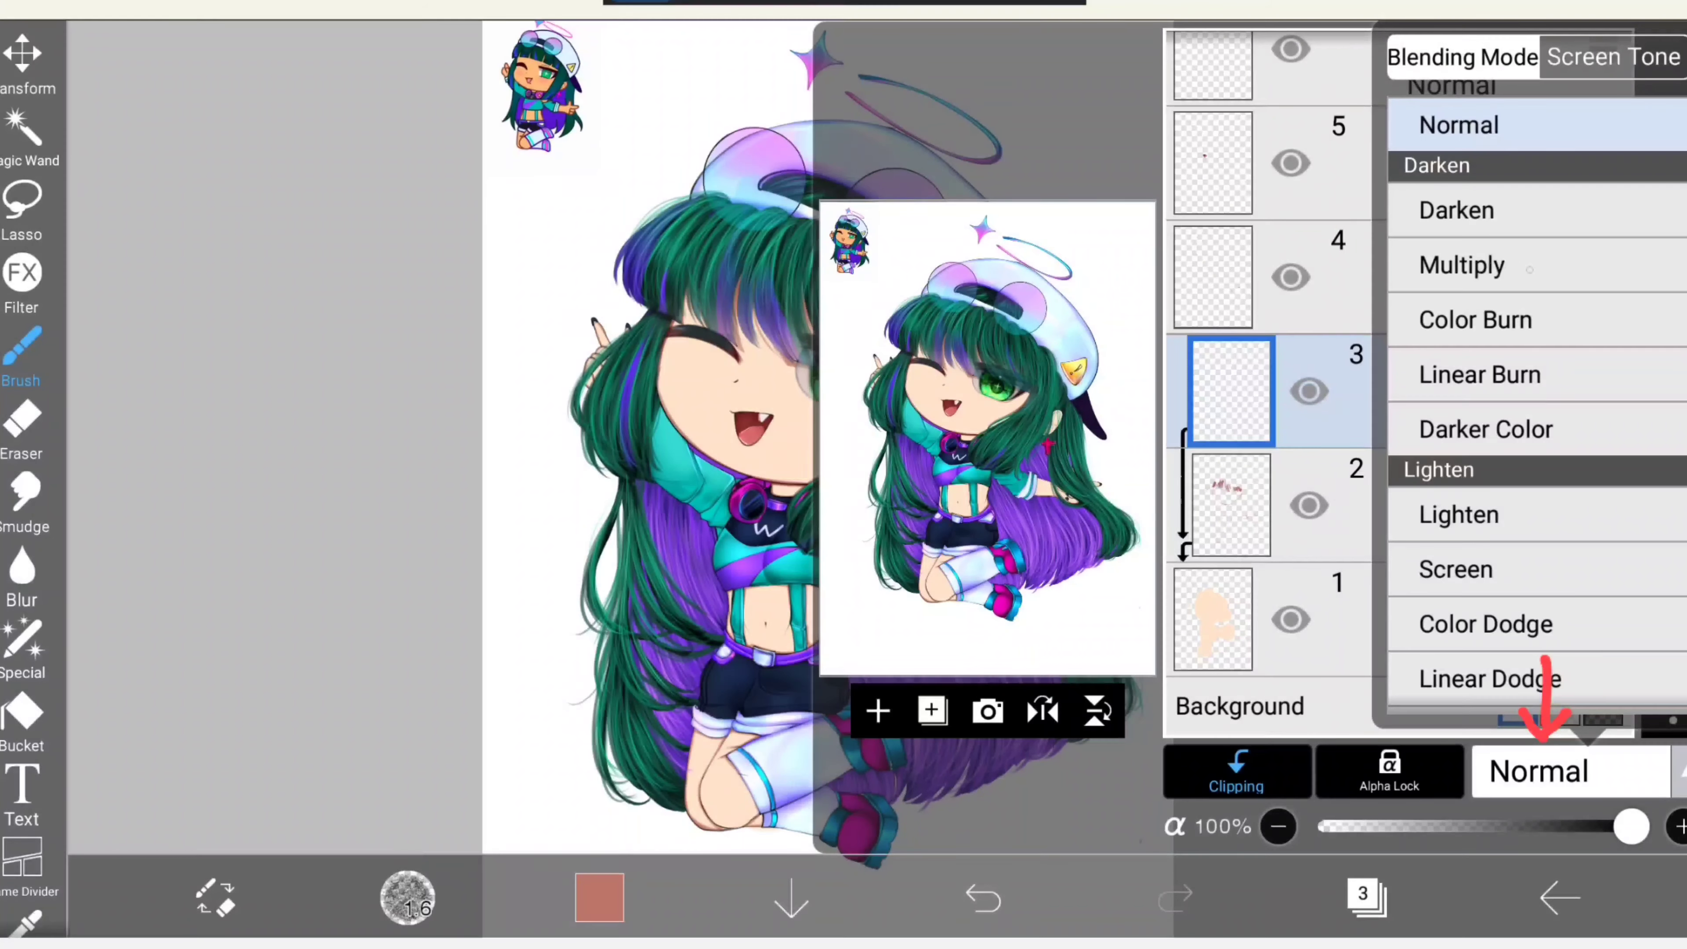
left_click(1462, 264)
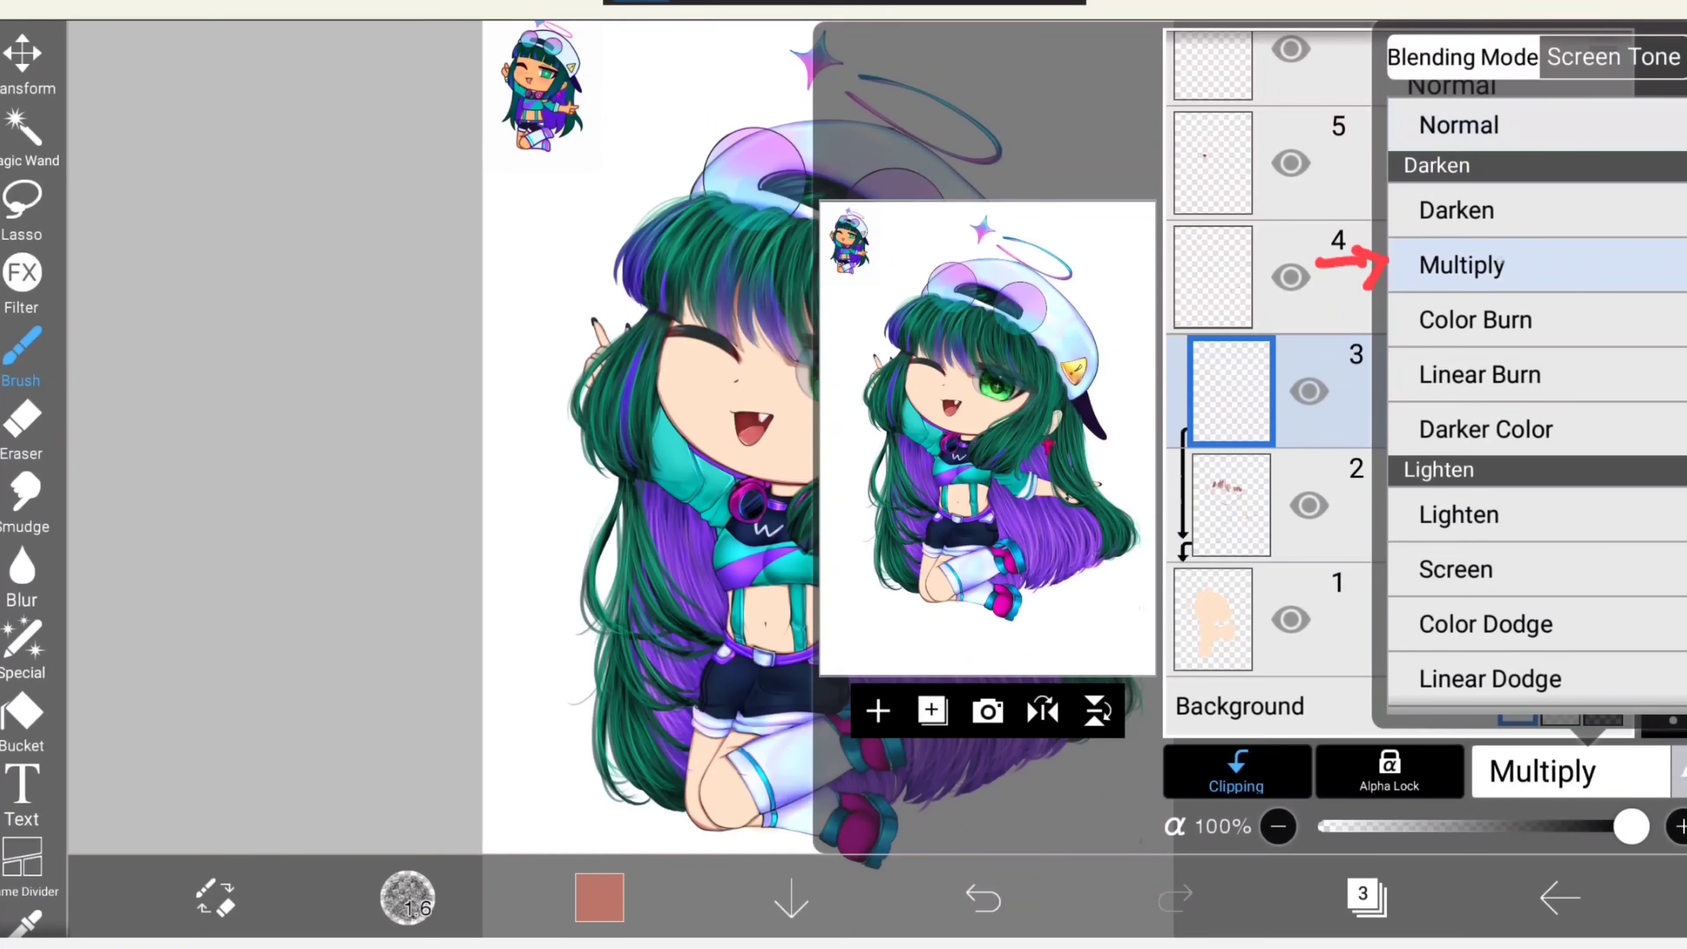
left_click(1462, 264)
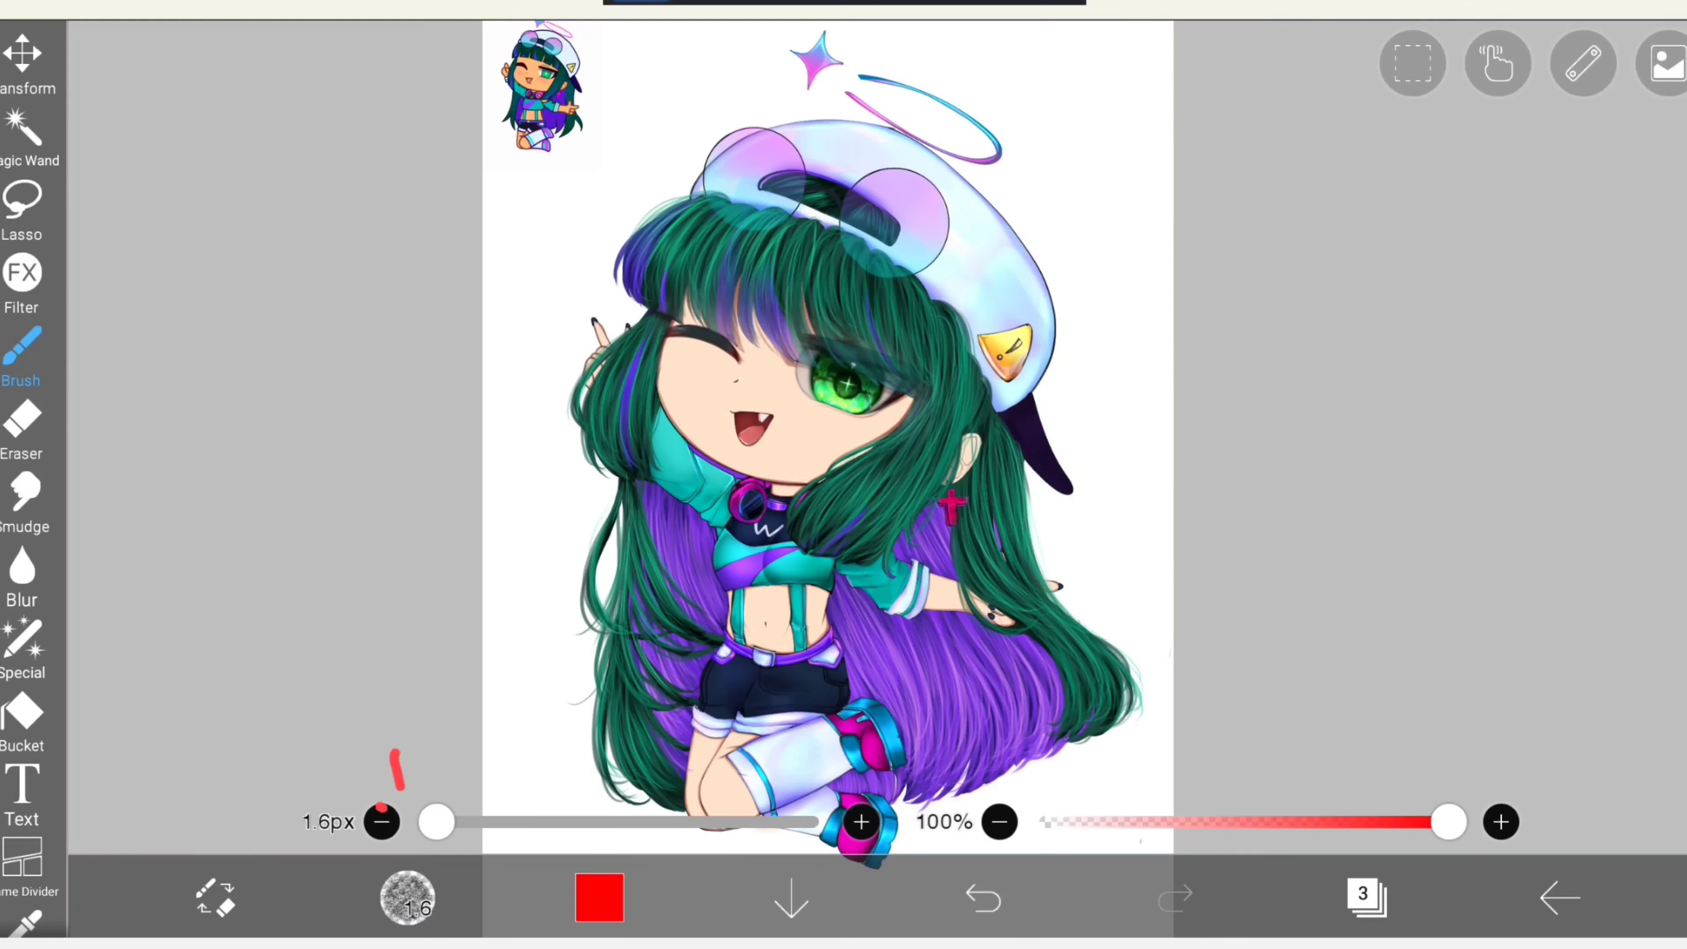
Choose an airbrush at 39% opacity and paint soft red blush on the cheek.
left_click(407, 898)
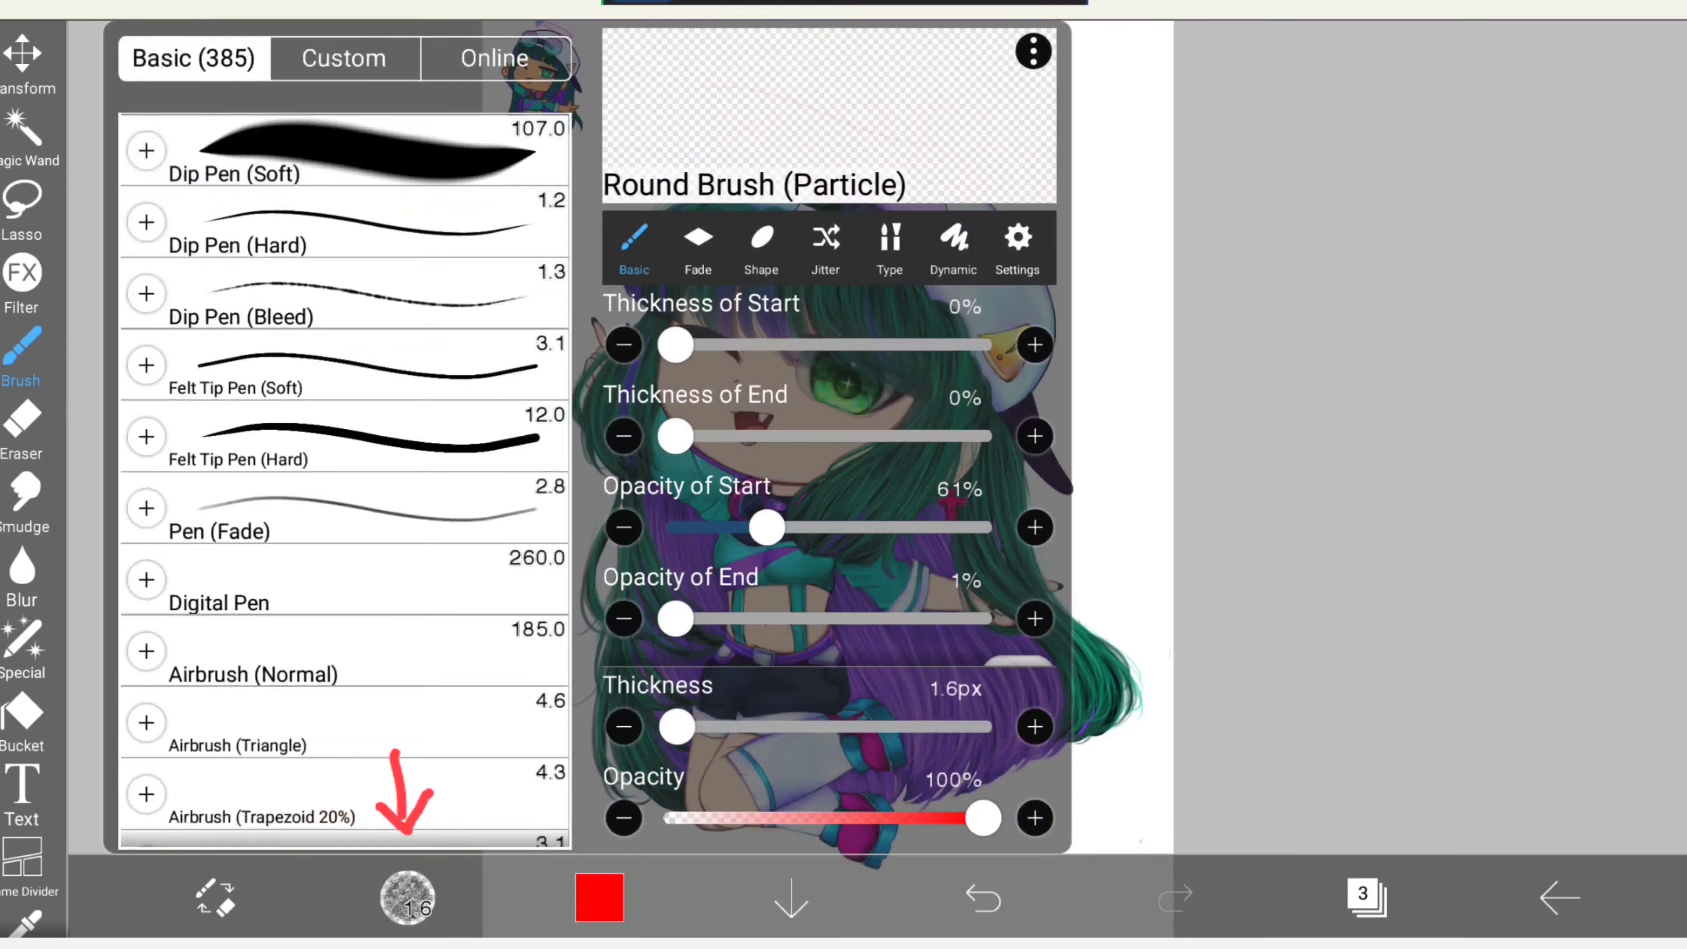
scroll("down", 3)
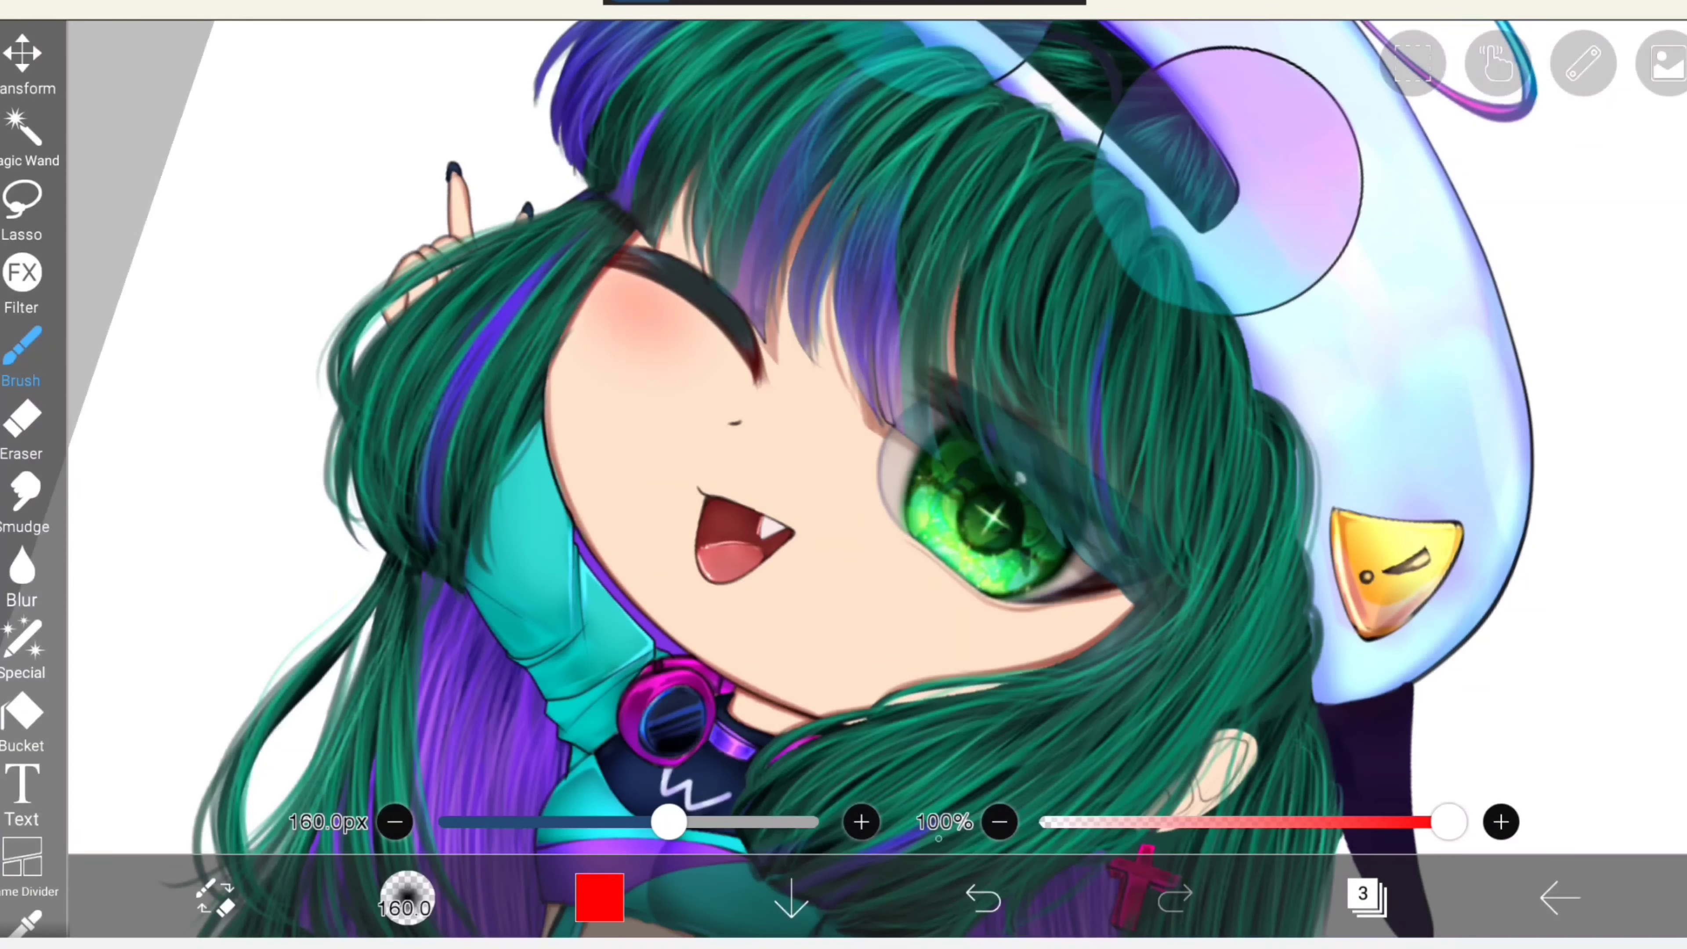
left_click_drag(667, 823, 696, 823)
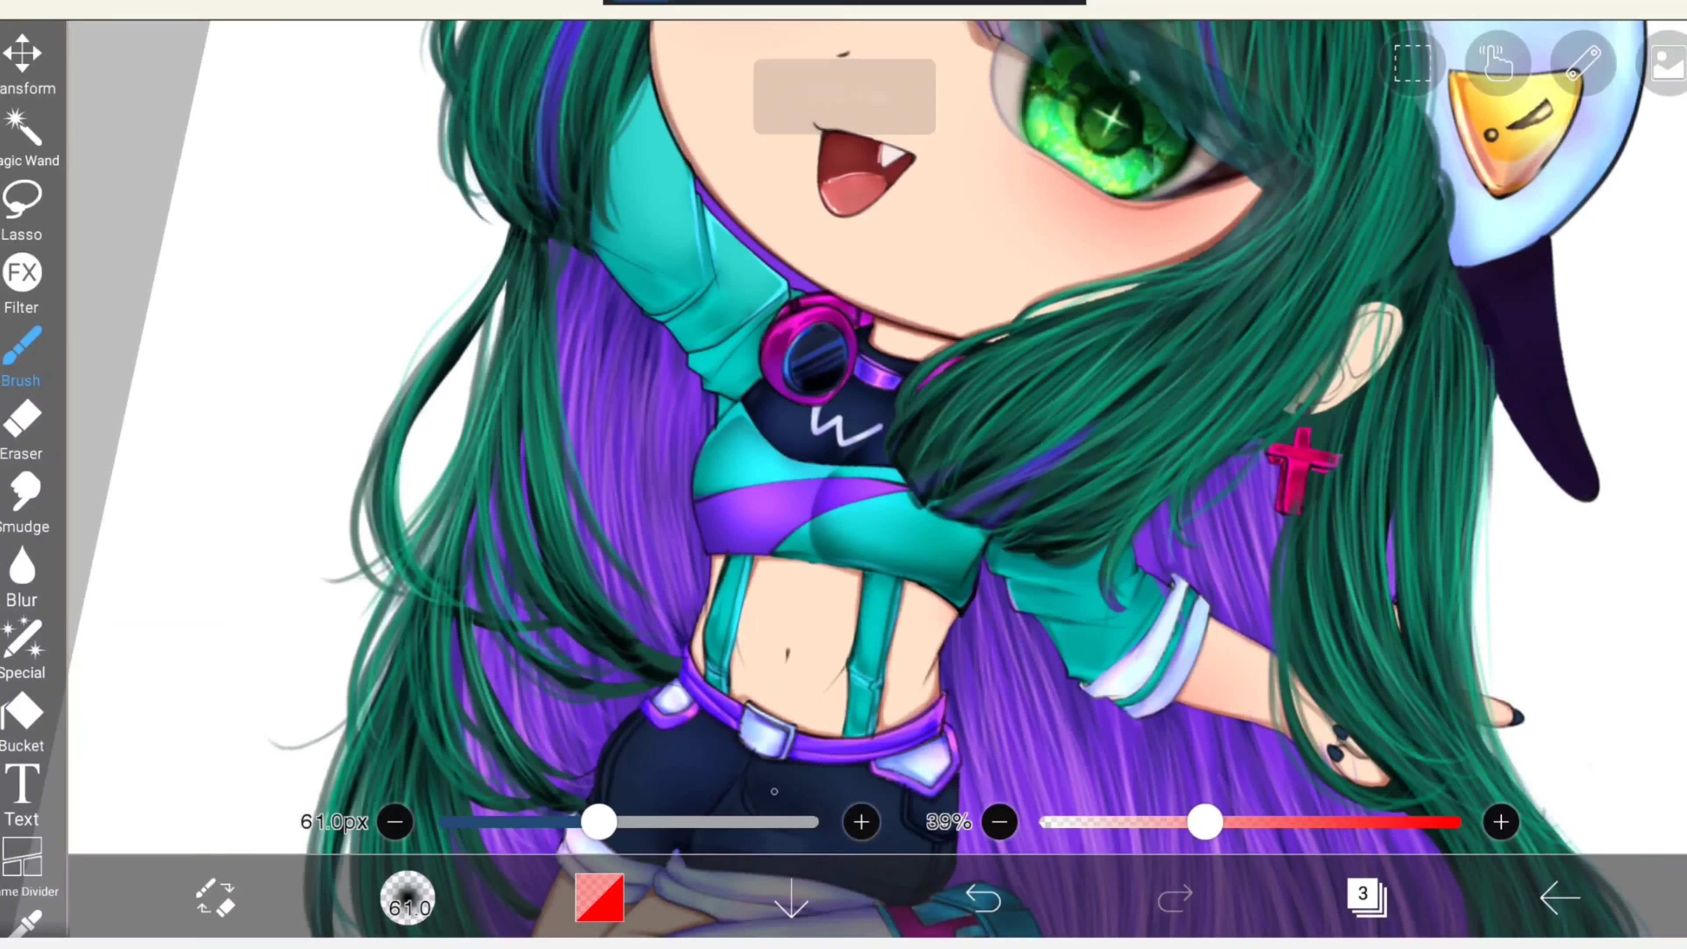
Enlarge the brush, undo the bad stroke and brush soft red shading onto the belly.
left_click_drag(599, 820, 626, 821)
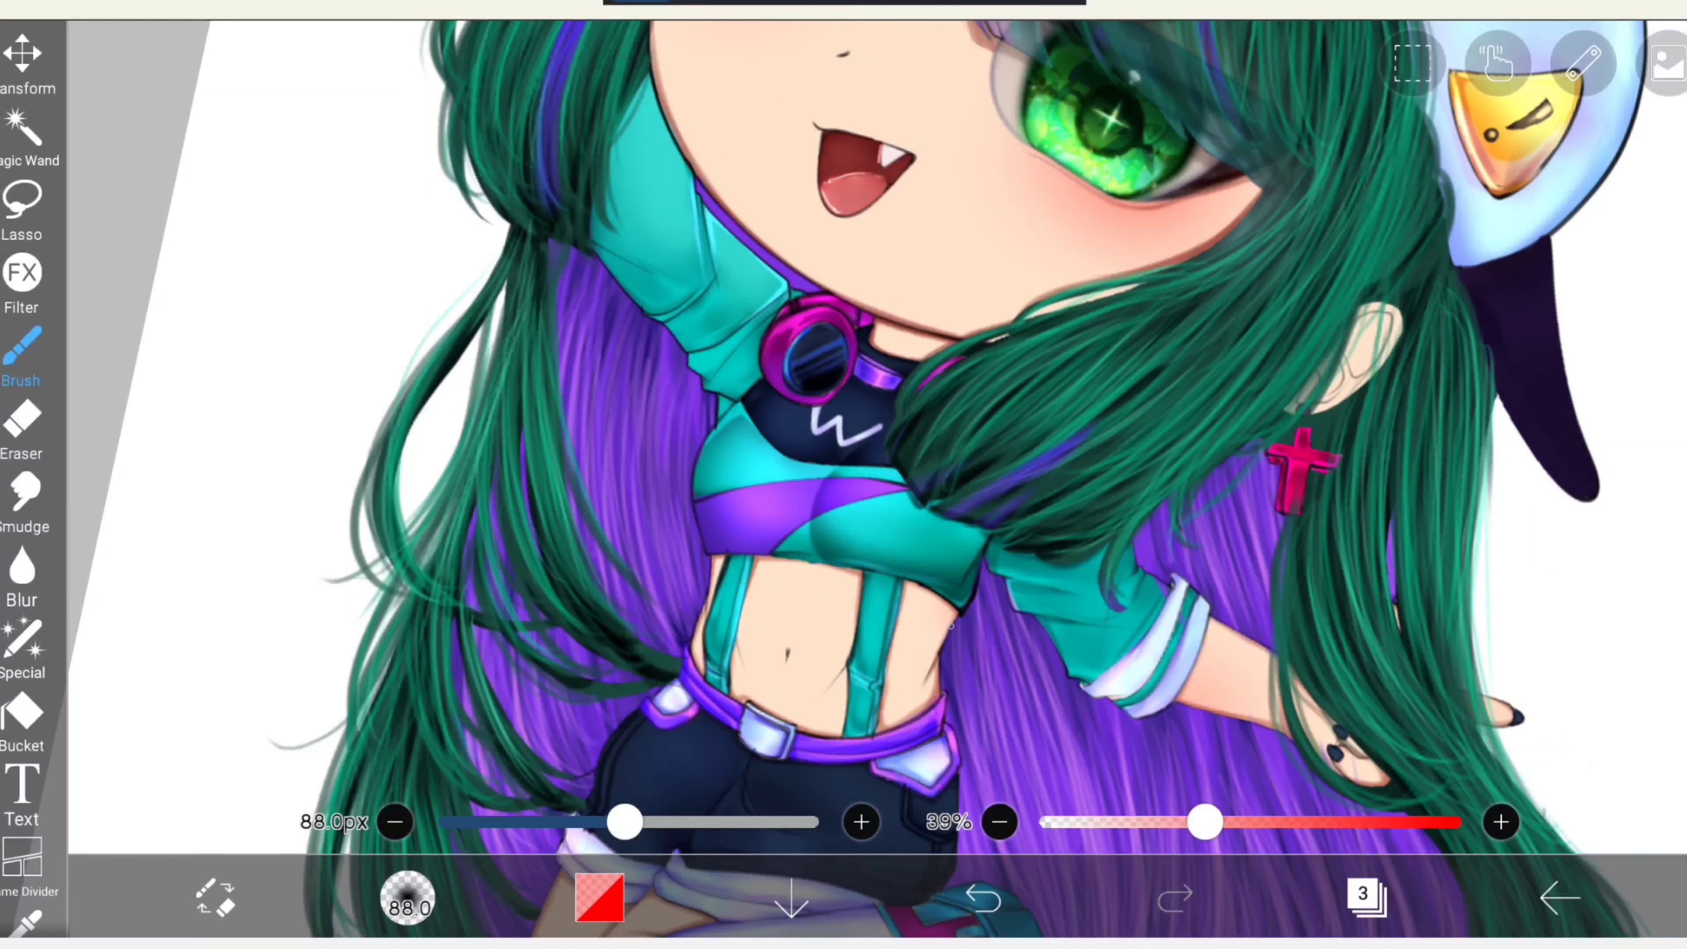
left_click(981, 896)
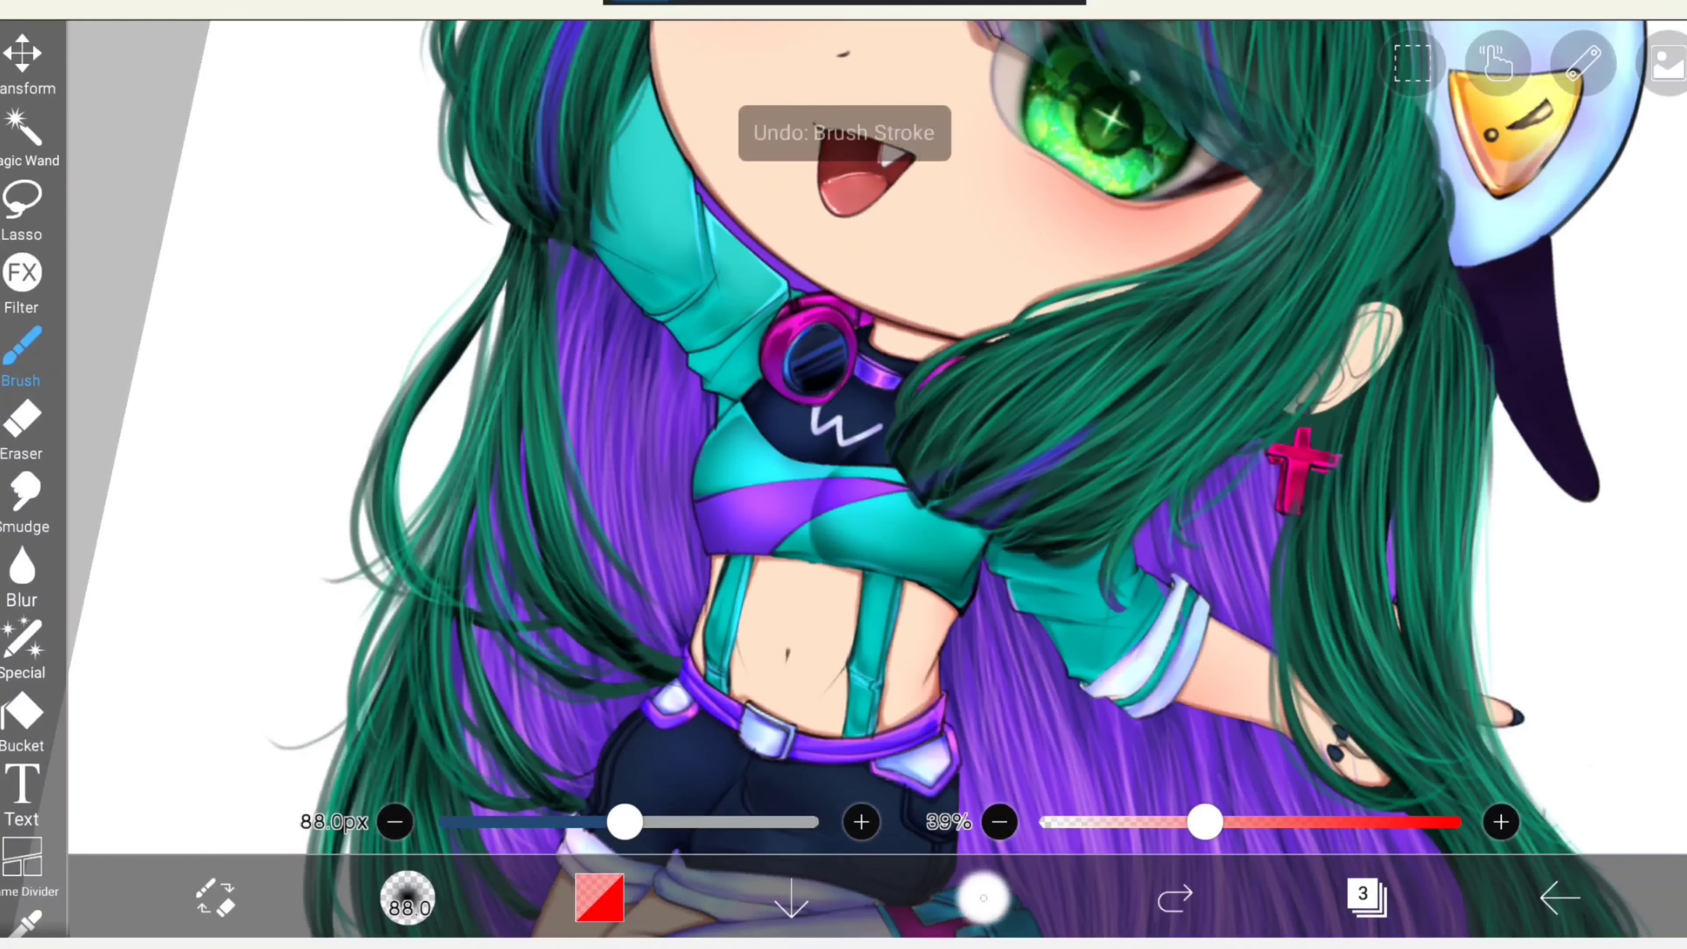
left_click(980, 897)
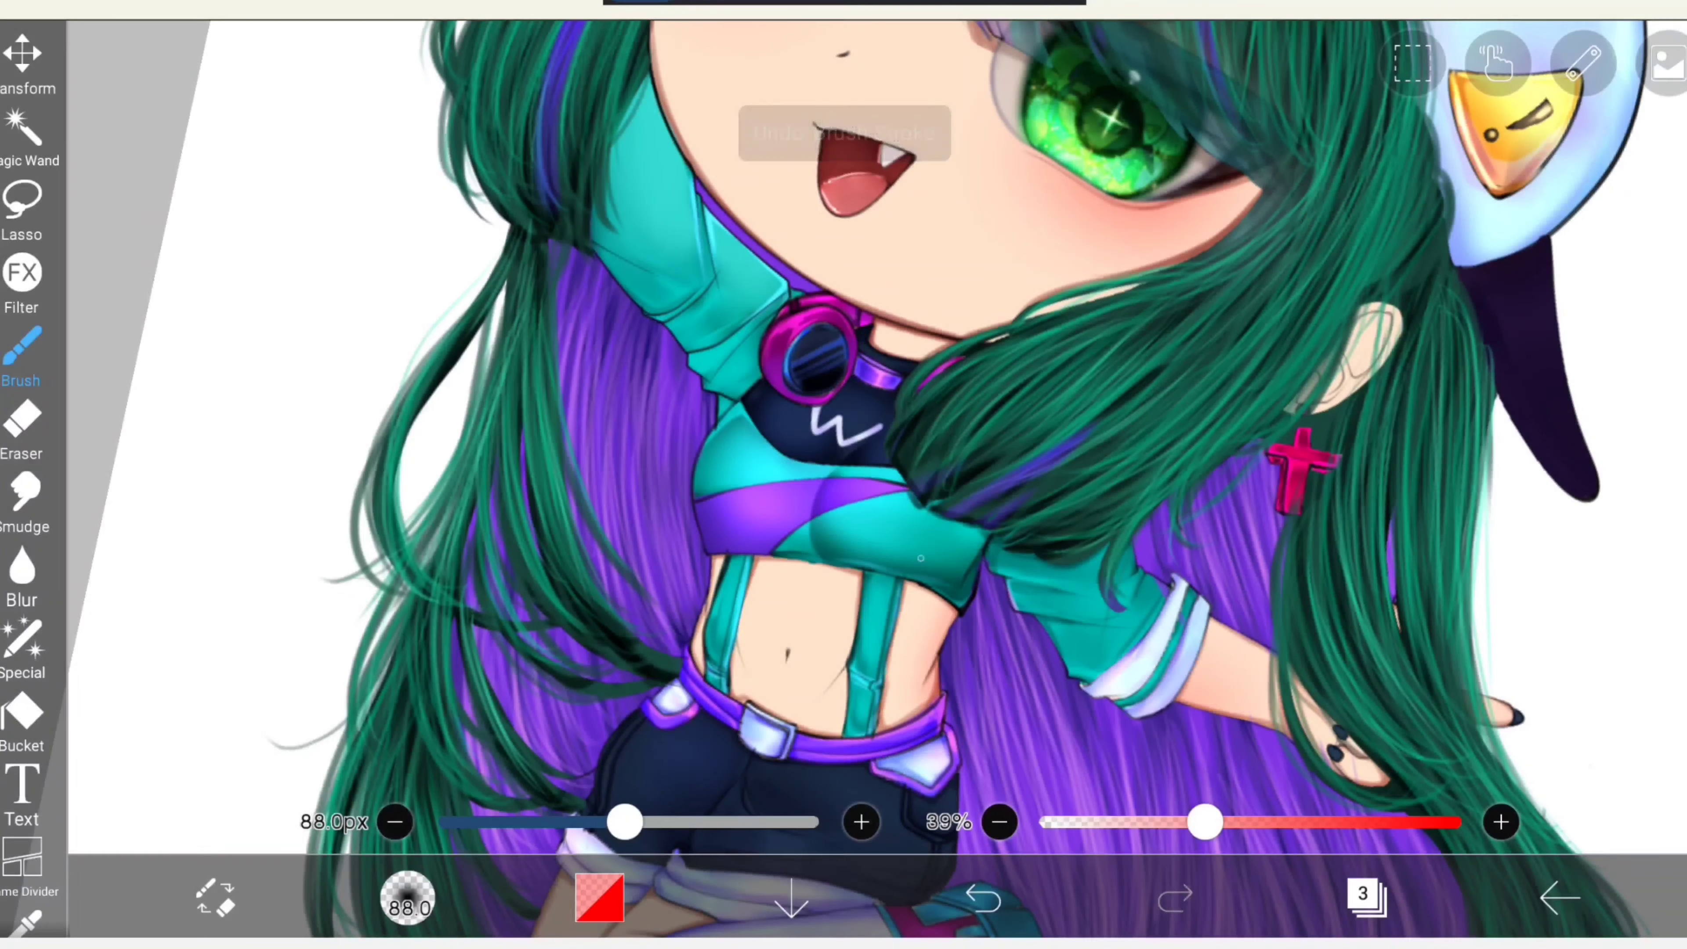
left_click_drag(627, 821, 598, 820)
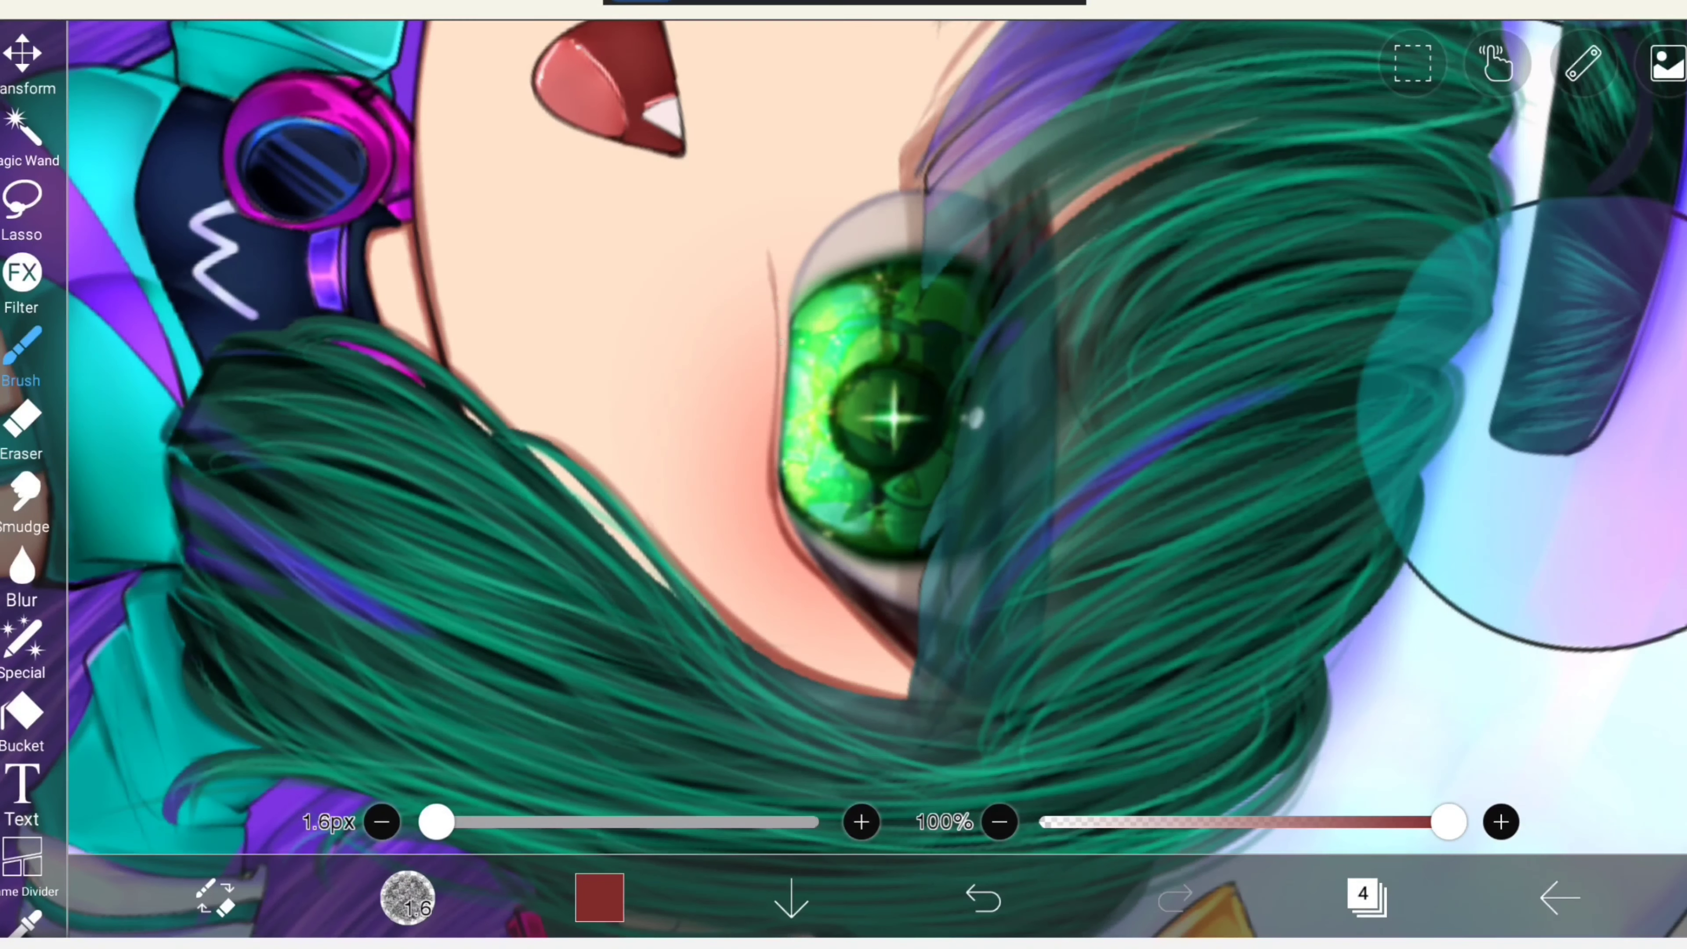
Undo a stray stroke while drawing the dark red face-contour lines on layer 4.
left_click(981, 897)
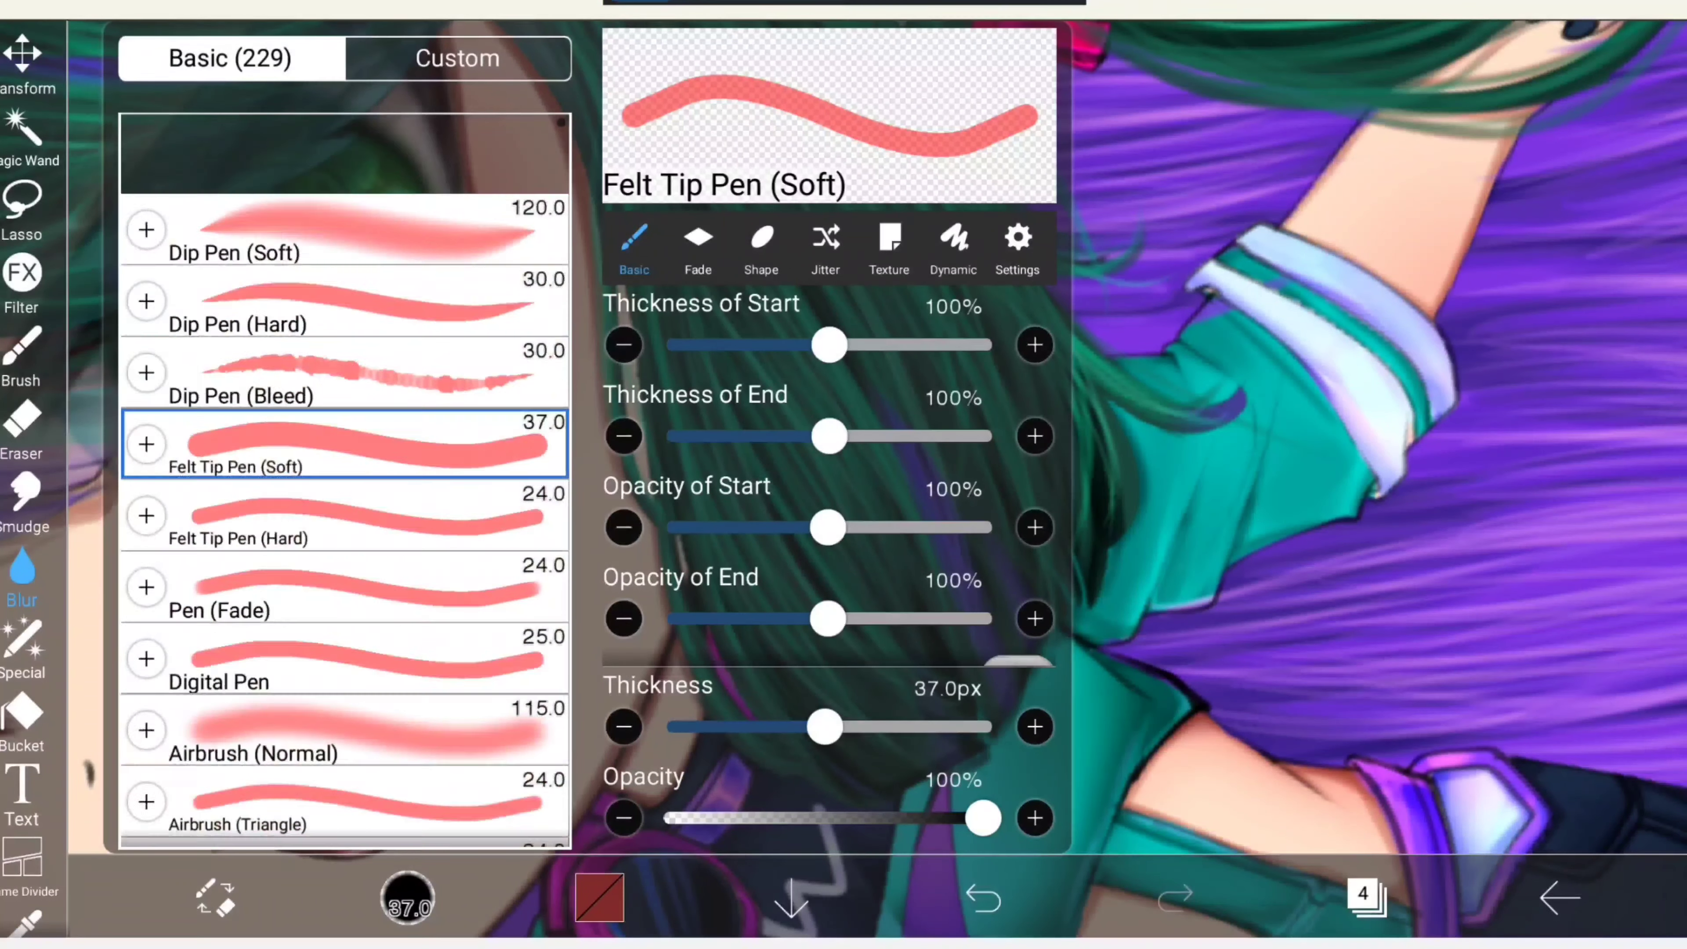
Stroke the Blur tool over the cheek blush so it fades smoothly into the skin.
scroll("down", 3)
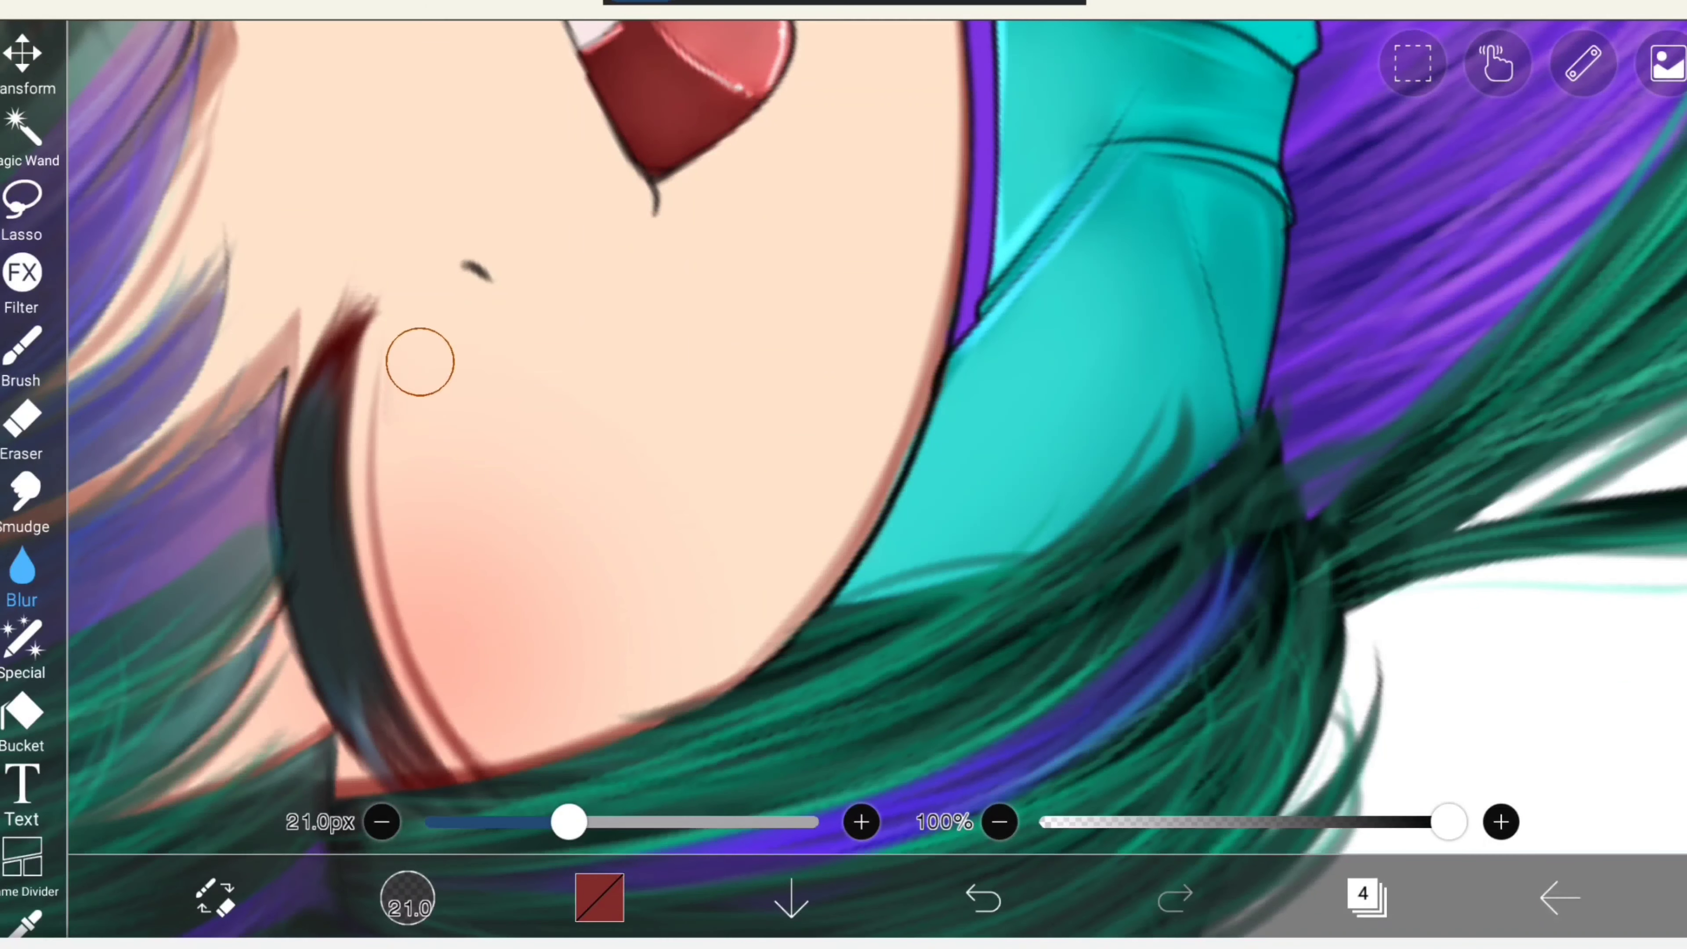
left_click_drag(421, 360, 408, 506)
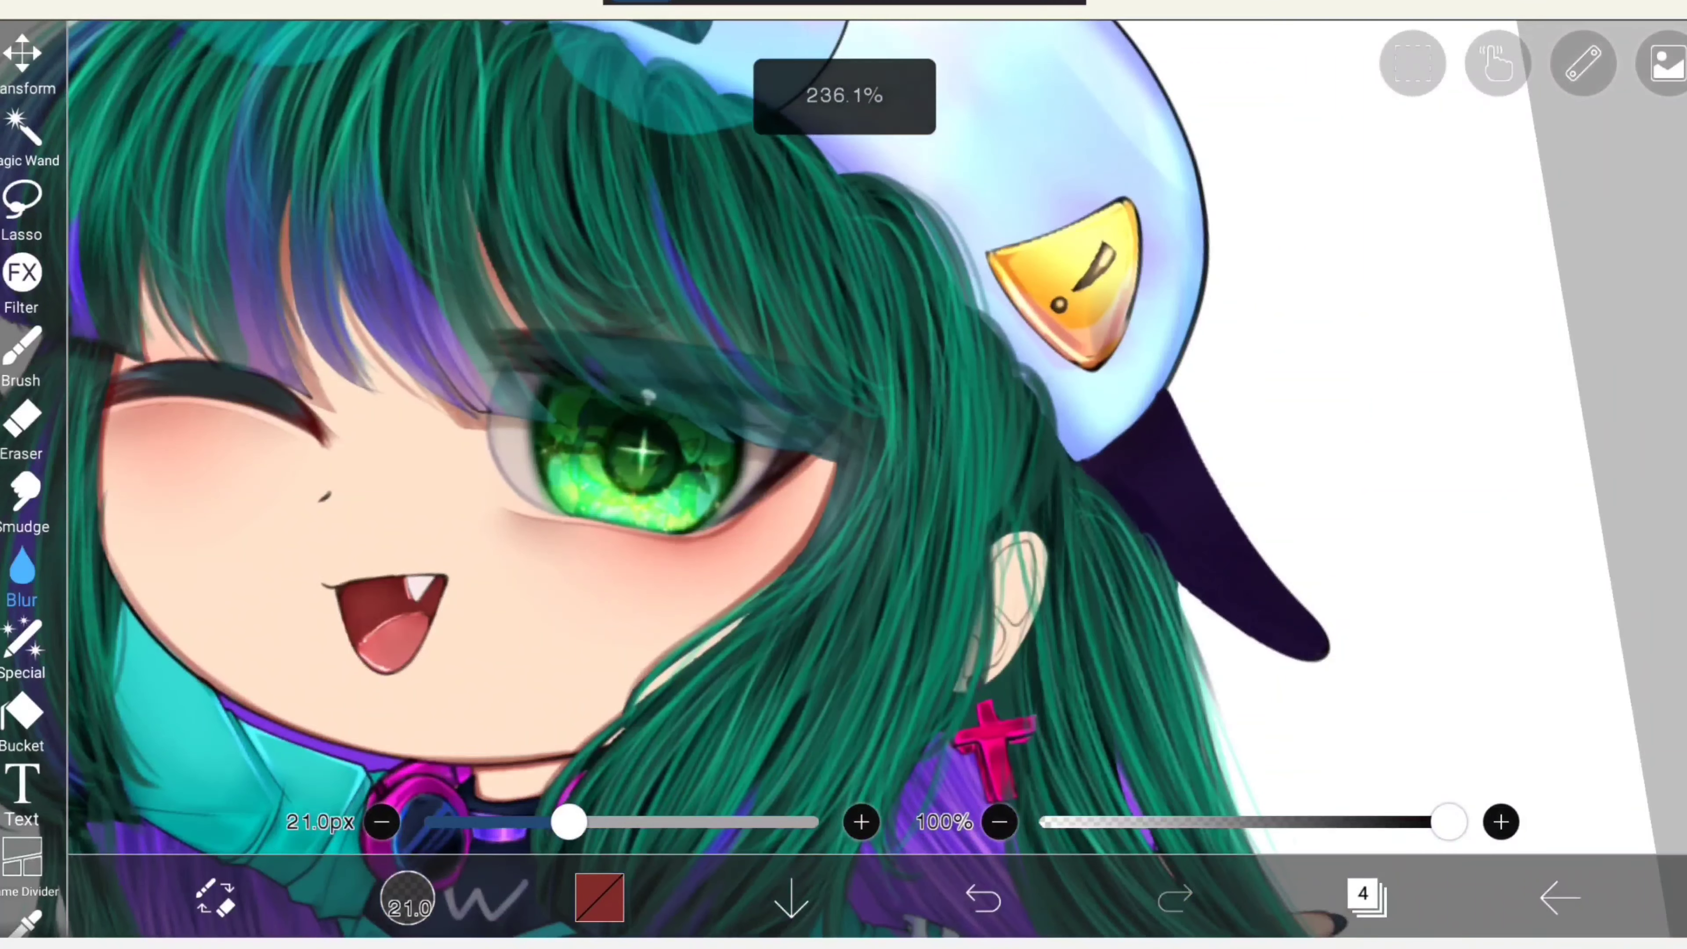
Warp the face shading with Mesh Form around the eye and cheek, then confirm it.
left_click(21, 215)
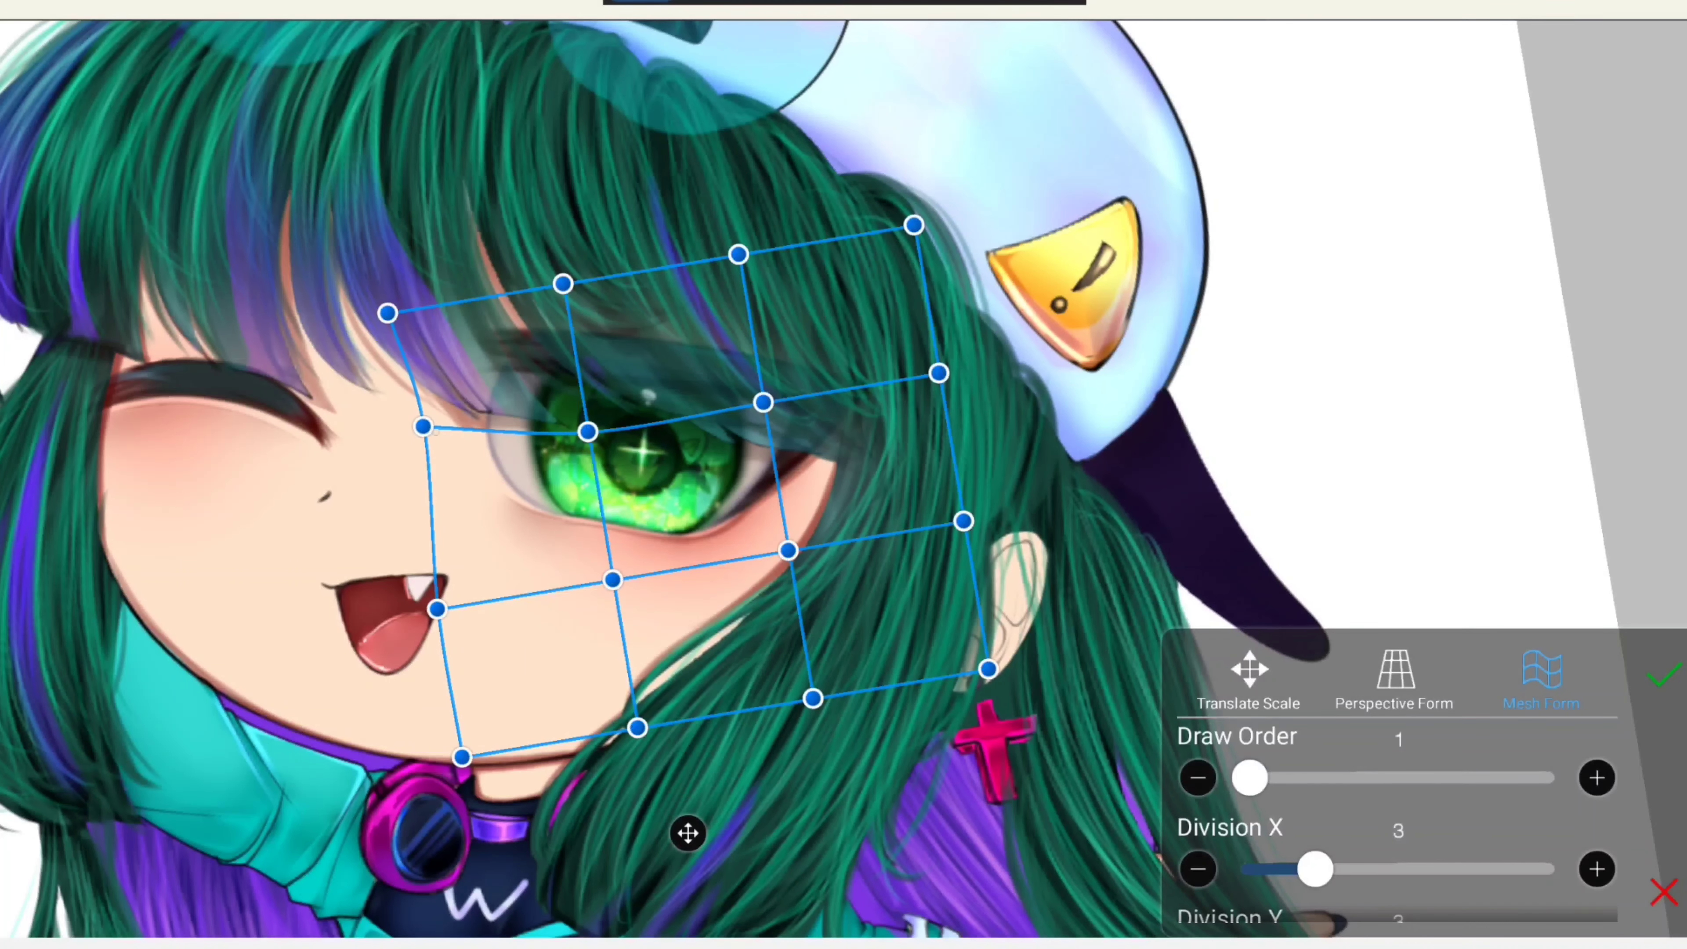
left_click(1662, 678)
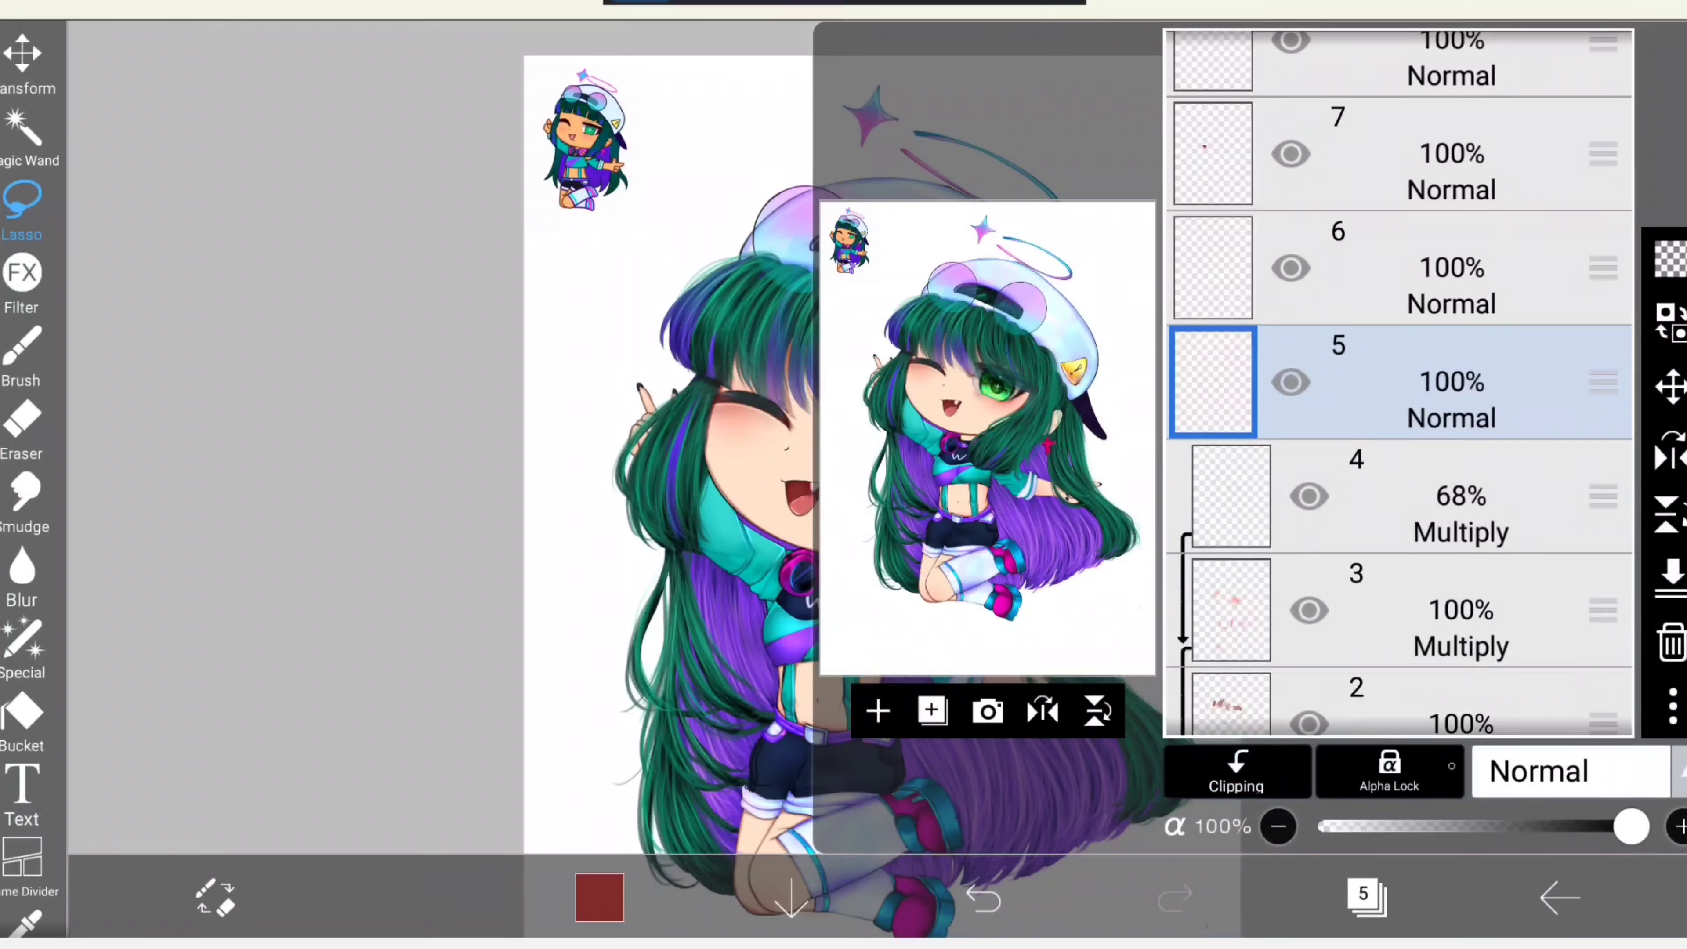
Paint pink nose blush on layer 5, then erase the excess around the nose.
left_click(1236, 771)
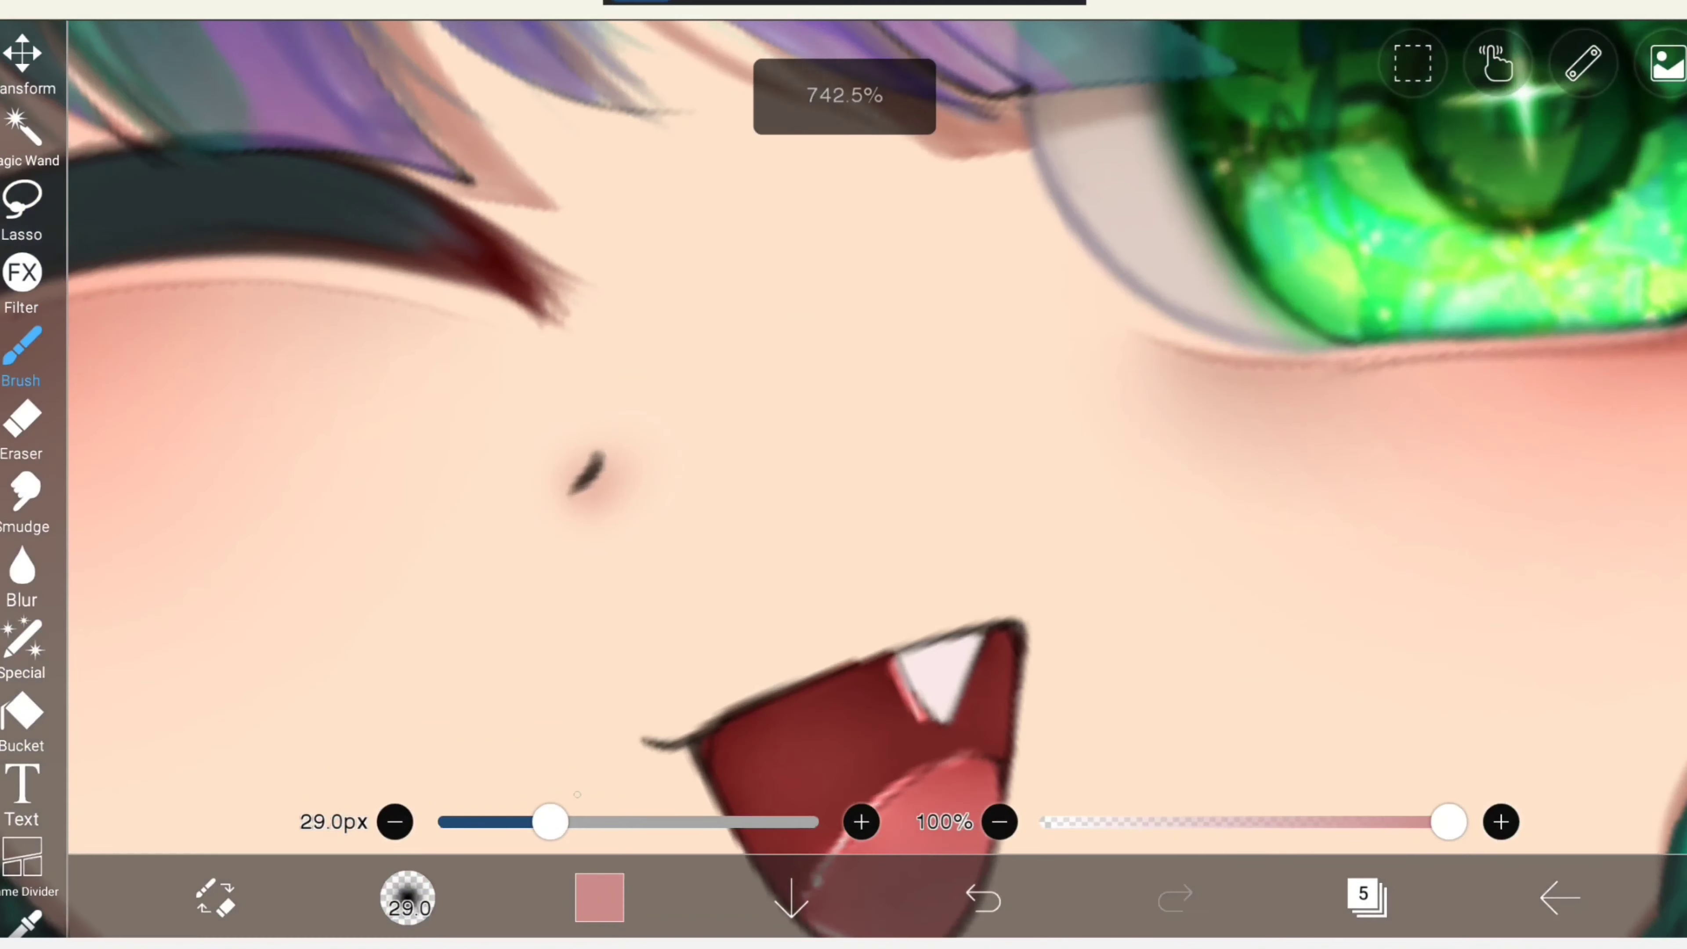
left_click(981, 898)
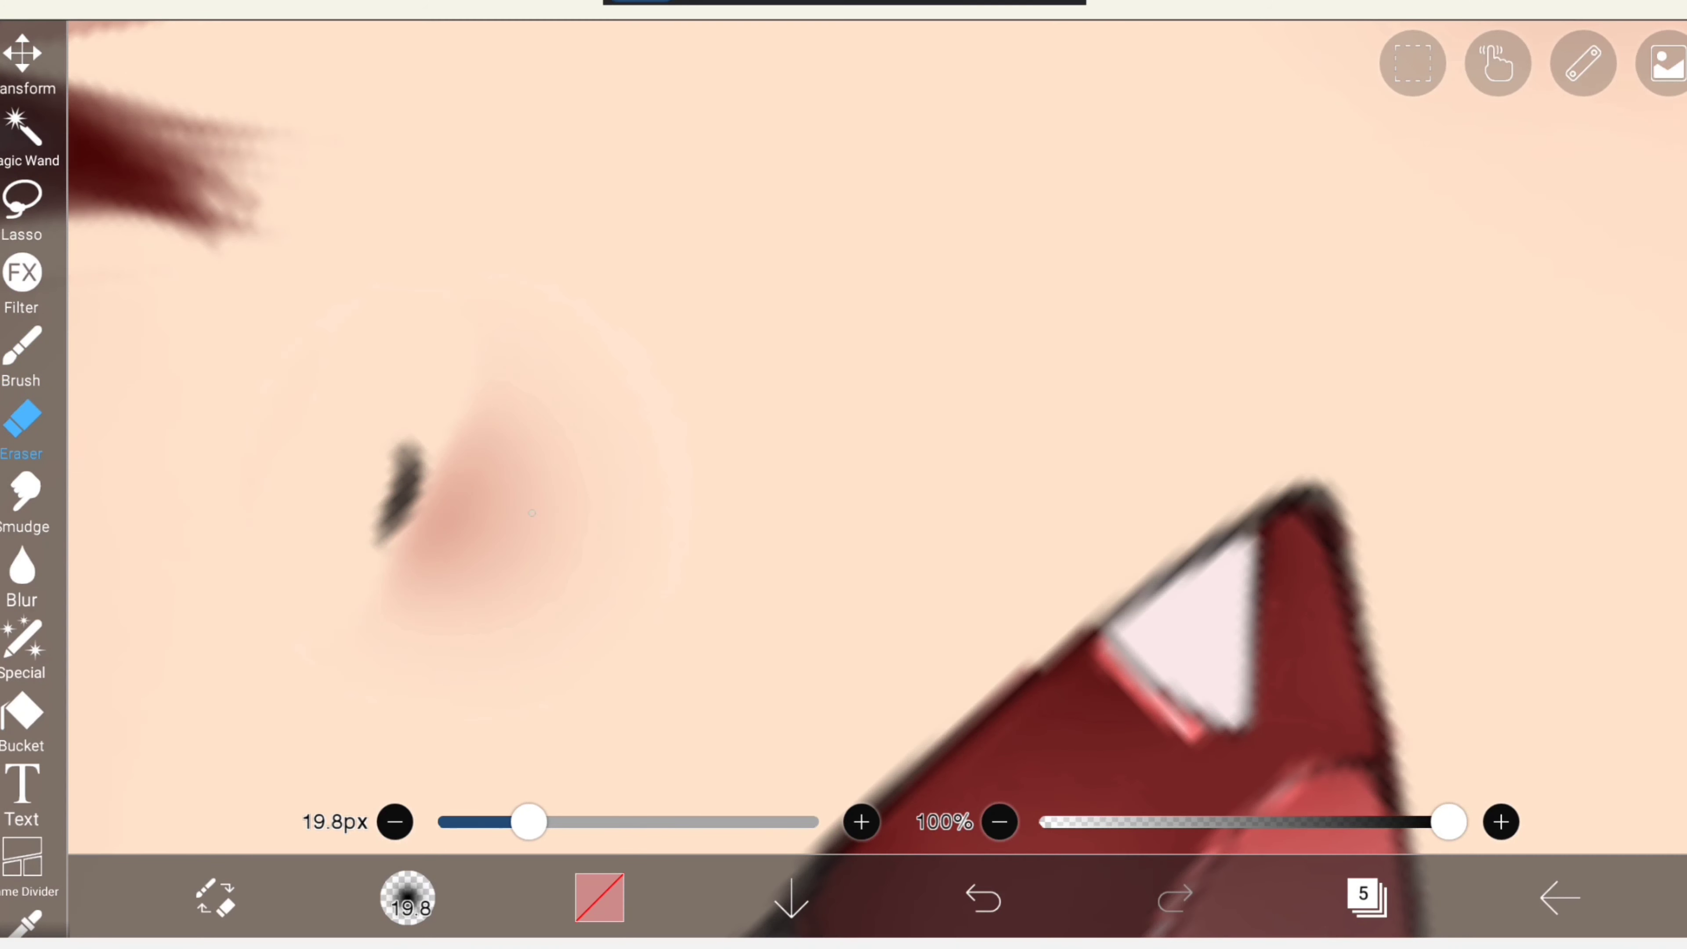
left_click_drag(528, 823, 473, 822)
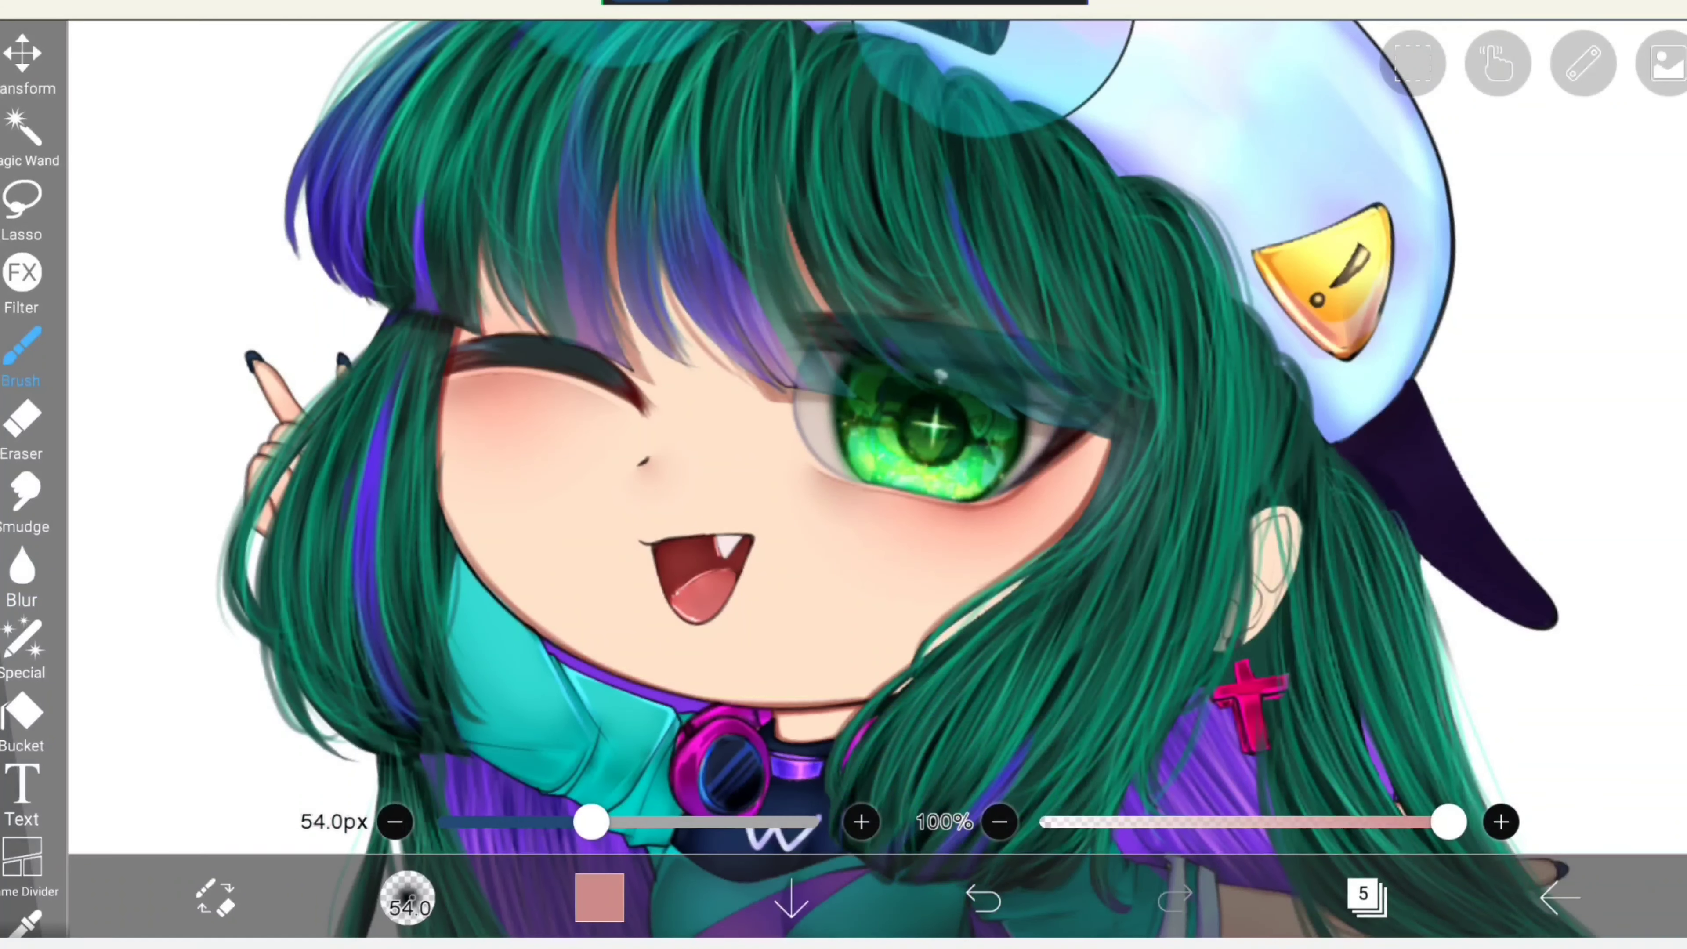
Select the thin Round Brush (Particle) and darken the colour to muted red #A66060.
left_click(21, 366)
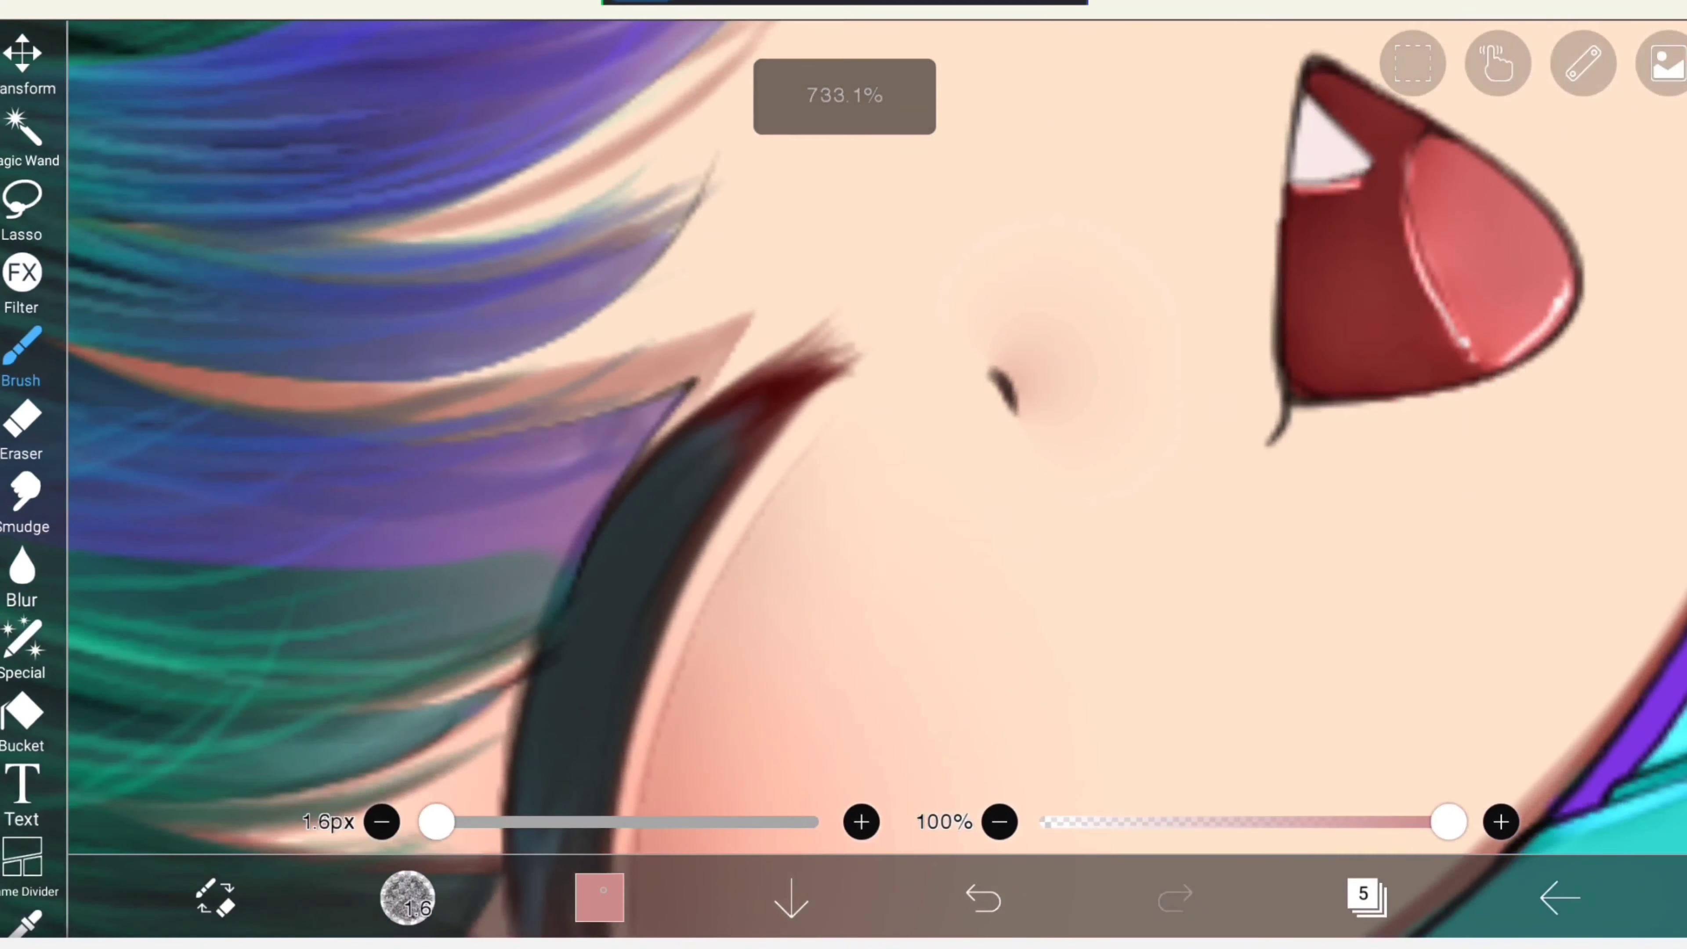
left_click(599, 897)
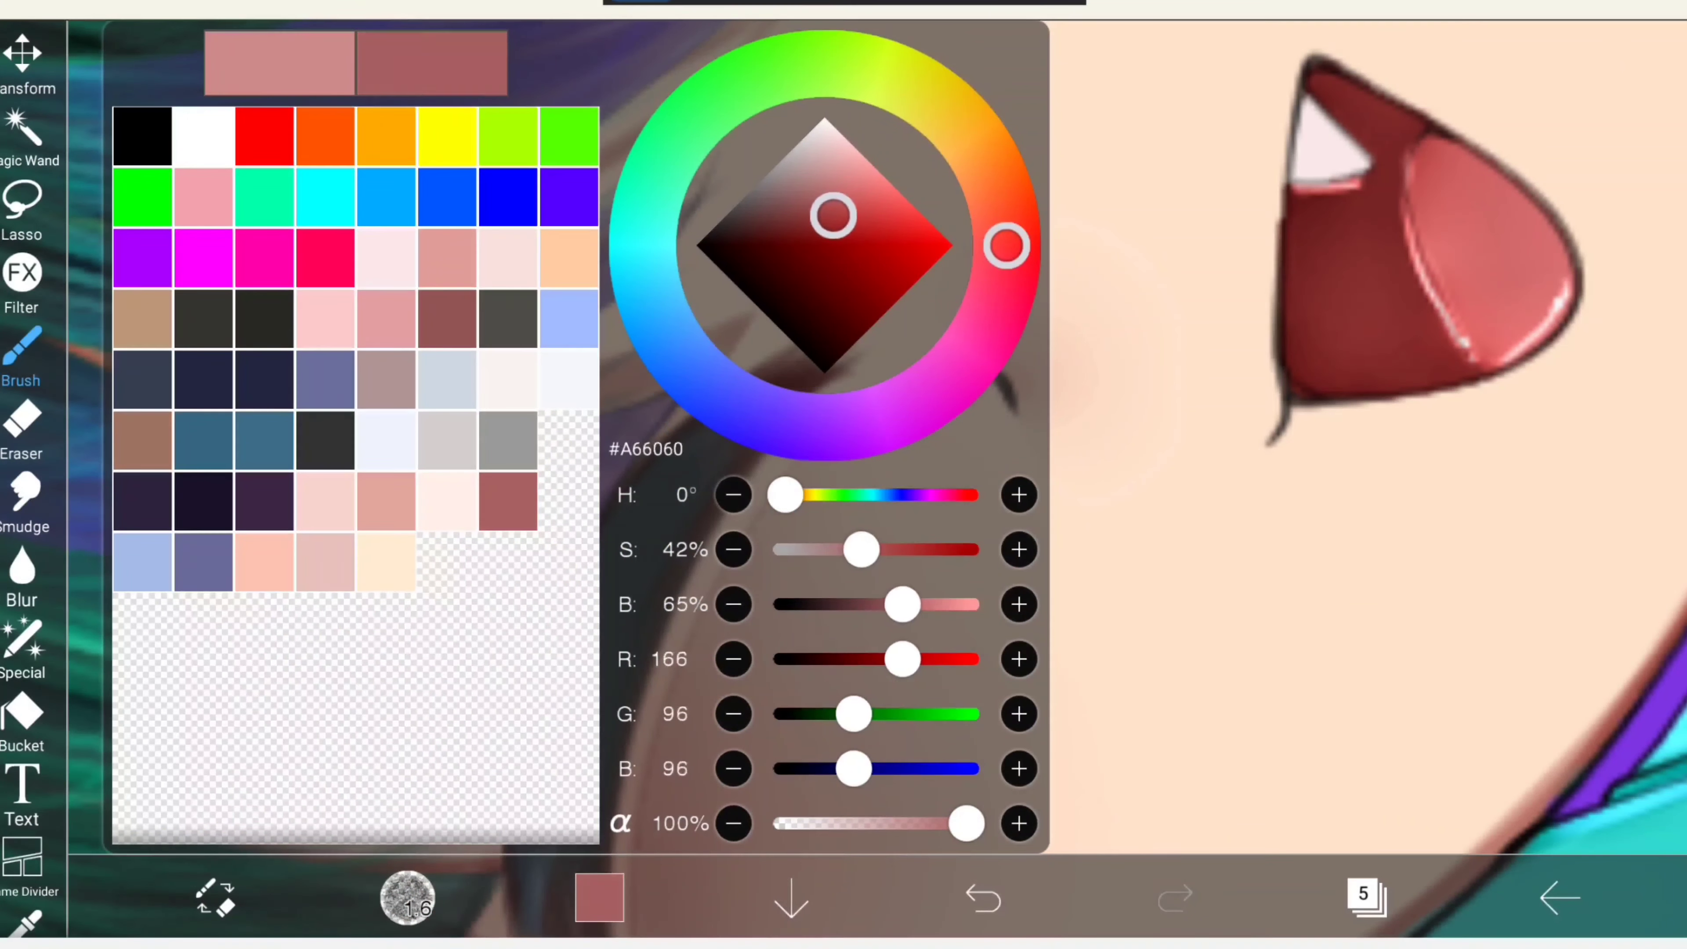
left_click_drag(1007, 244, 1006, 243)
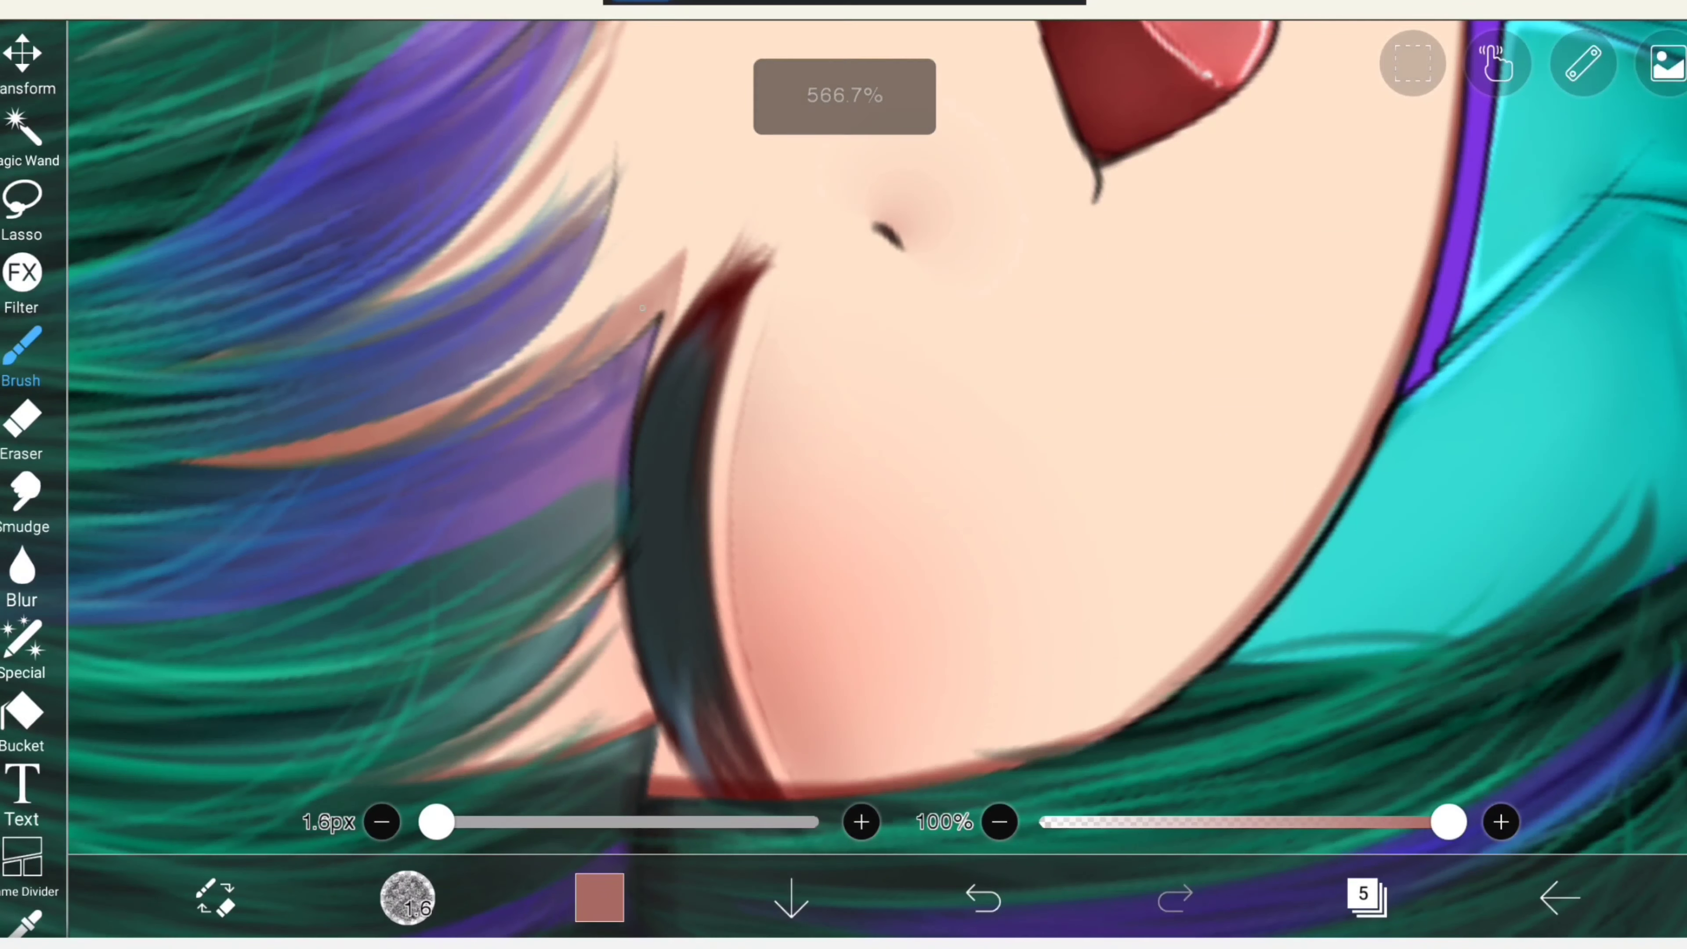
left_click(981, 898)
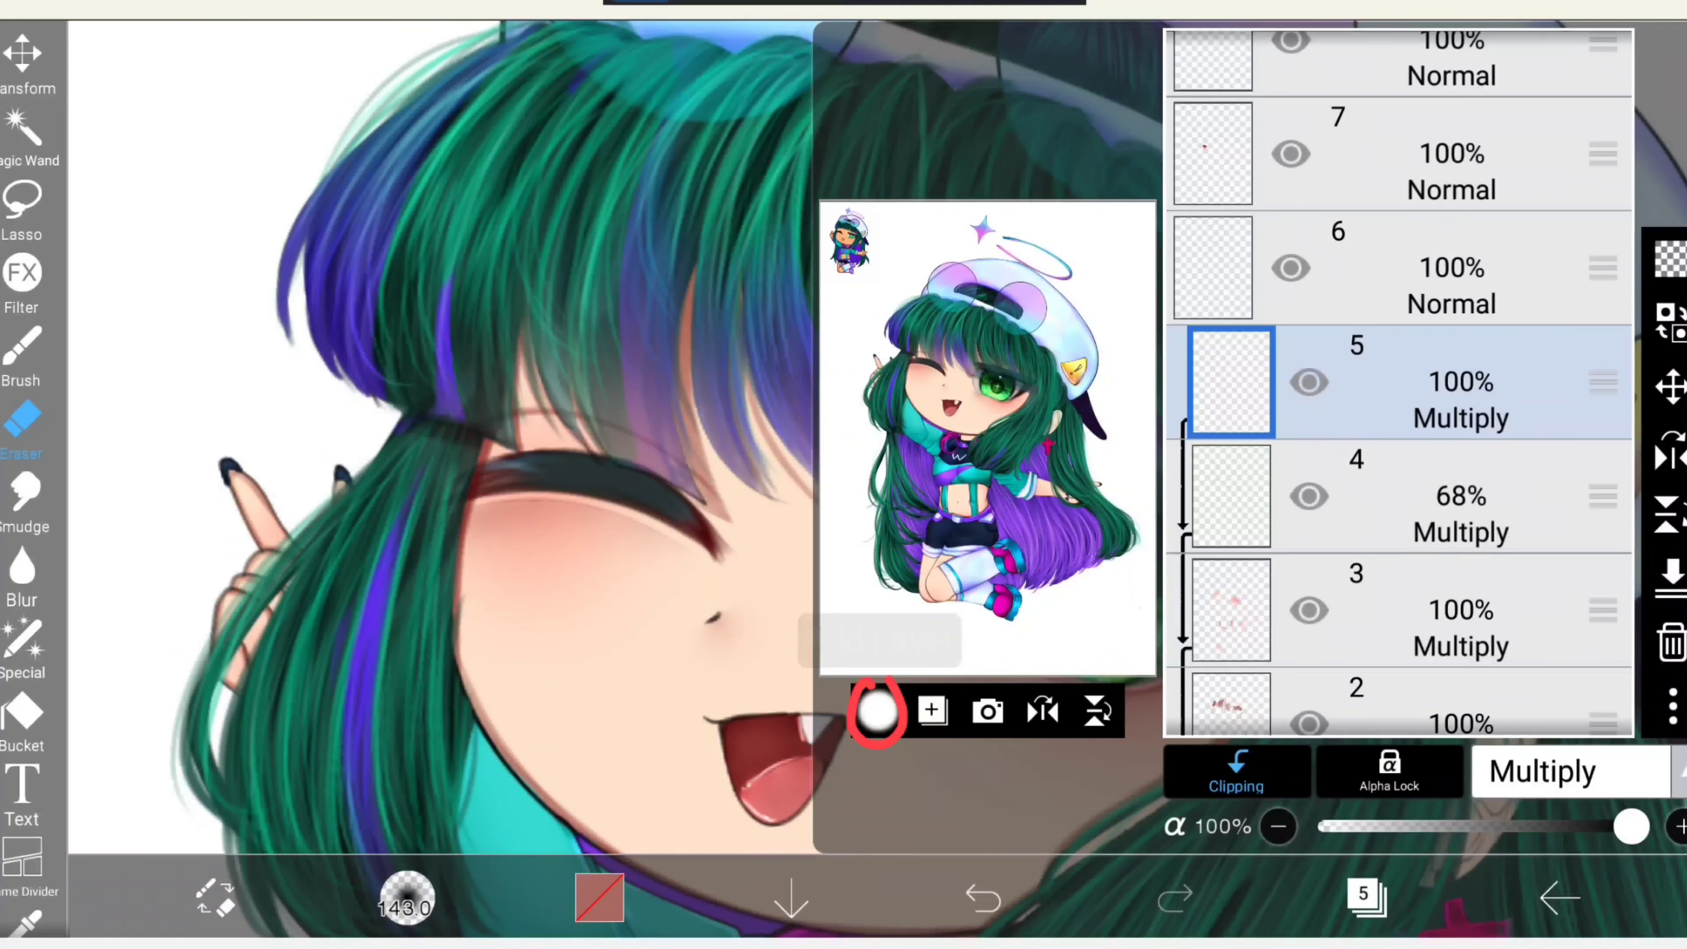
Add layer 6 clipped to the layers below, set to Multiply at 59% opacity.
left_click(876, 711)
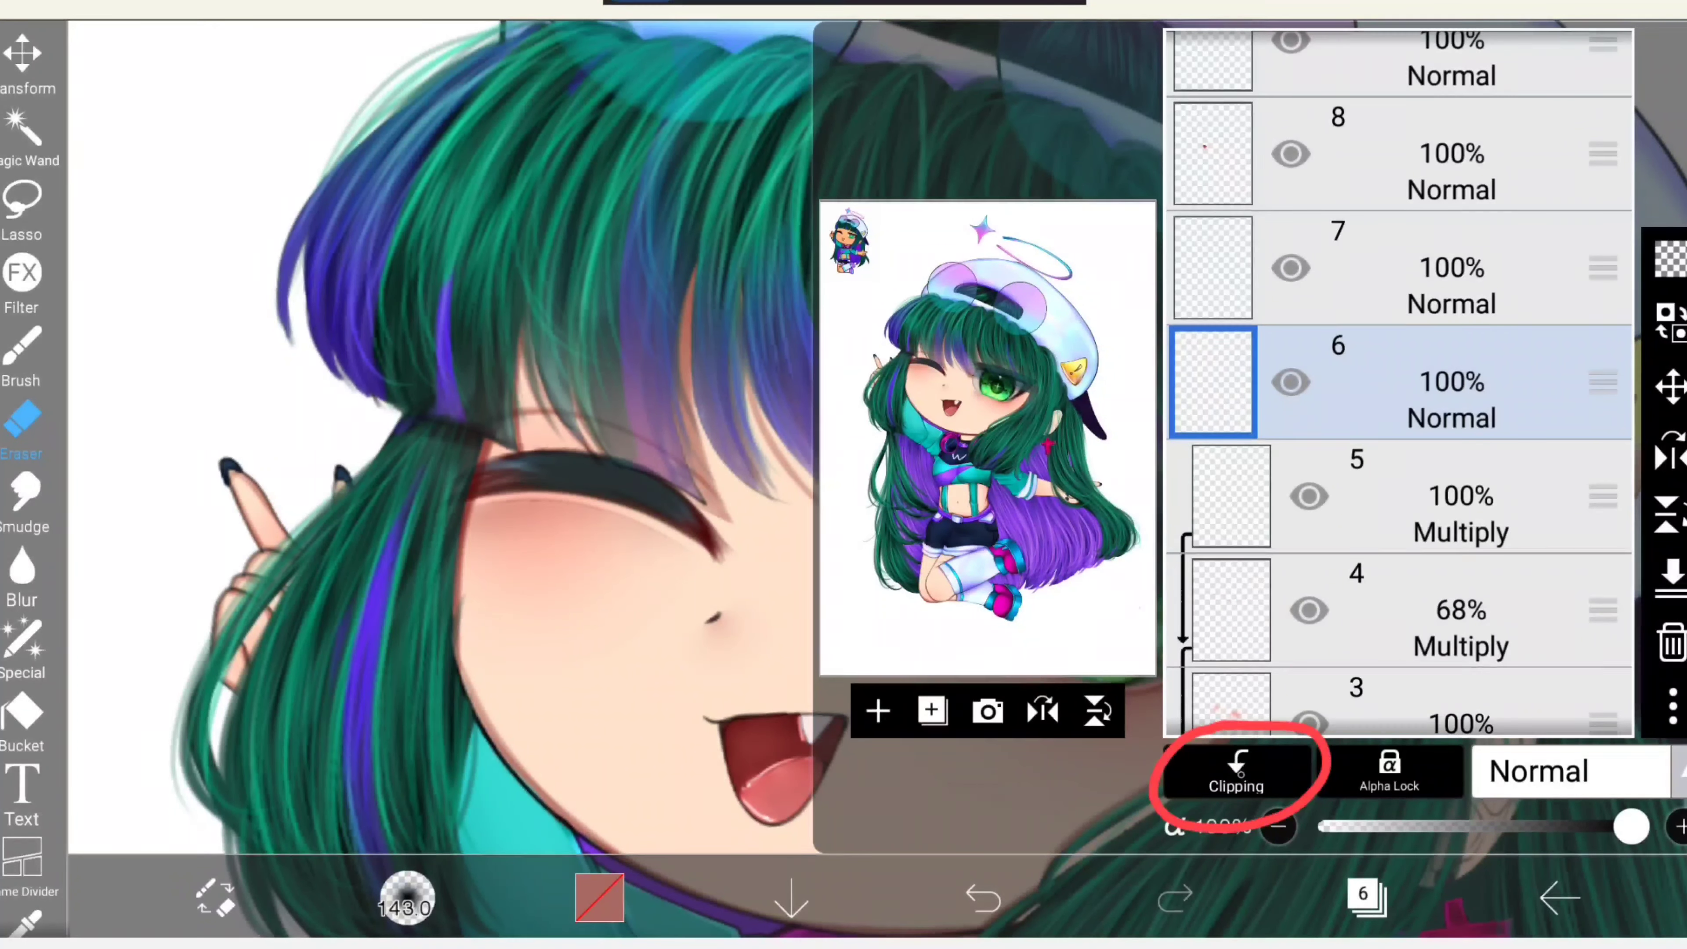
left_click(1236, 769)
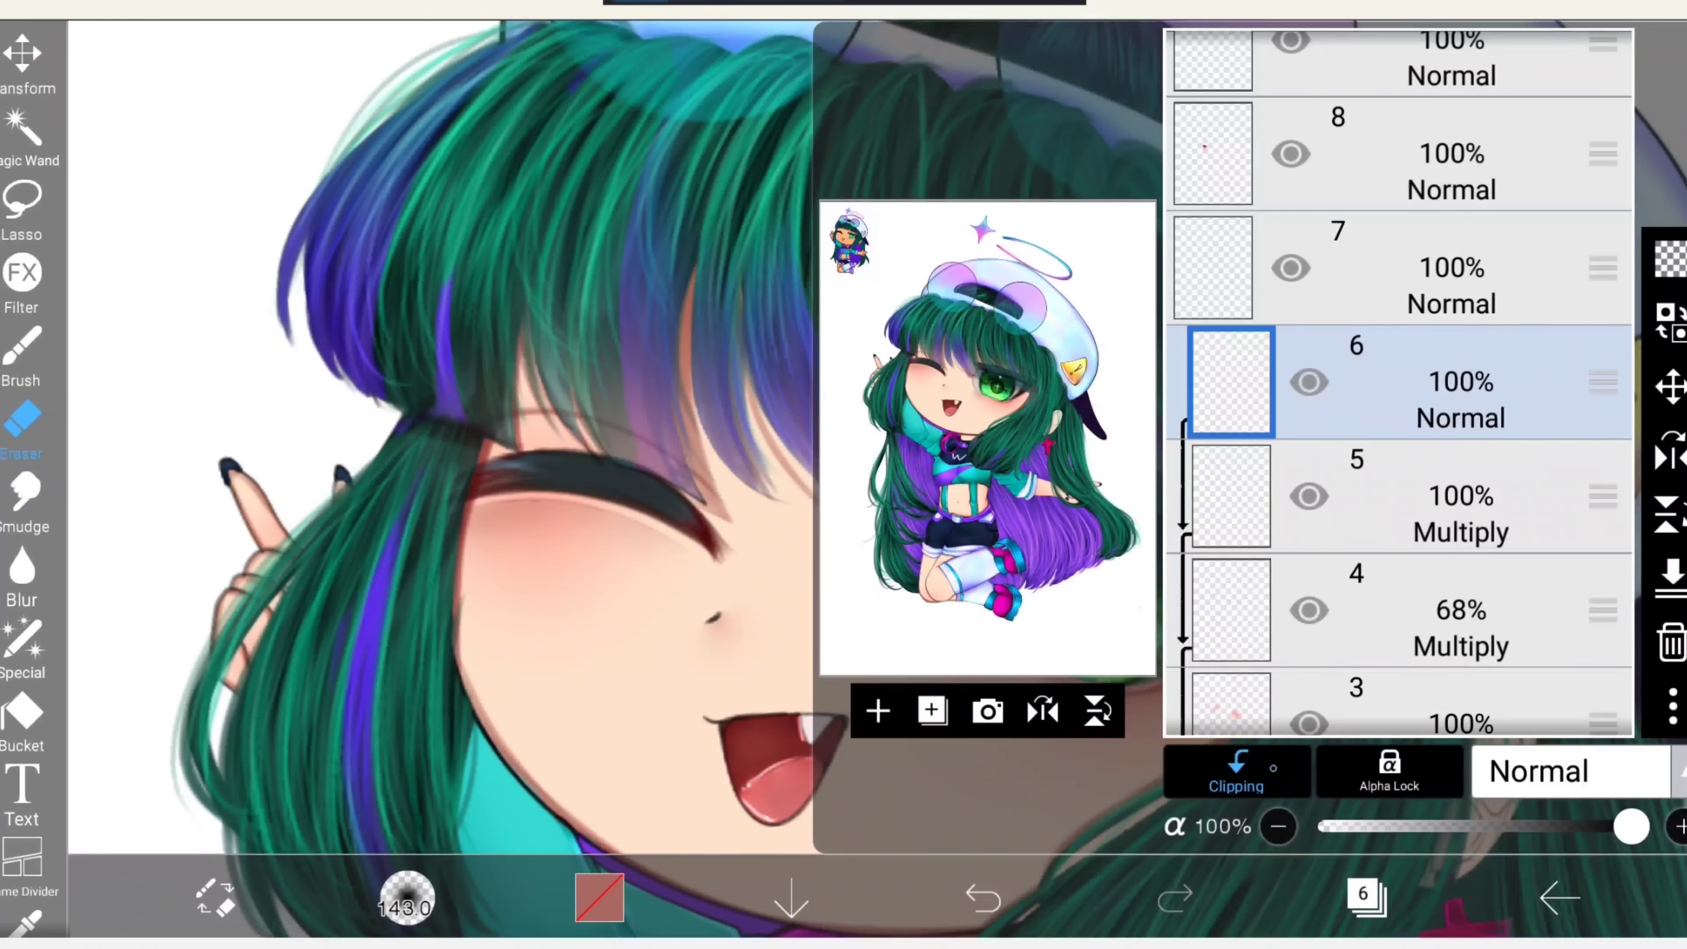
left_click(1538, 770)
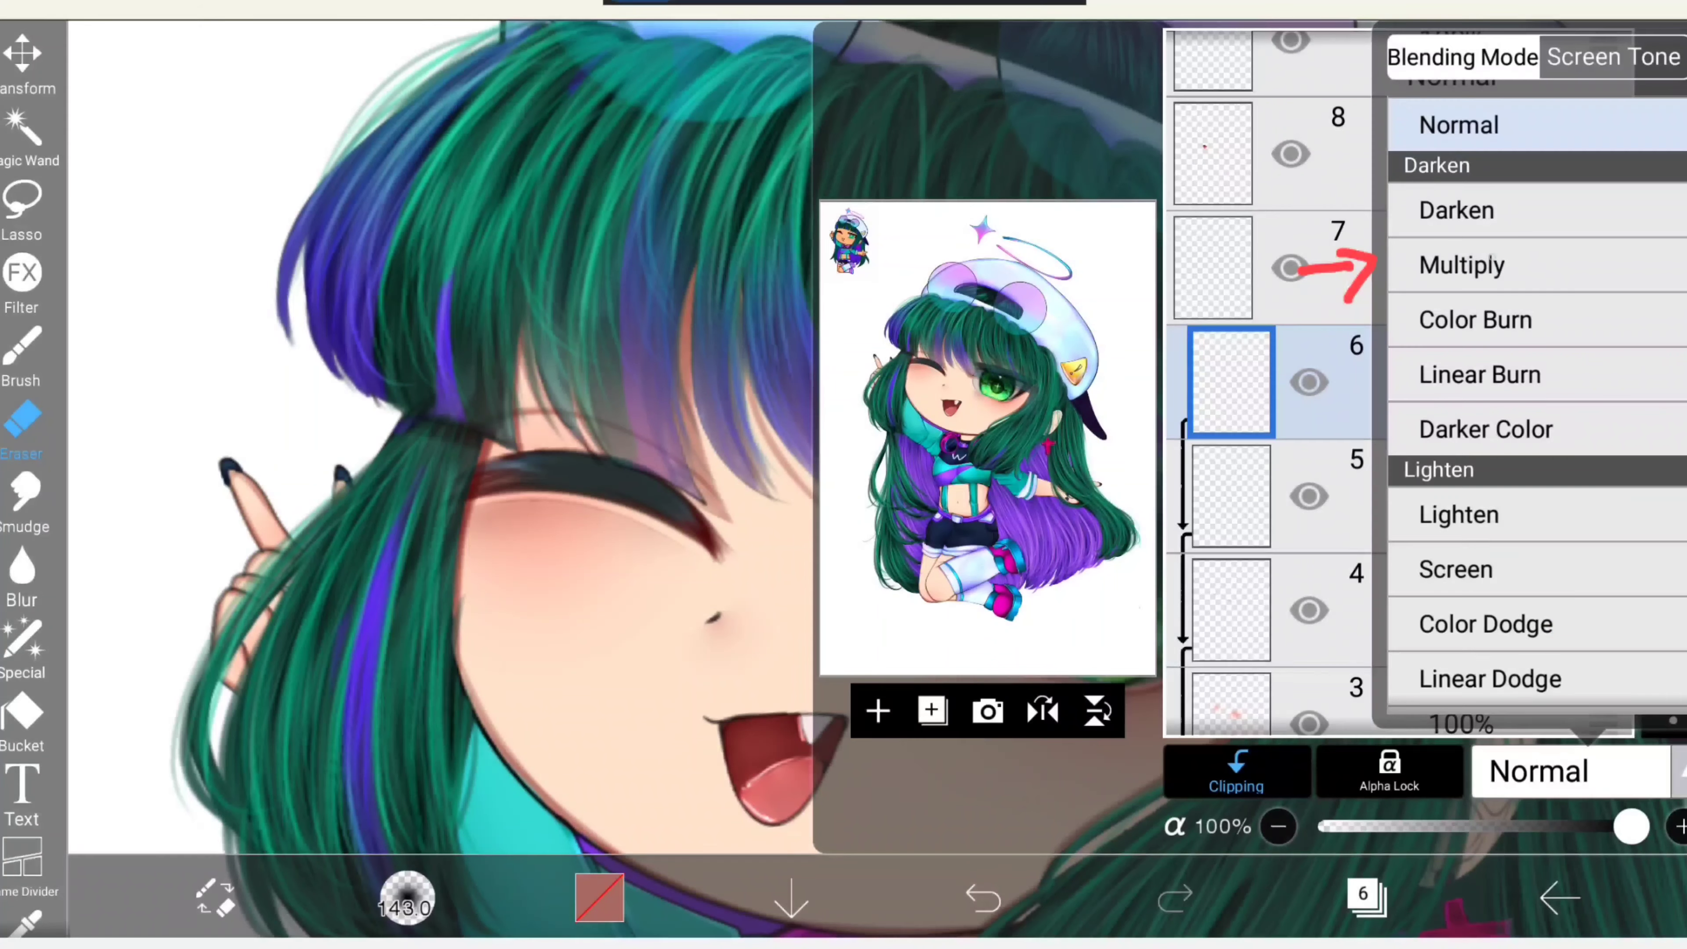
left_click(1462, 264)
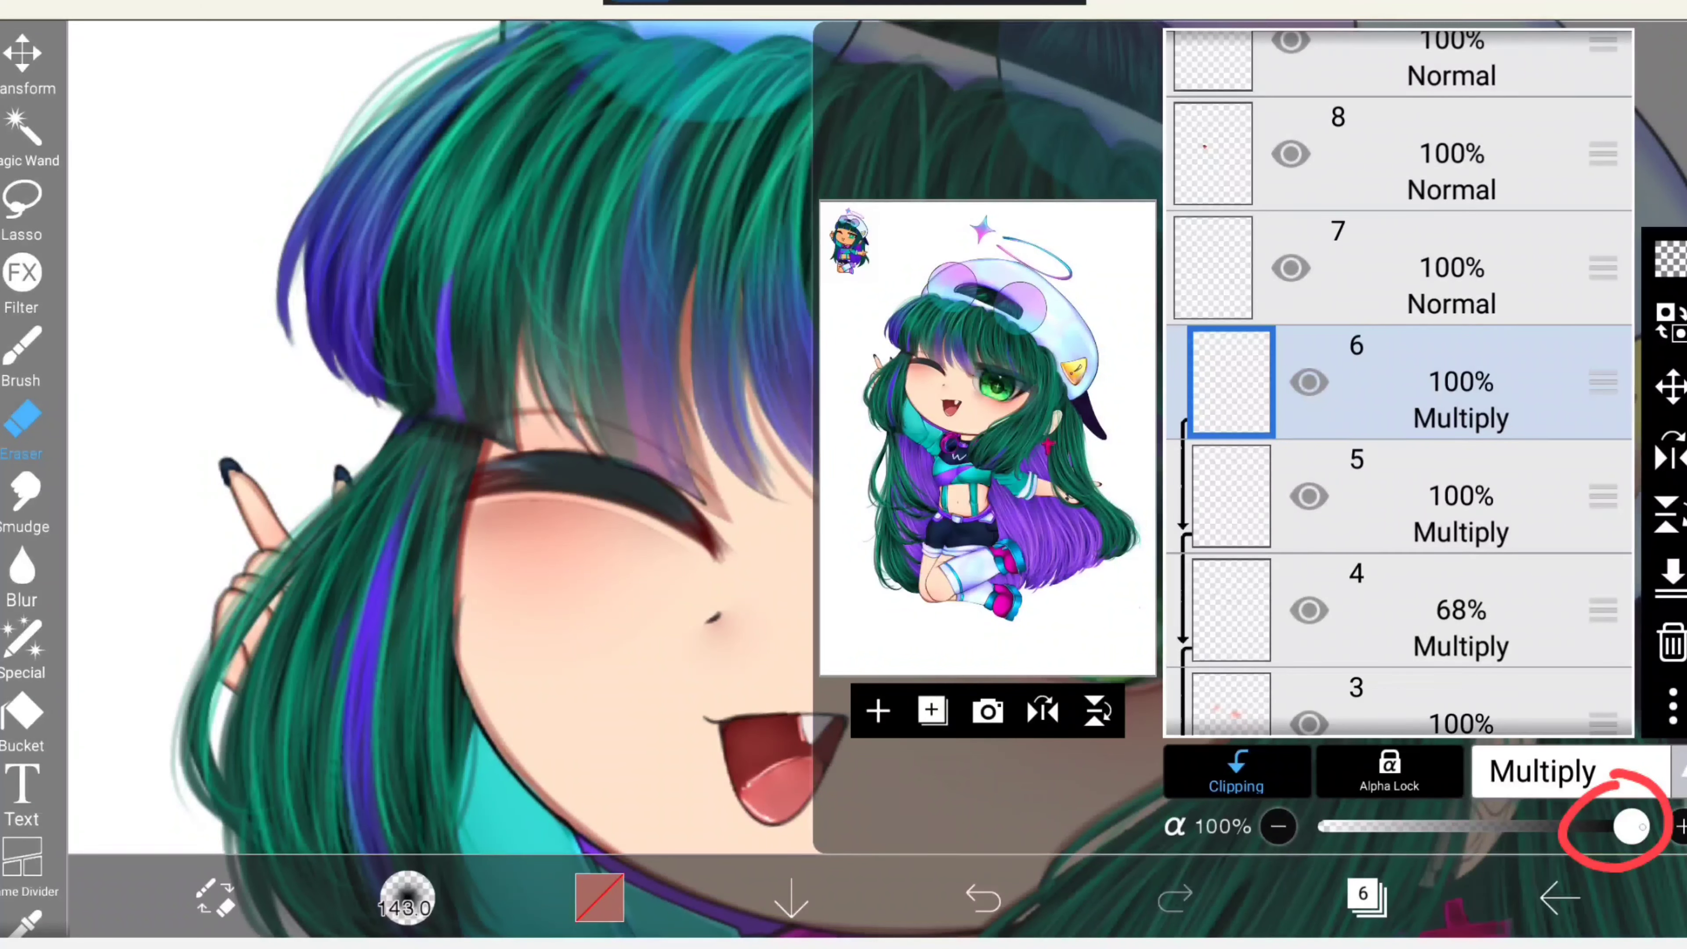
left_click_drag(1630, 825, 1505, 825)
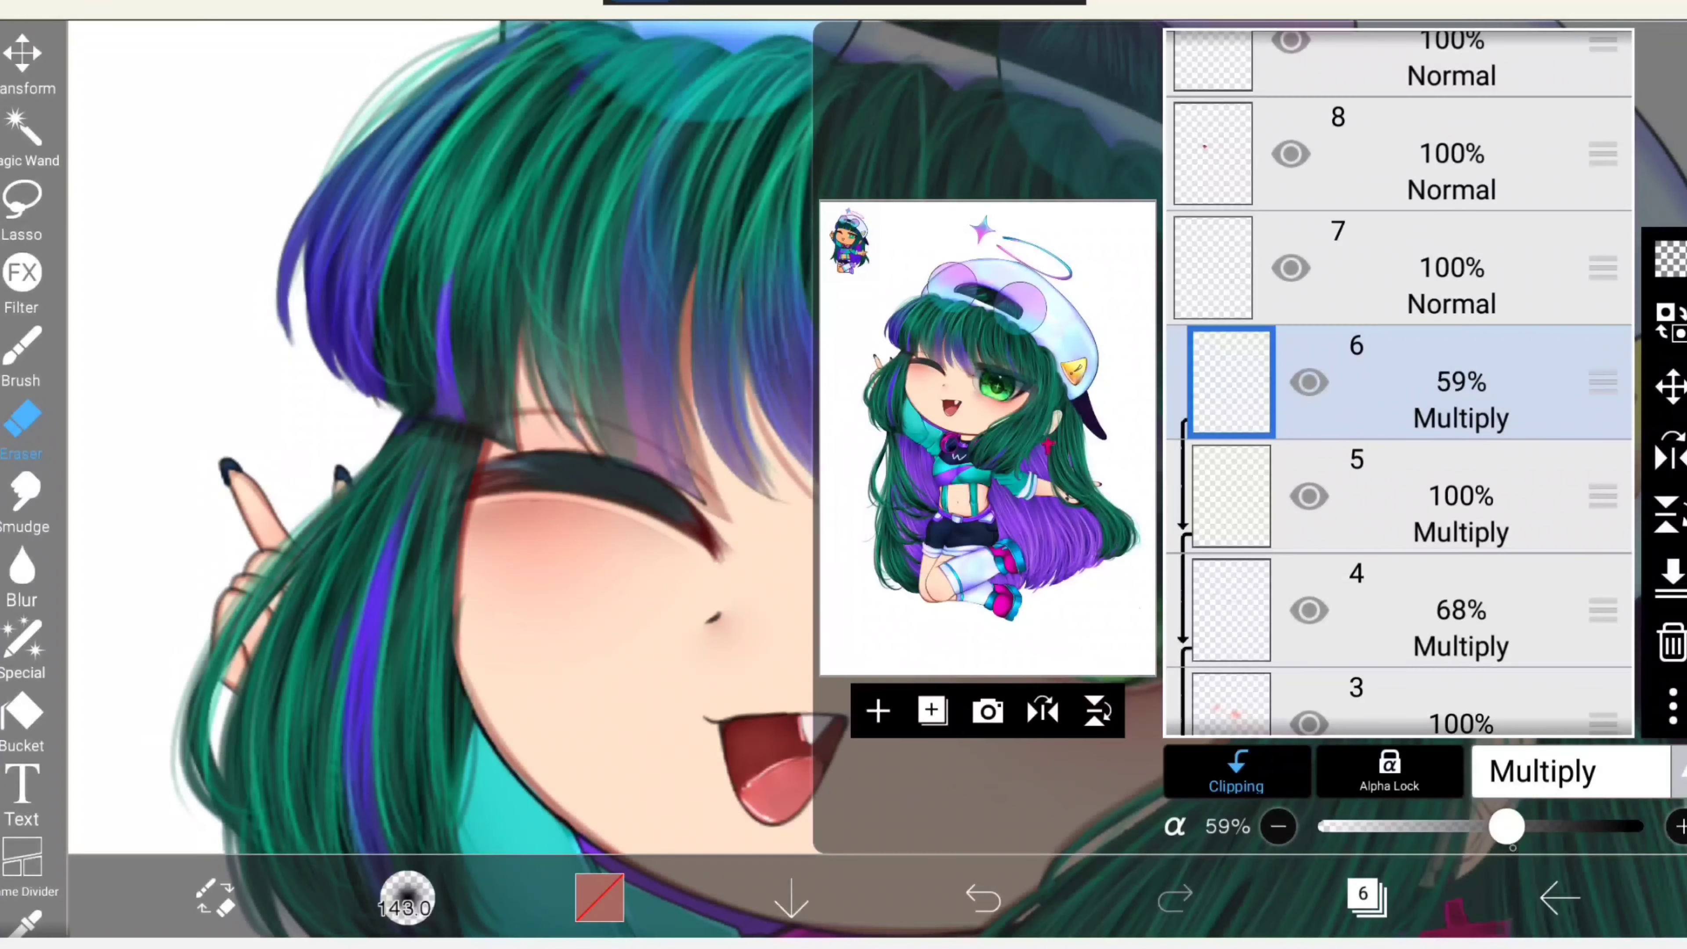
left_click_drag(1496, 826, 1509, 825)
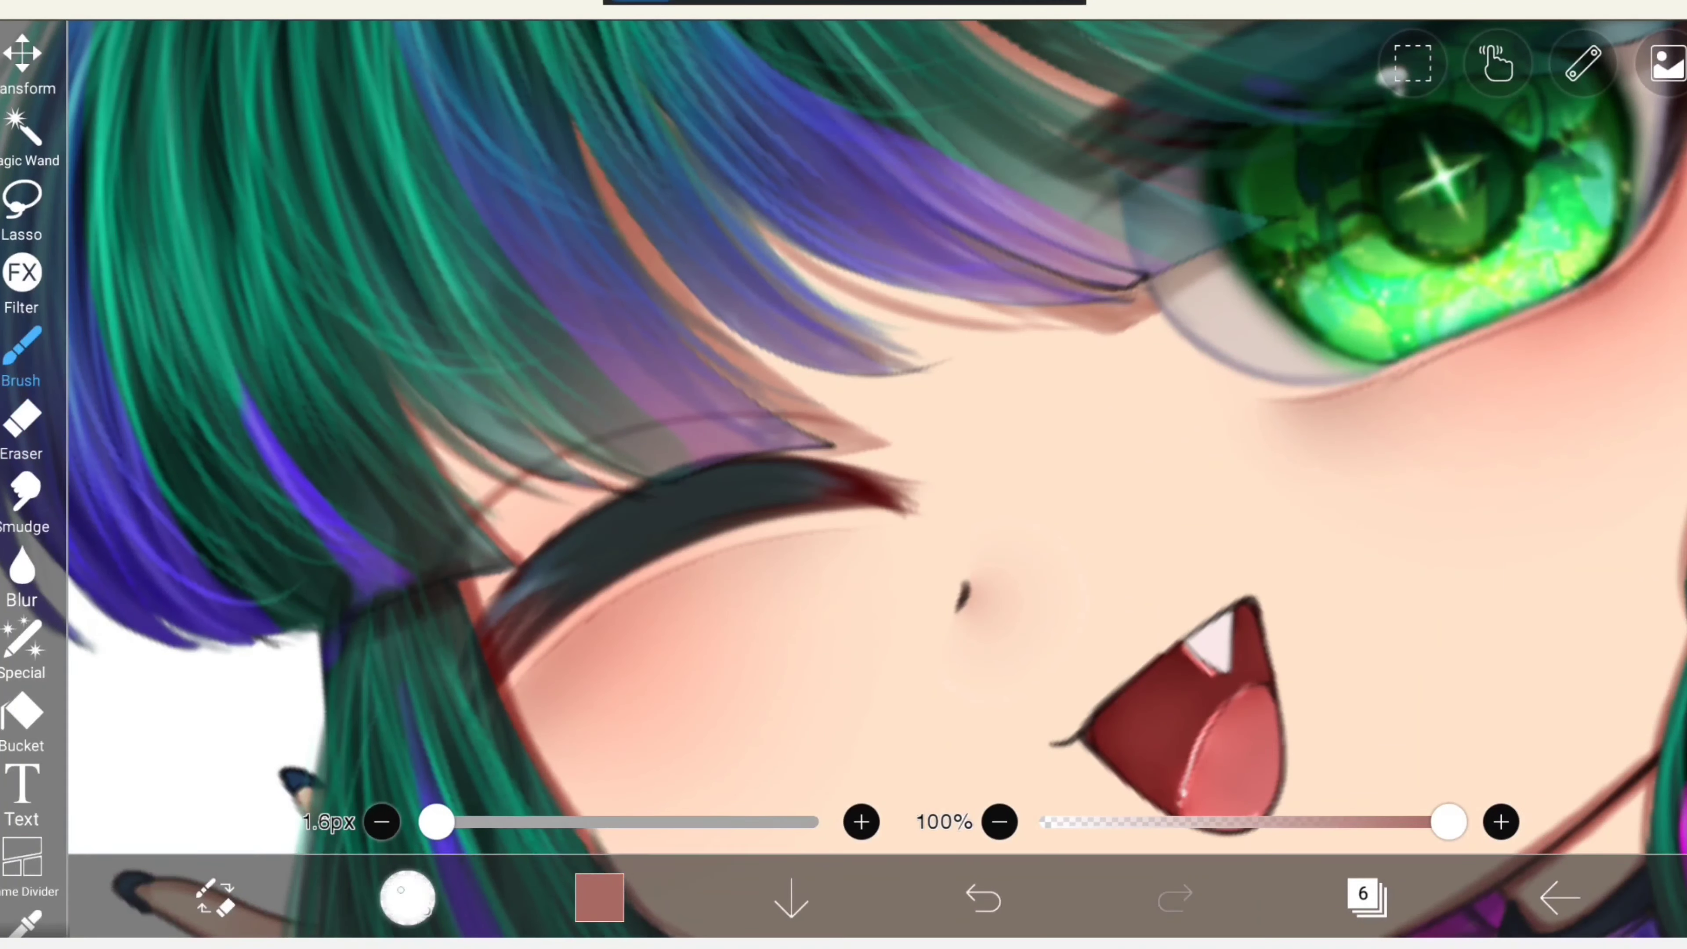
Switch to a soft airbrush from the Basic brush set for shading.
left_click(407, 896)
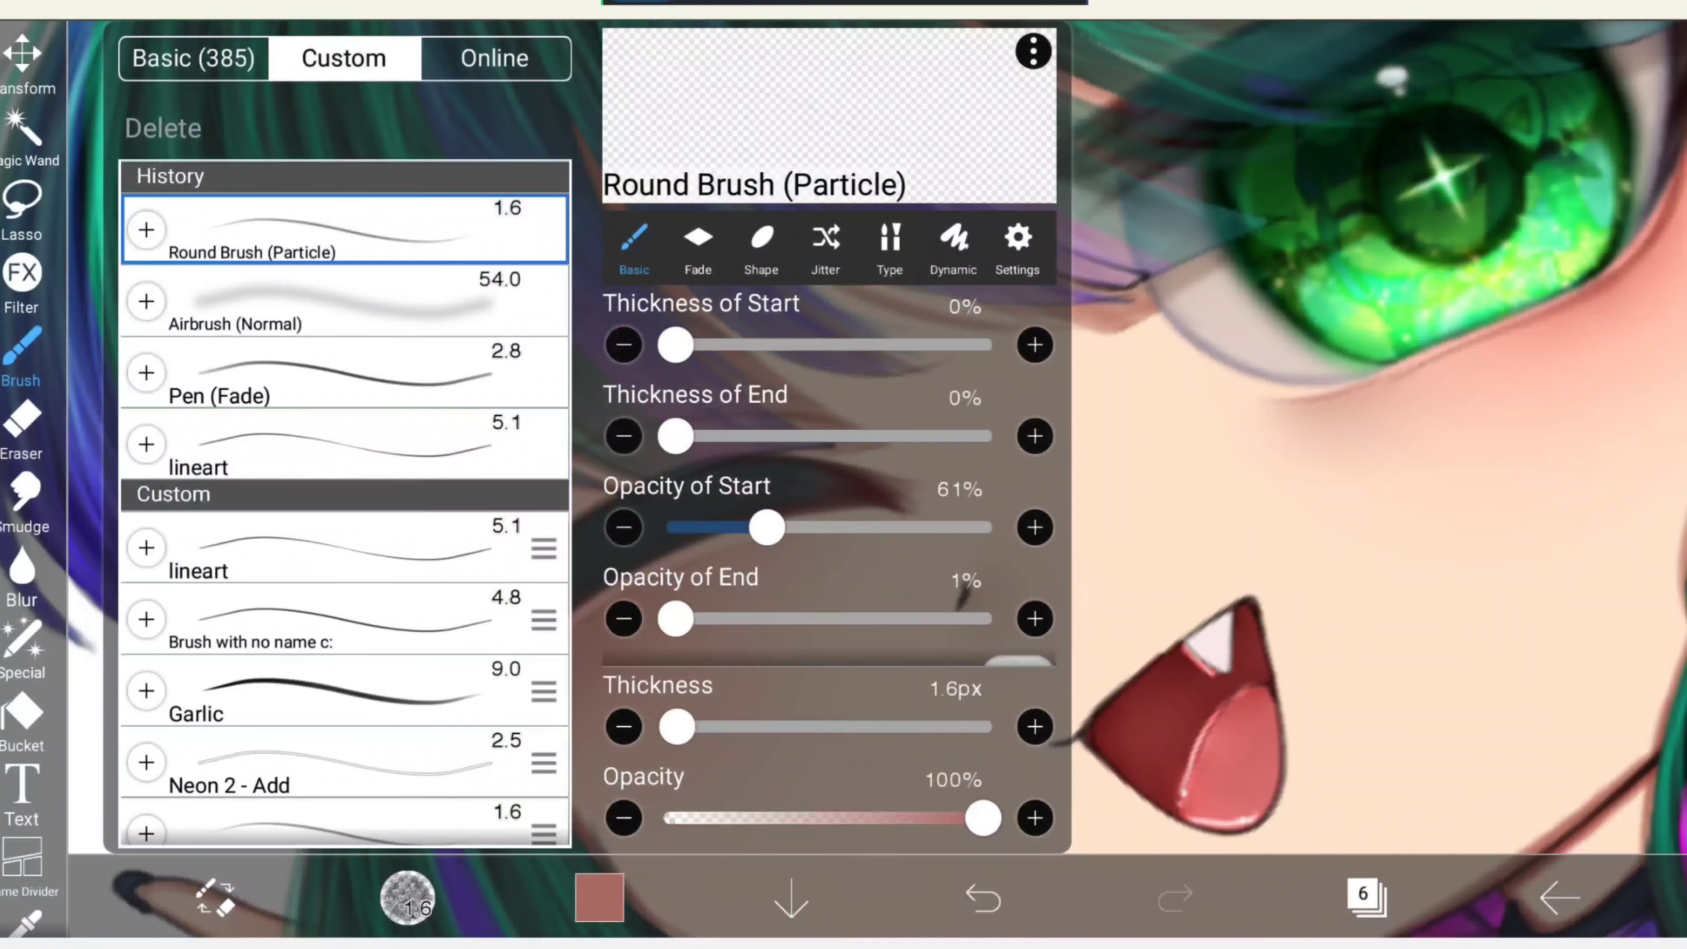
left_click(192, 58)
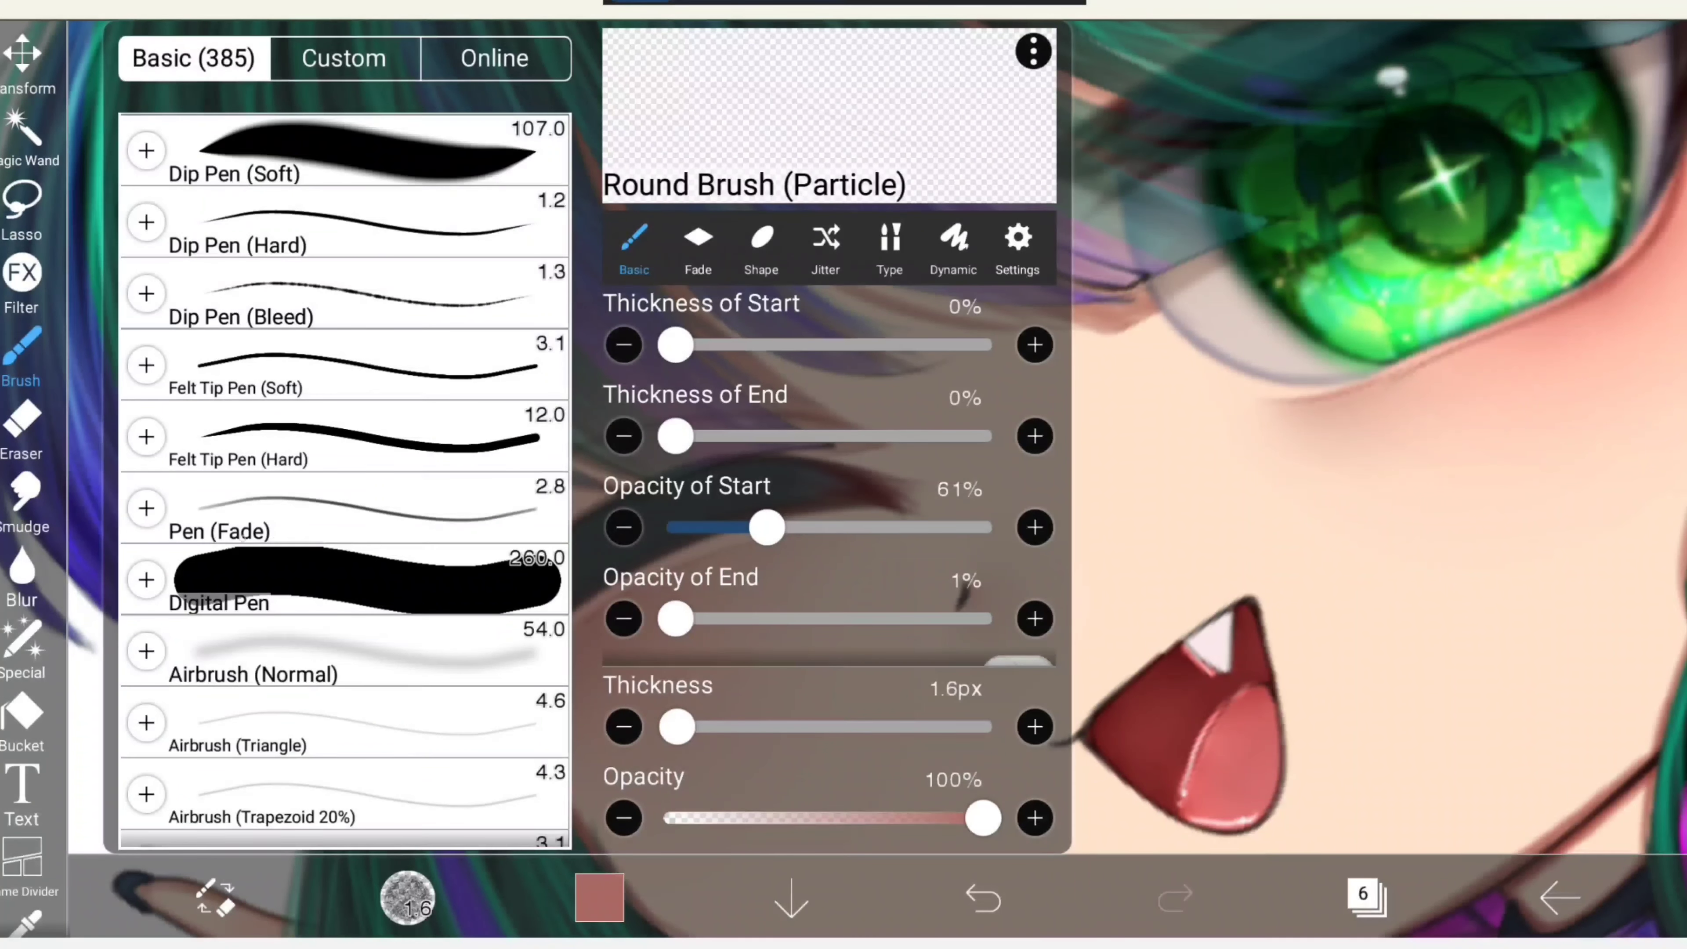
left_click(322, 518)
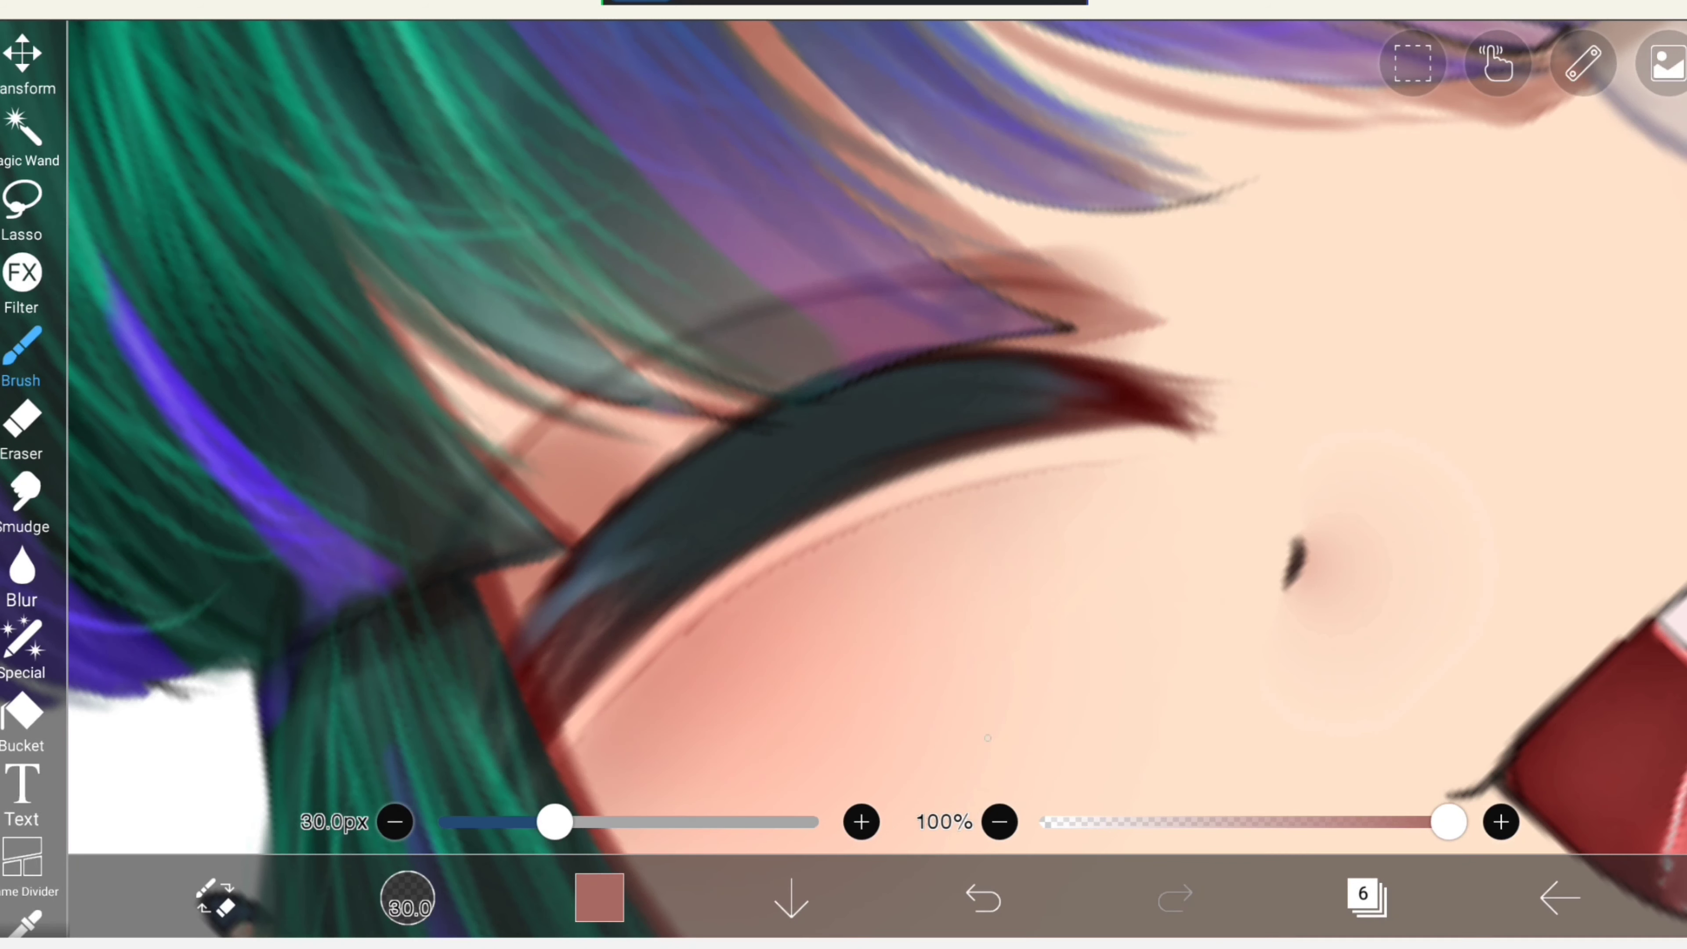
Shade softly in red around the face, undoing one stray stroke.
left_click(980, 897)
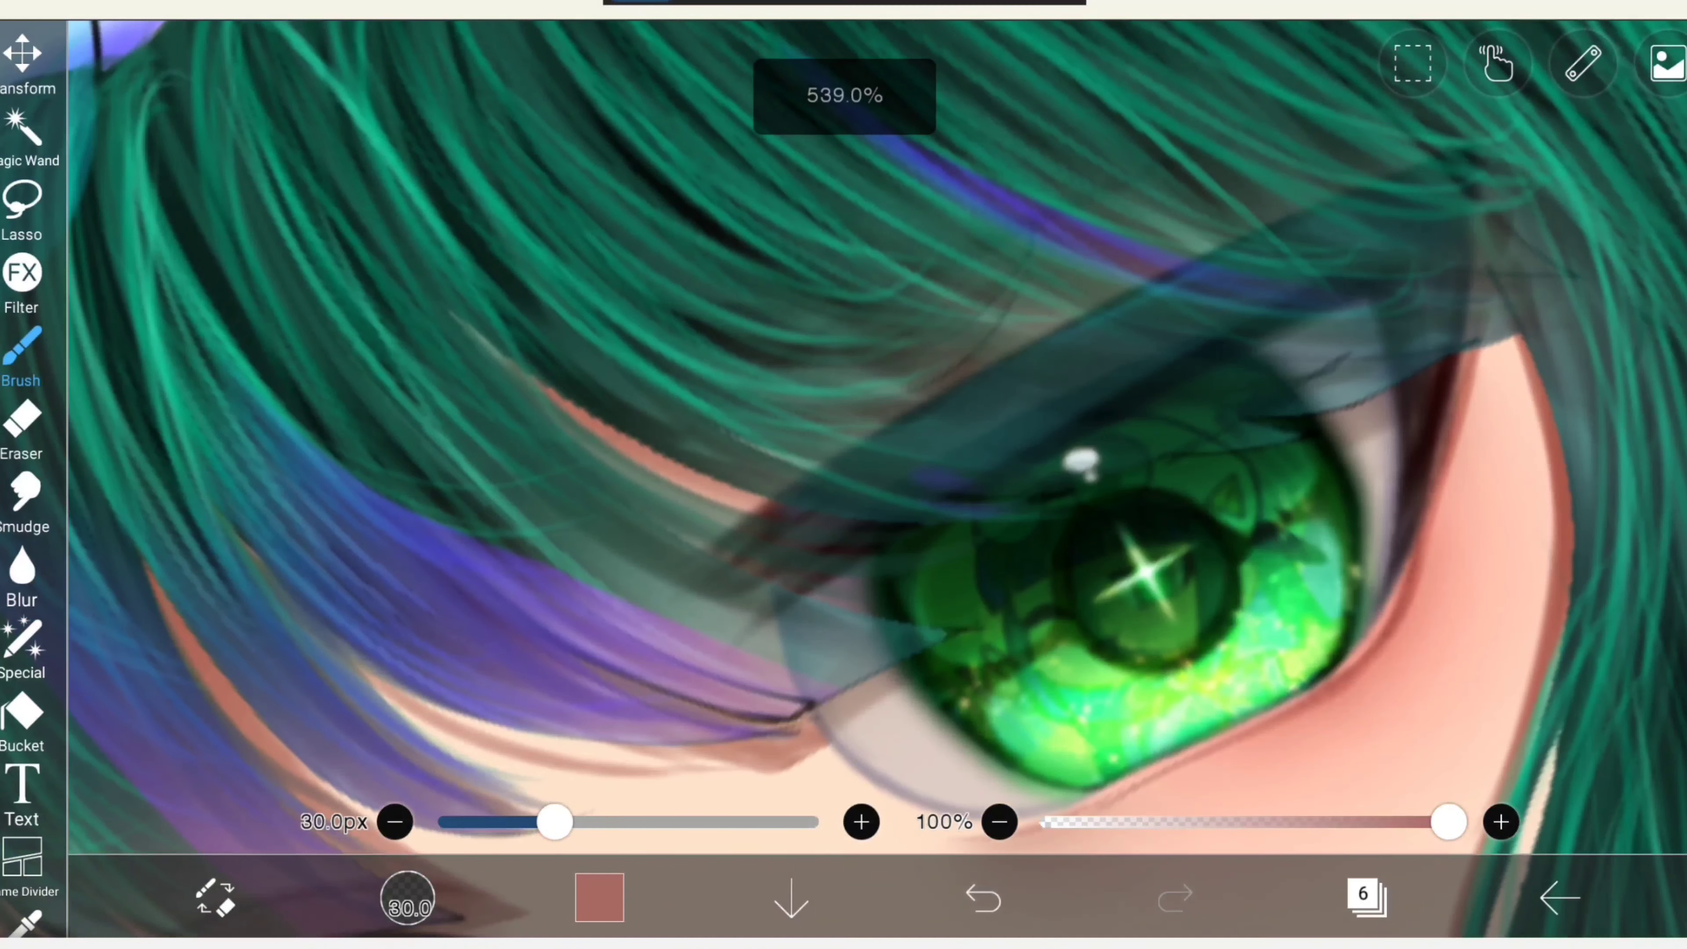
left_click(981, 898)
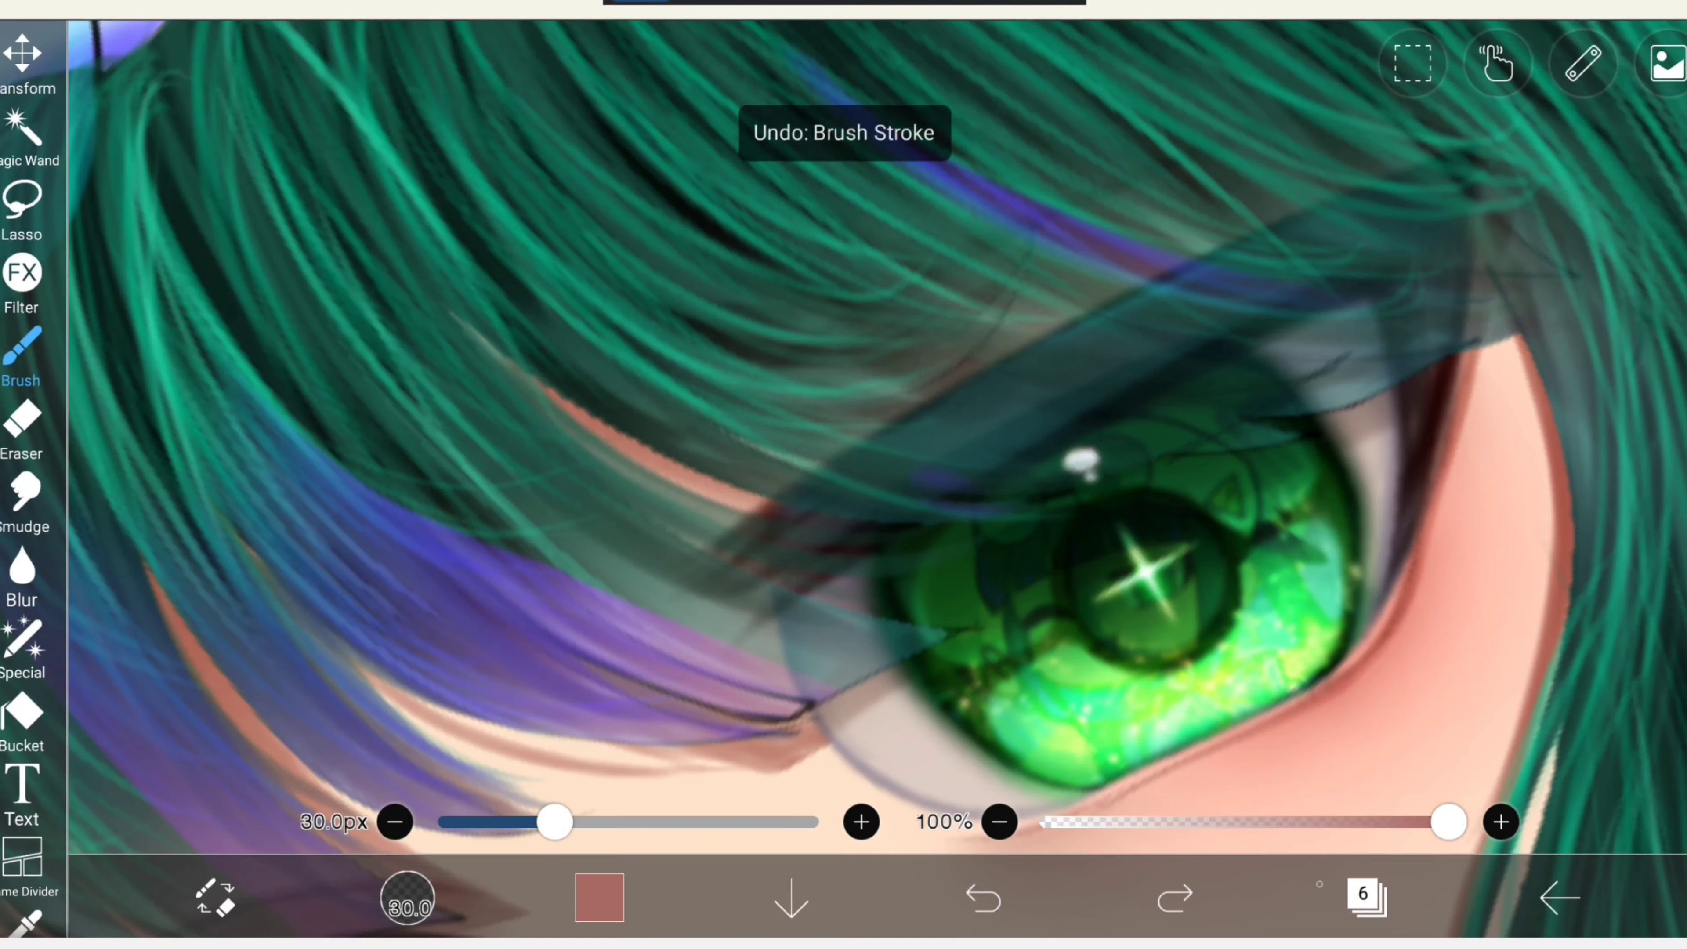
left_click(1665, 62)
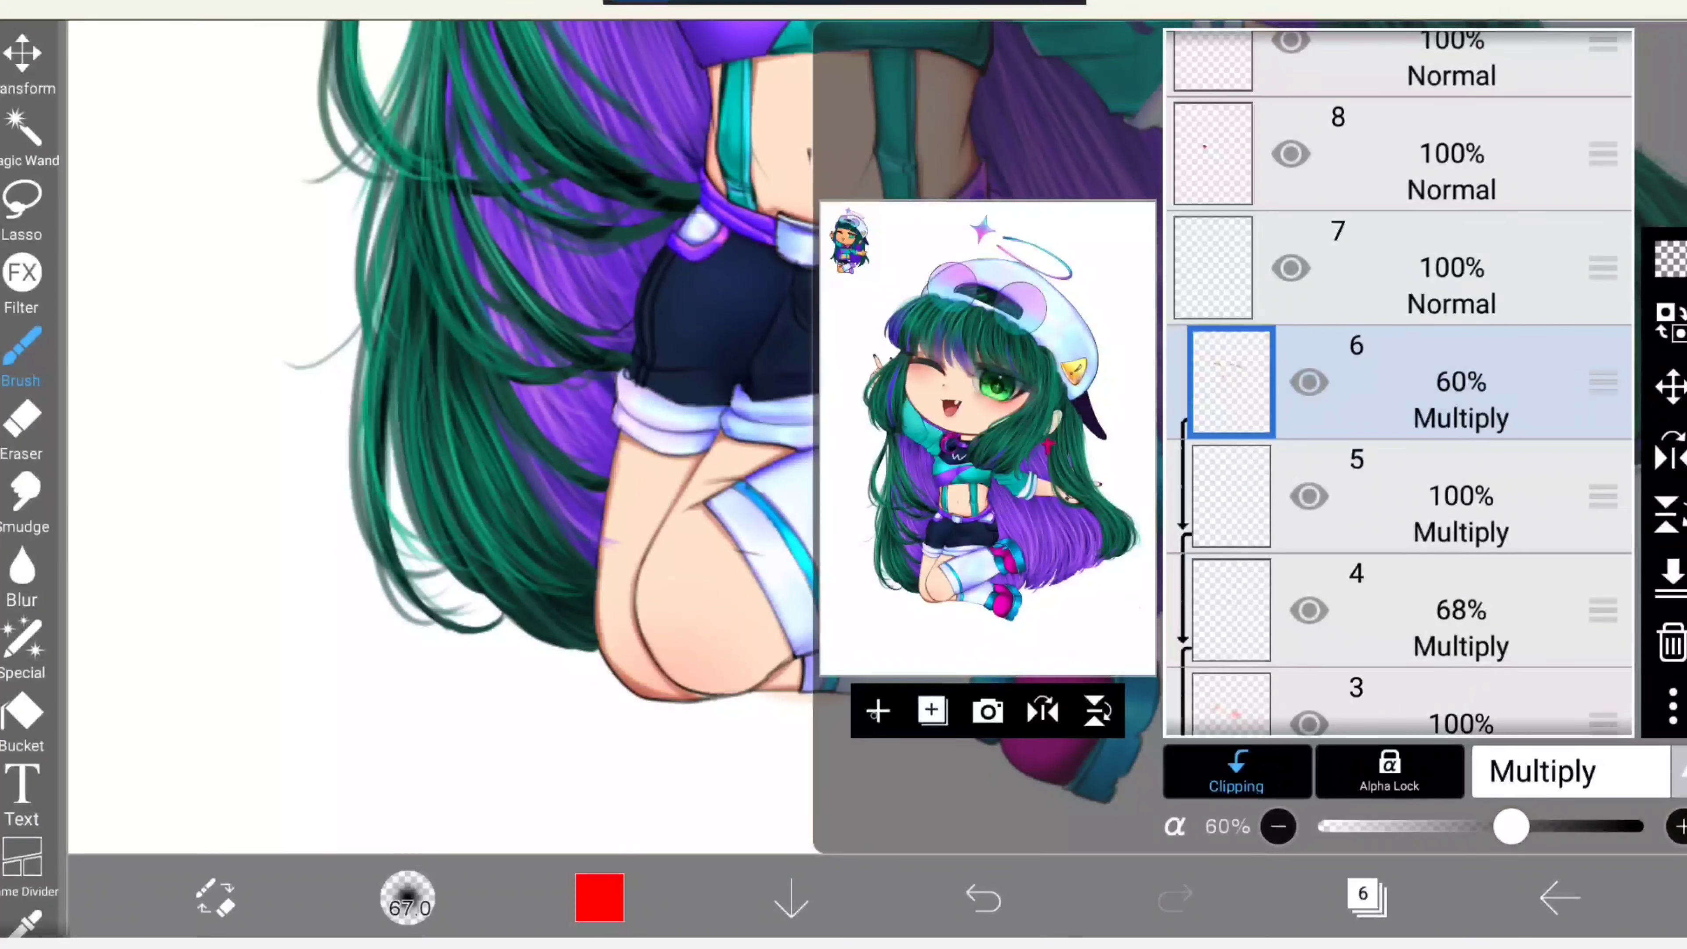
Add layer 7 above layer 6, clip it to the layers below and change its blend mode.
left_click(878, 711)
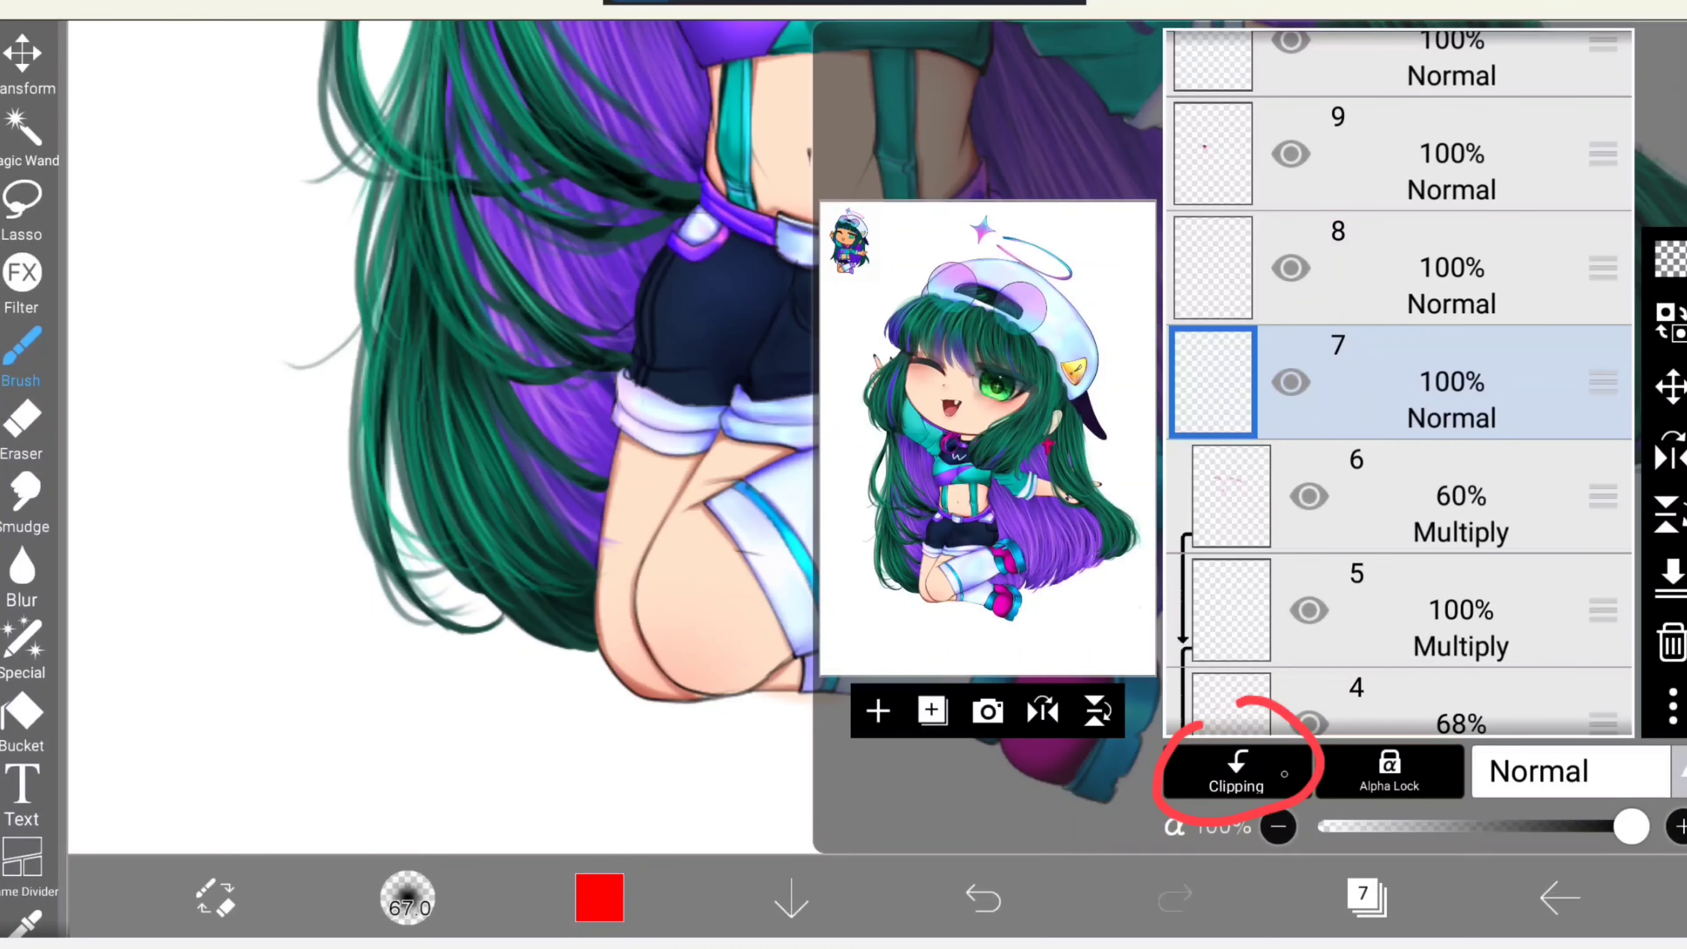
left_click(1237, 772)
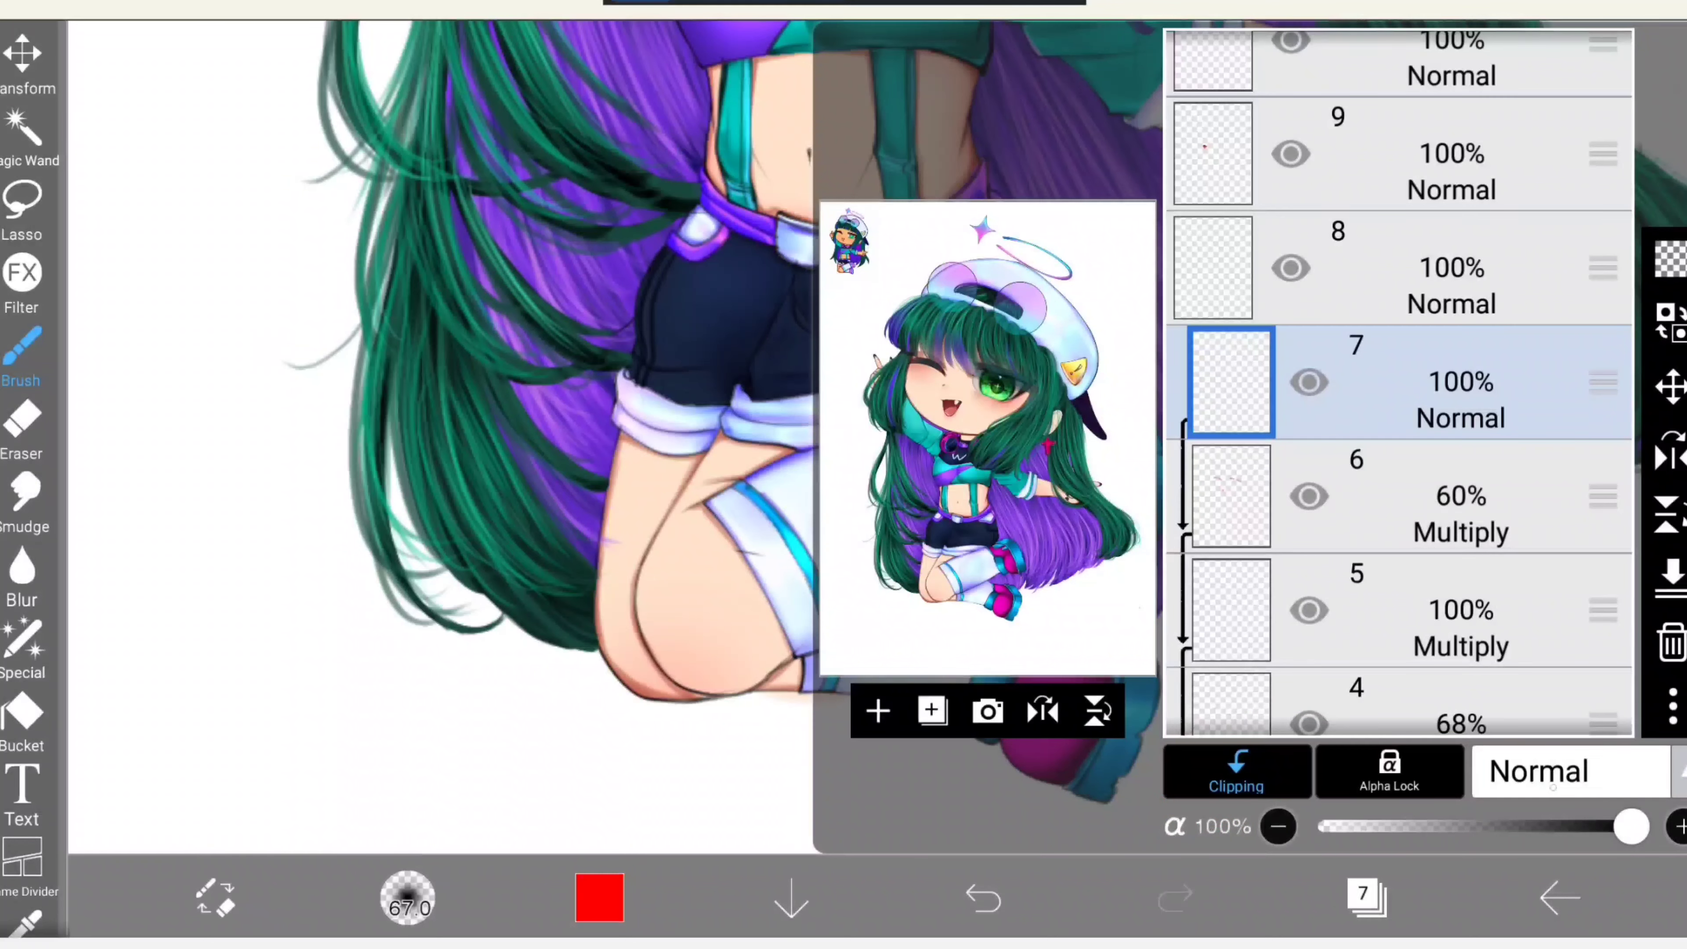
left_click(1538, 770)
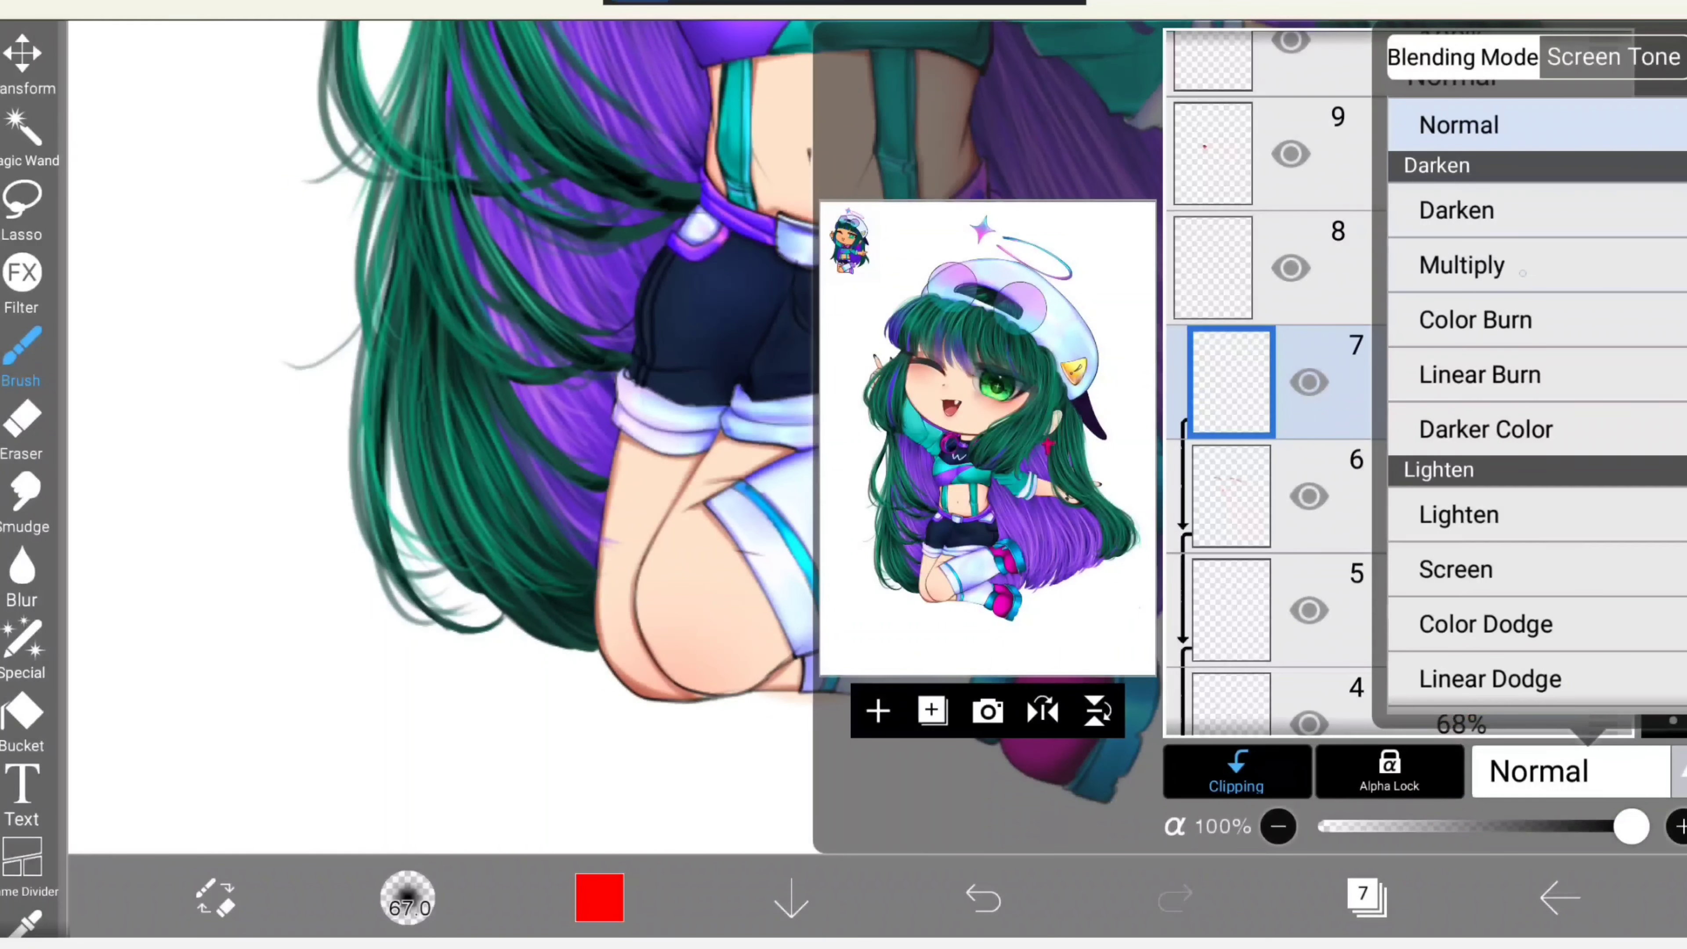
left_click(1461, 265)
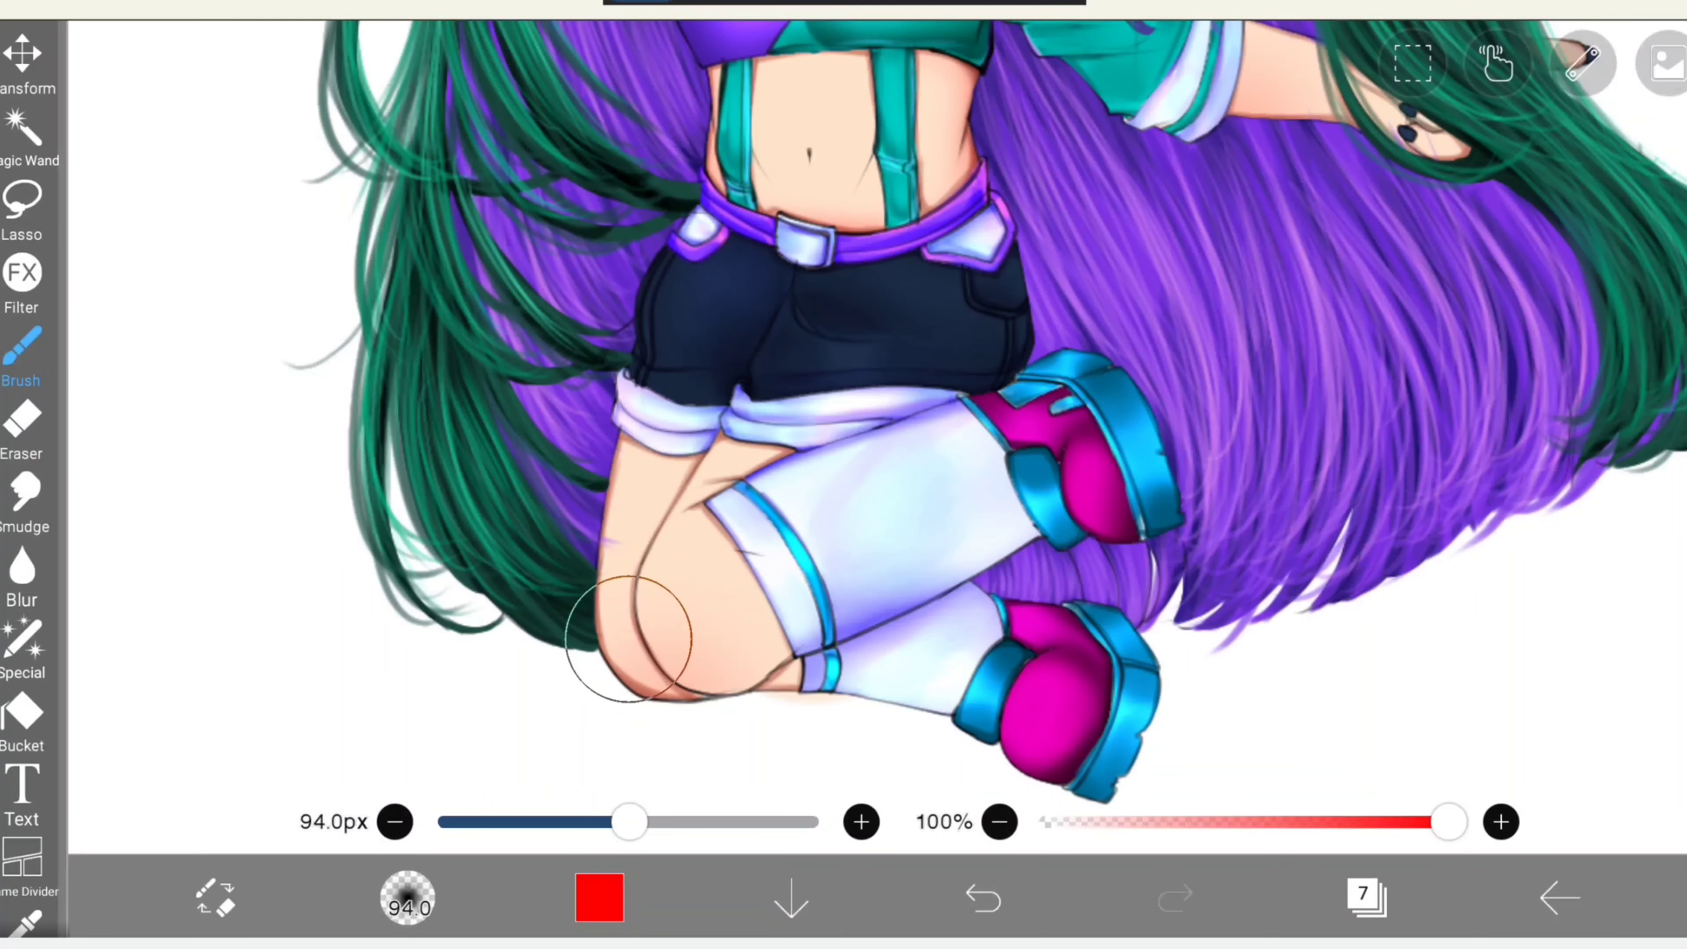
Paint reddish then salmon glow over the kneecap with a resized brush.
left_click(600, 898)
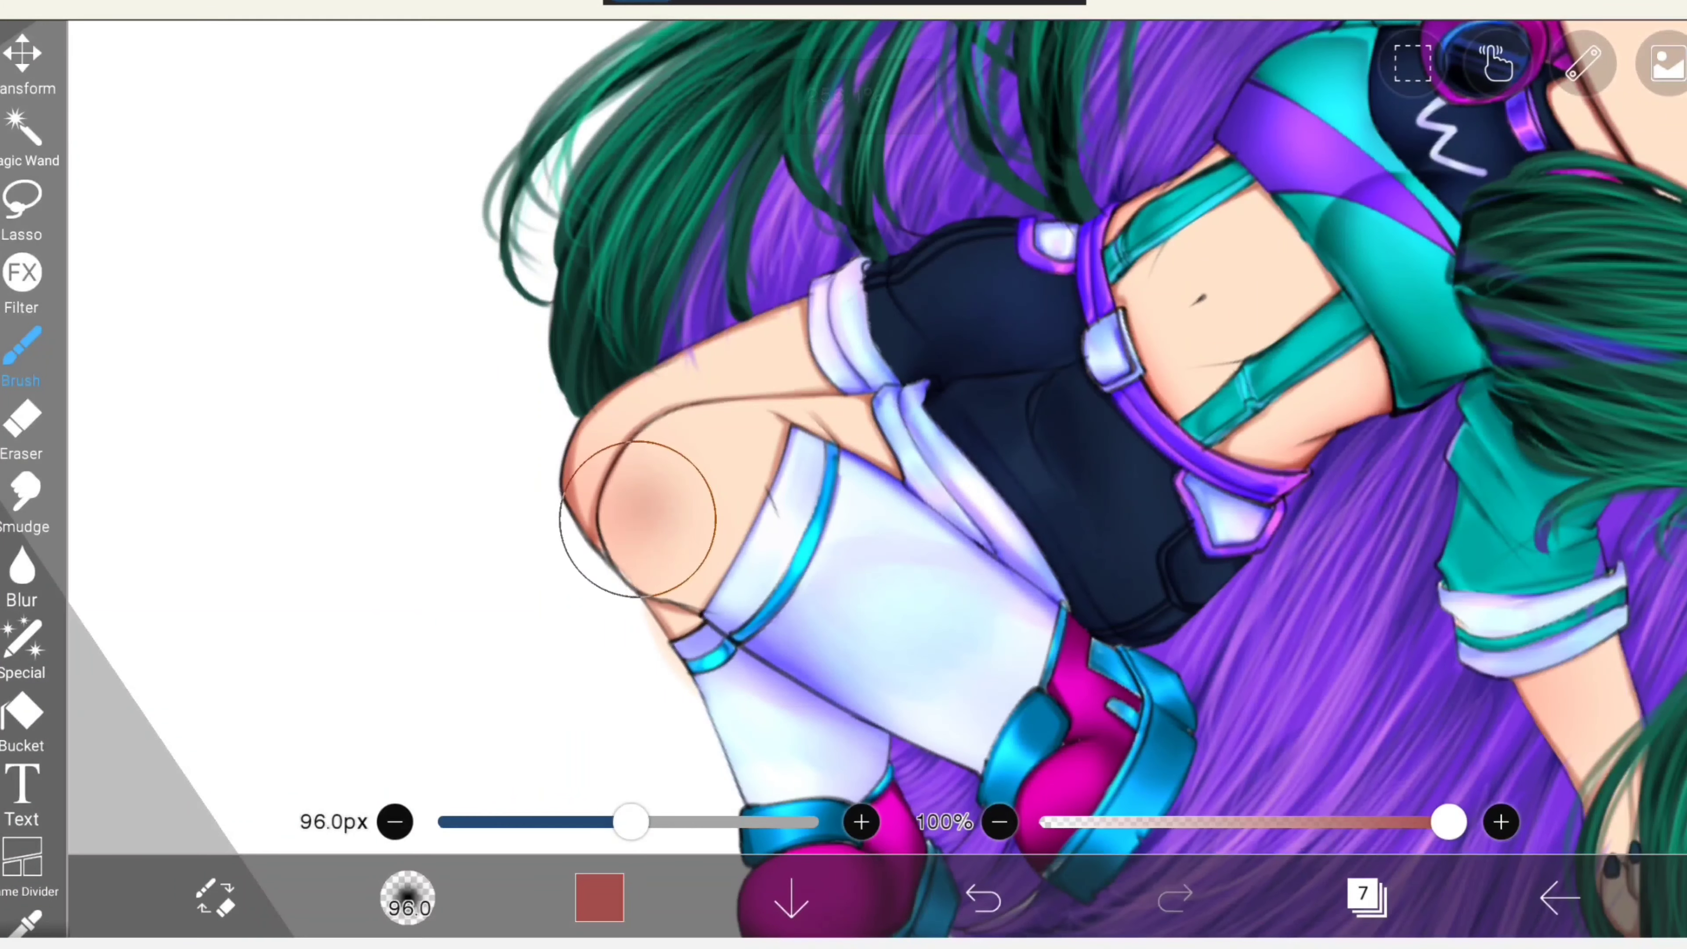
left_click_drag(646, 528, 700, 538)
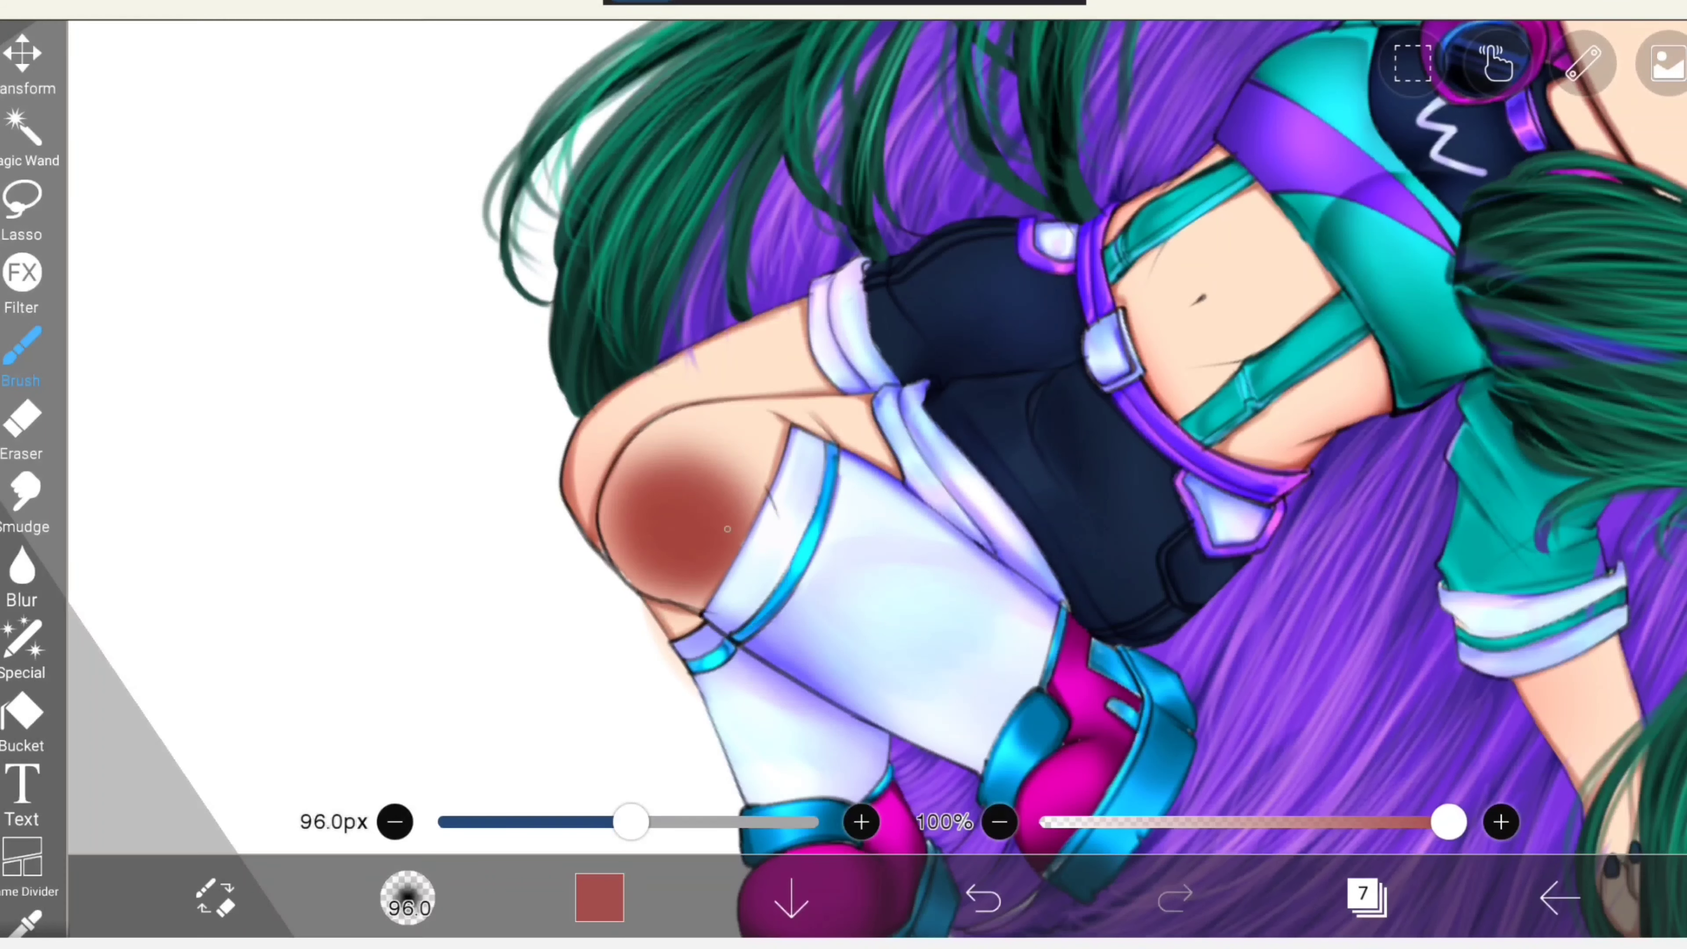
left_click_drag(631, 821, 604, 821)
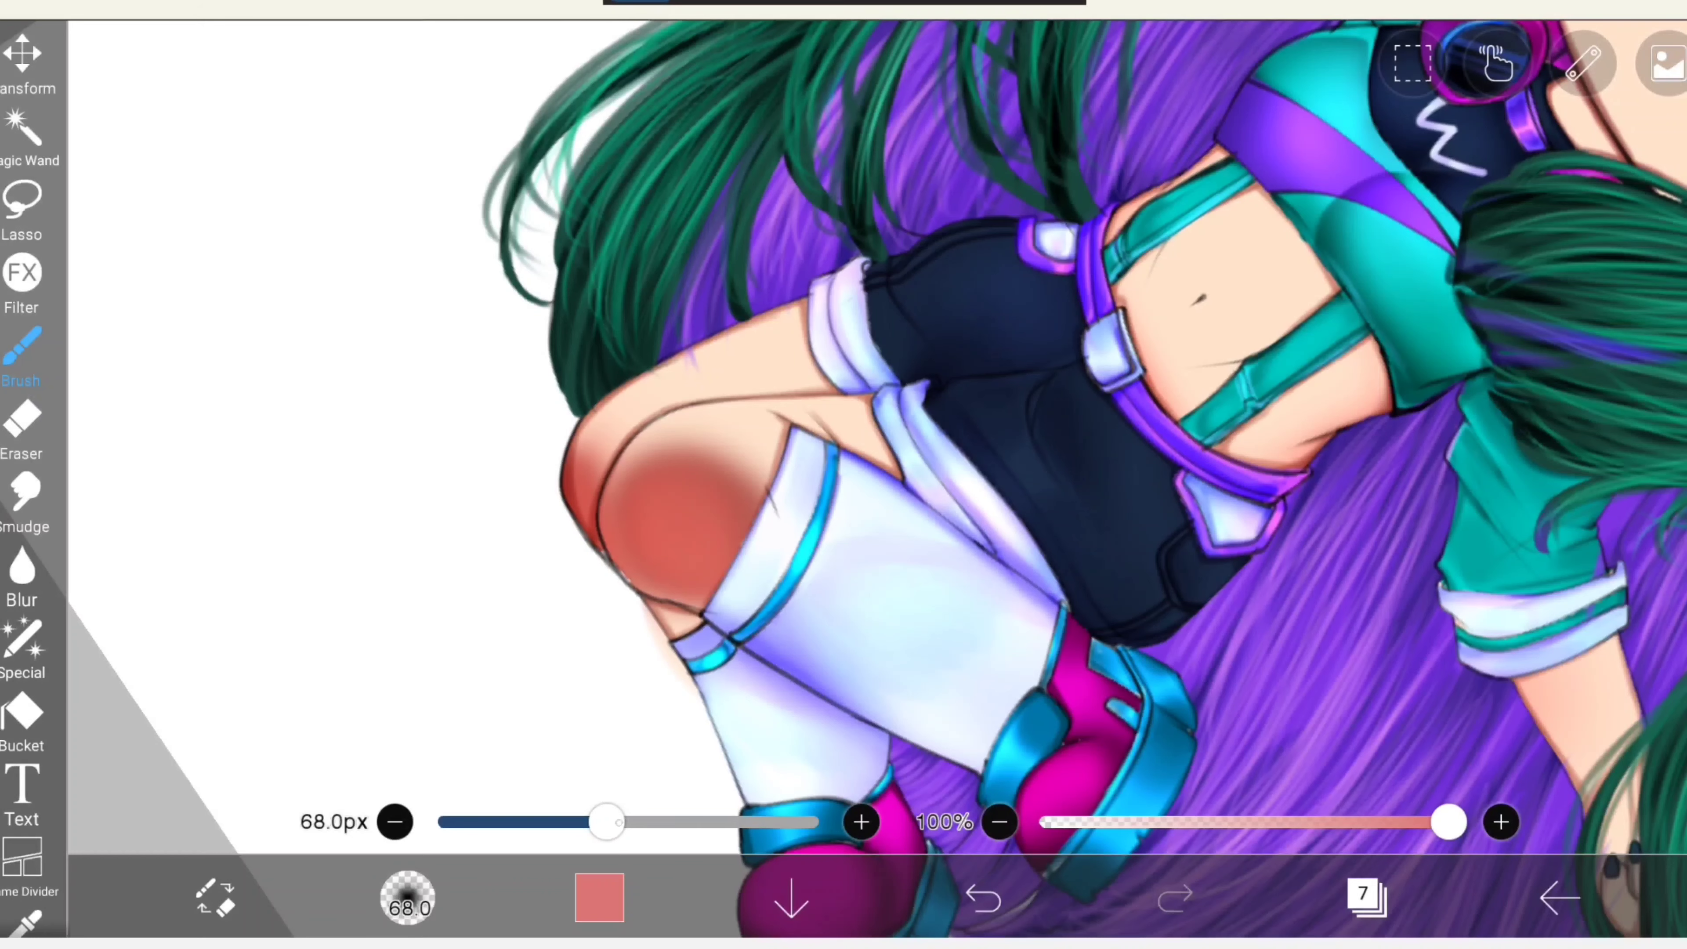
left_click_drag(605, 823, 619, 822)
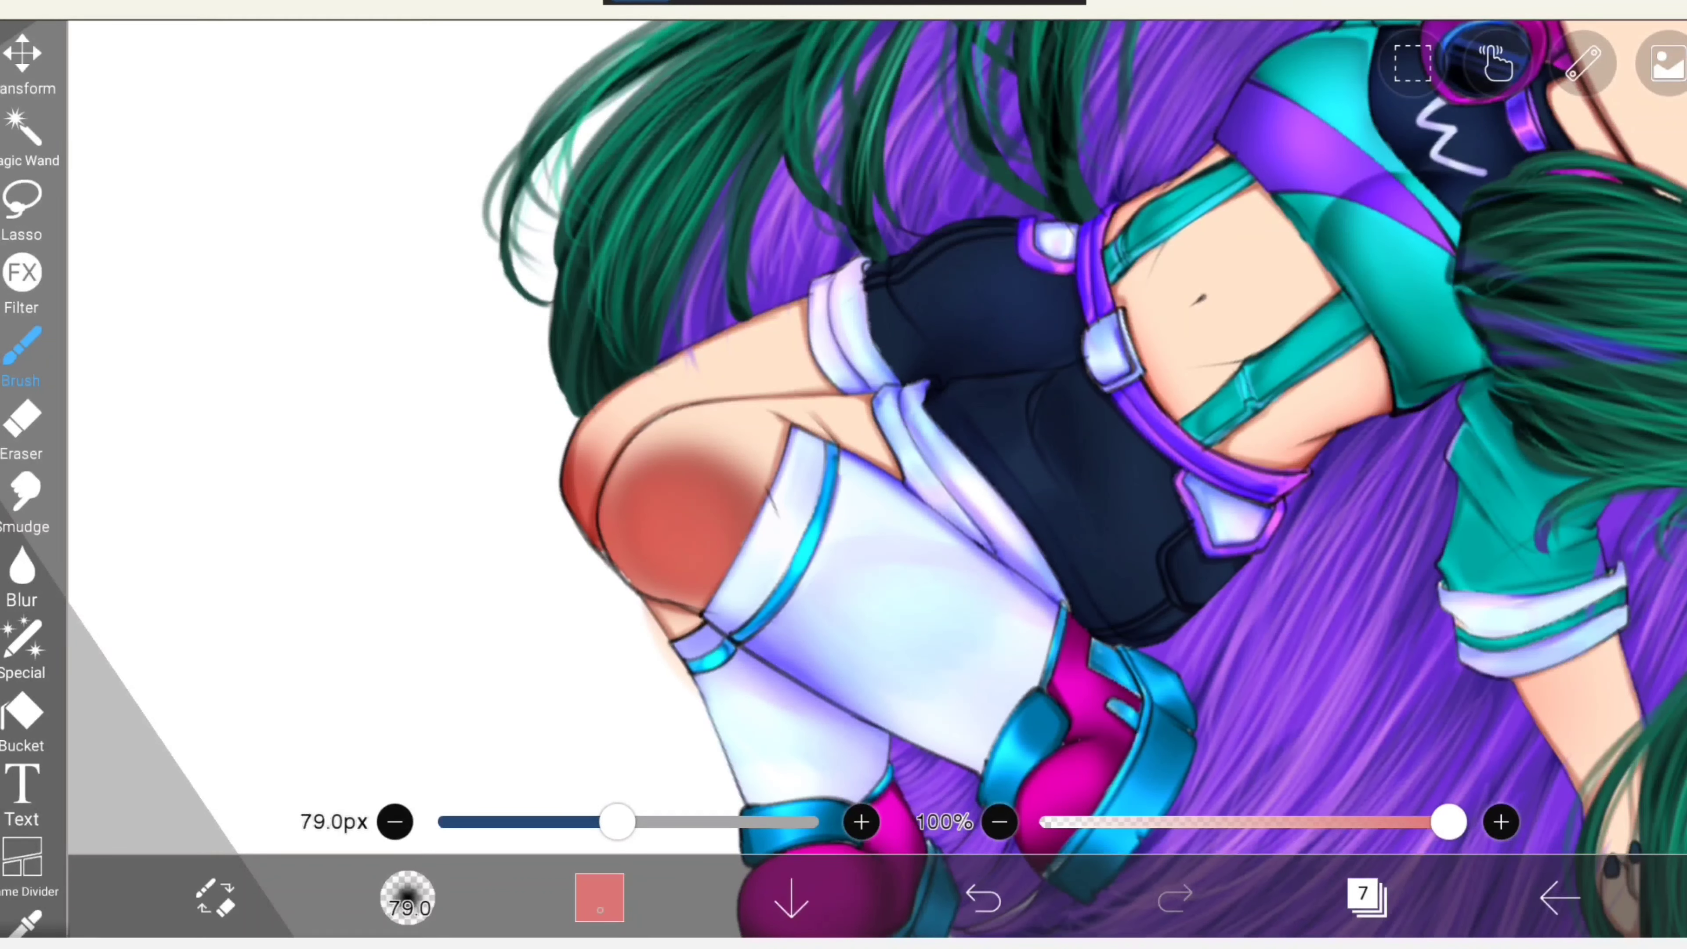
left_click(710, 527)
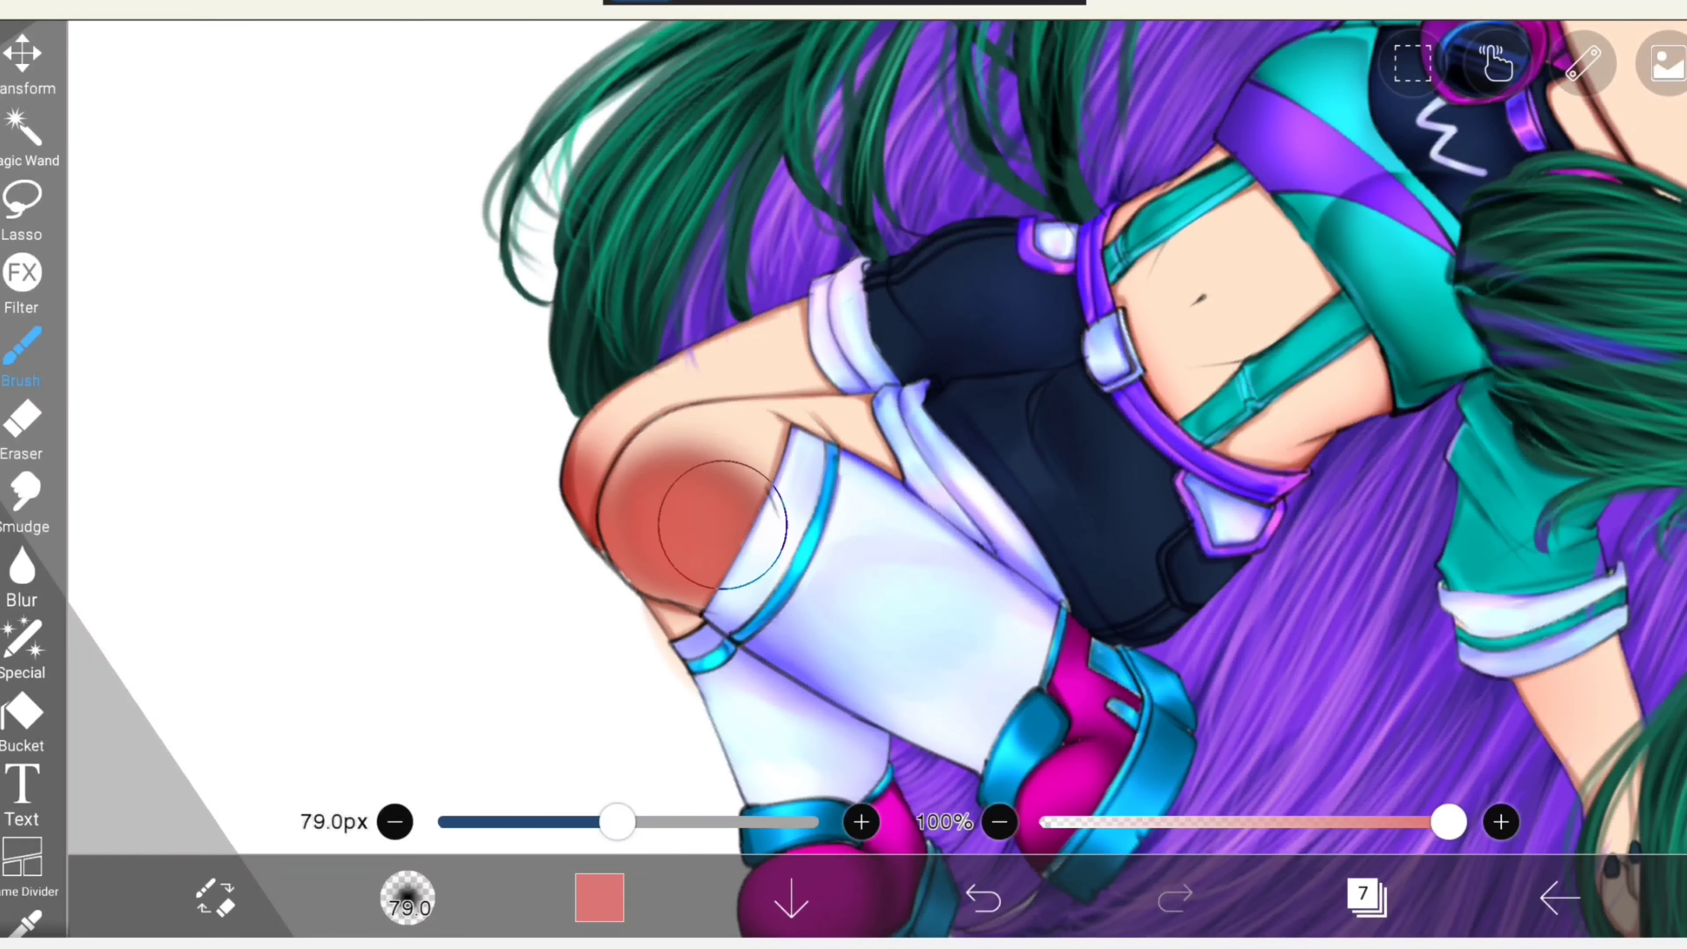
left_click_drag(715, 521, 651, 565)
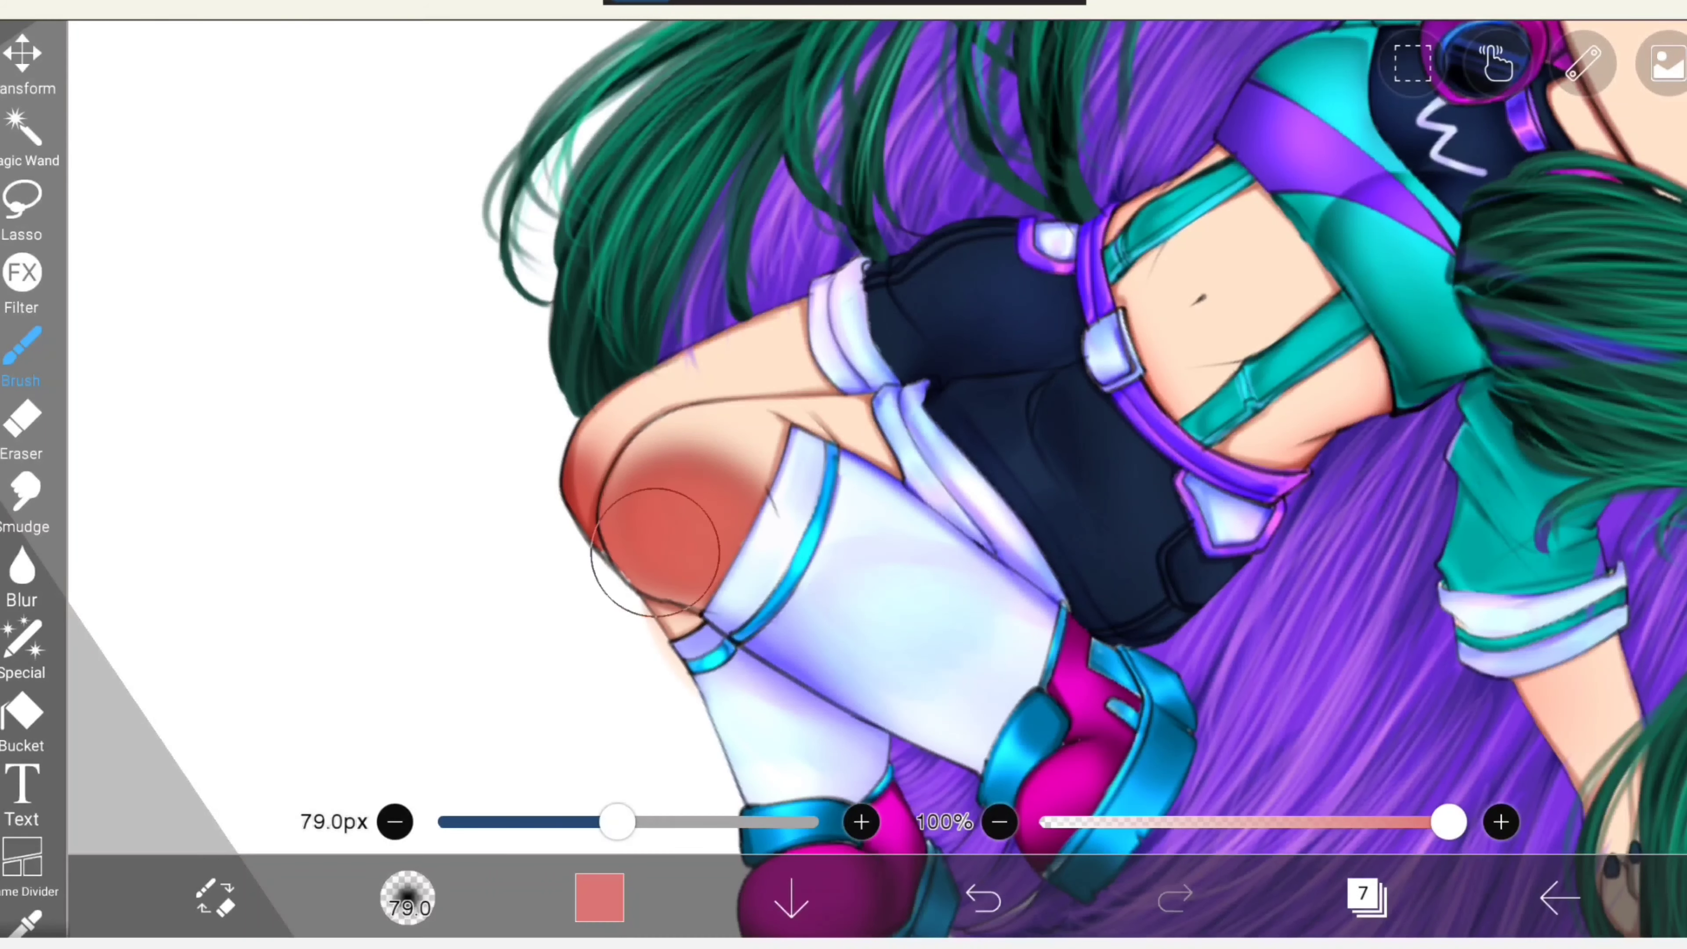
Layer lighter salmon and pale pink highlights on the kneecap, undoing one stroke.
left_click(599, 900)
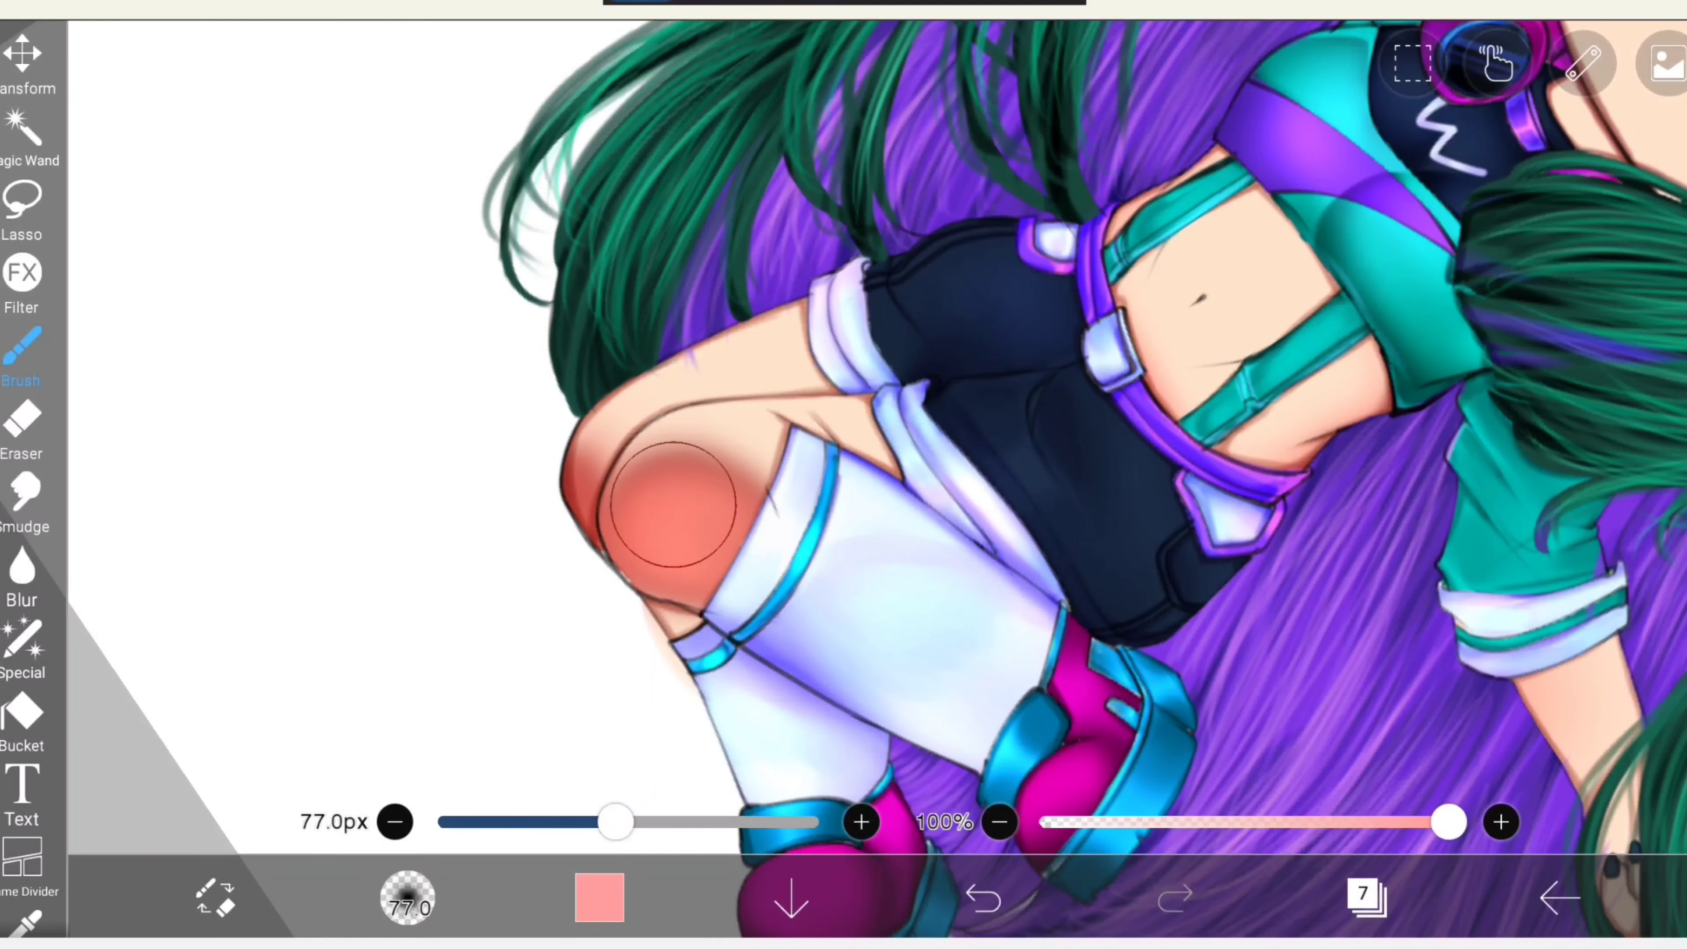
left_click(667, 506)
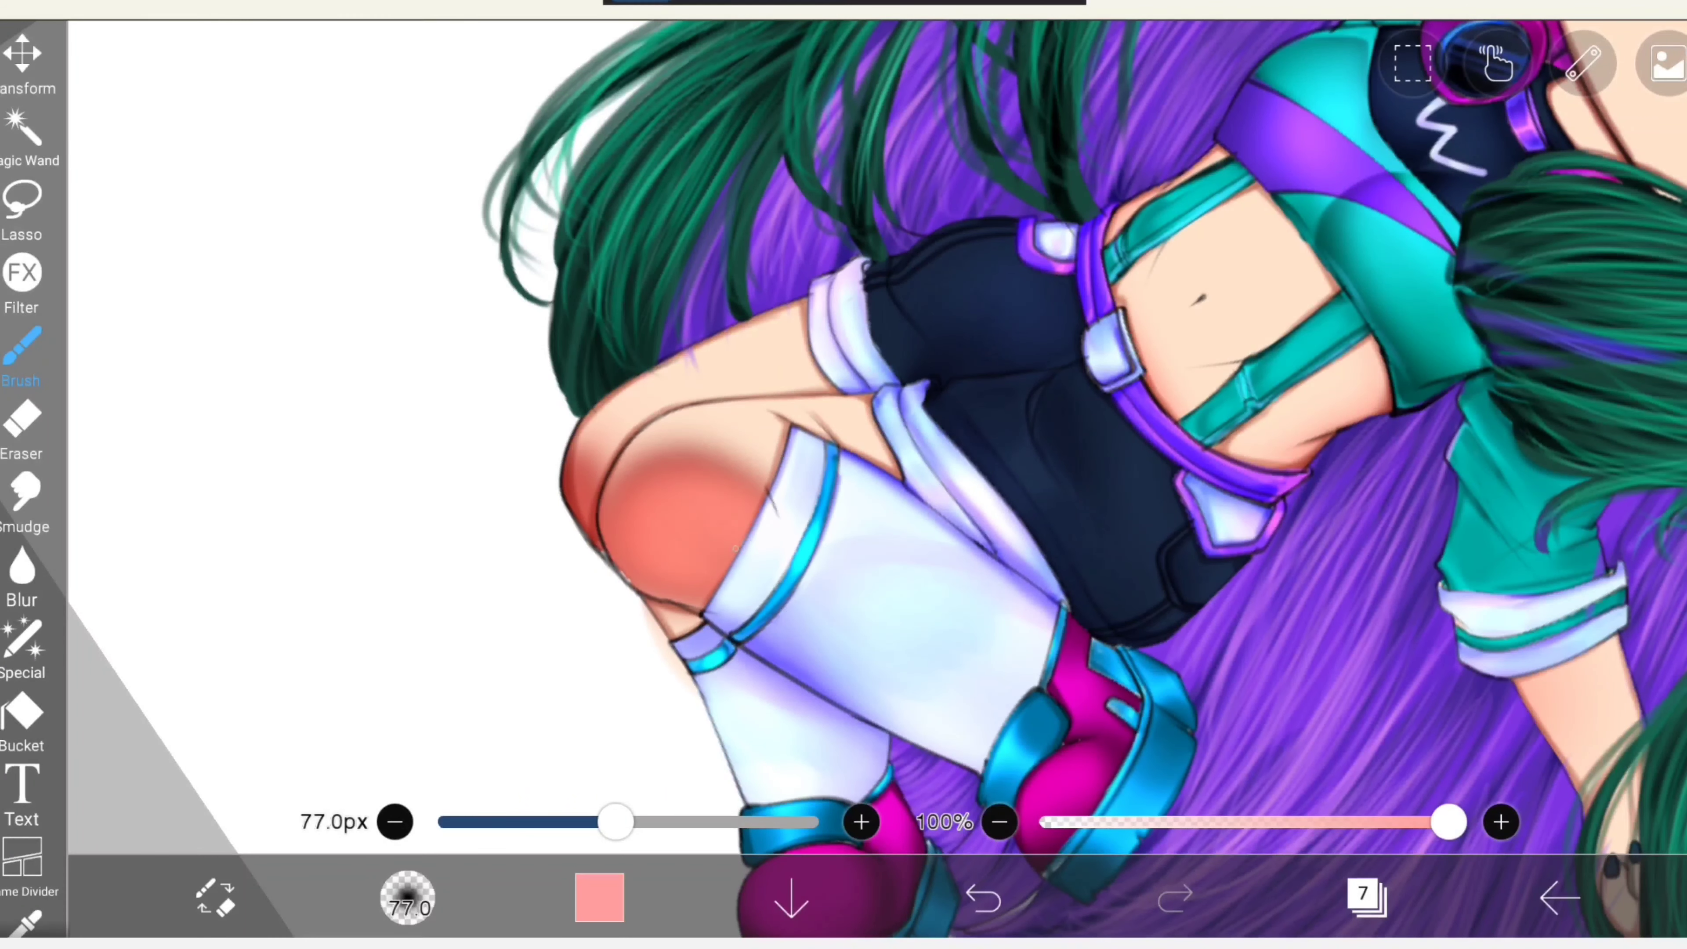
left_click(600, 898)
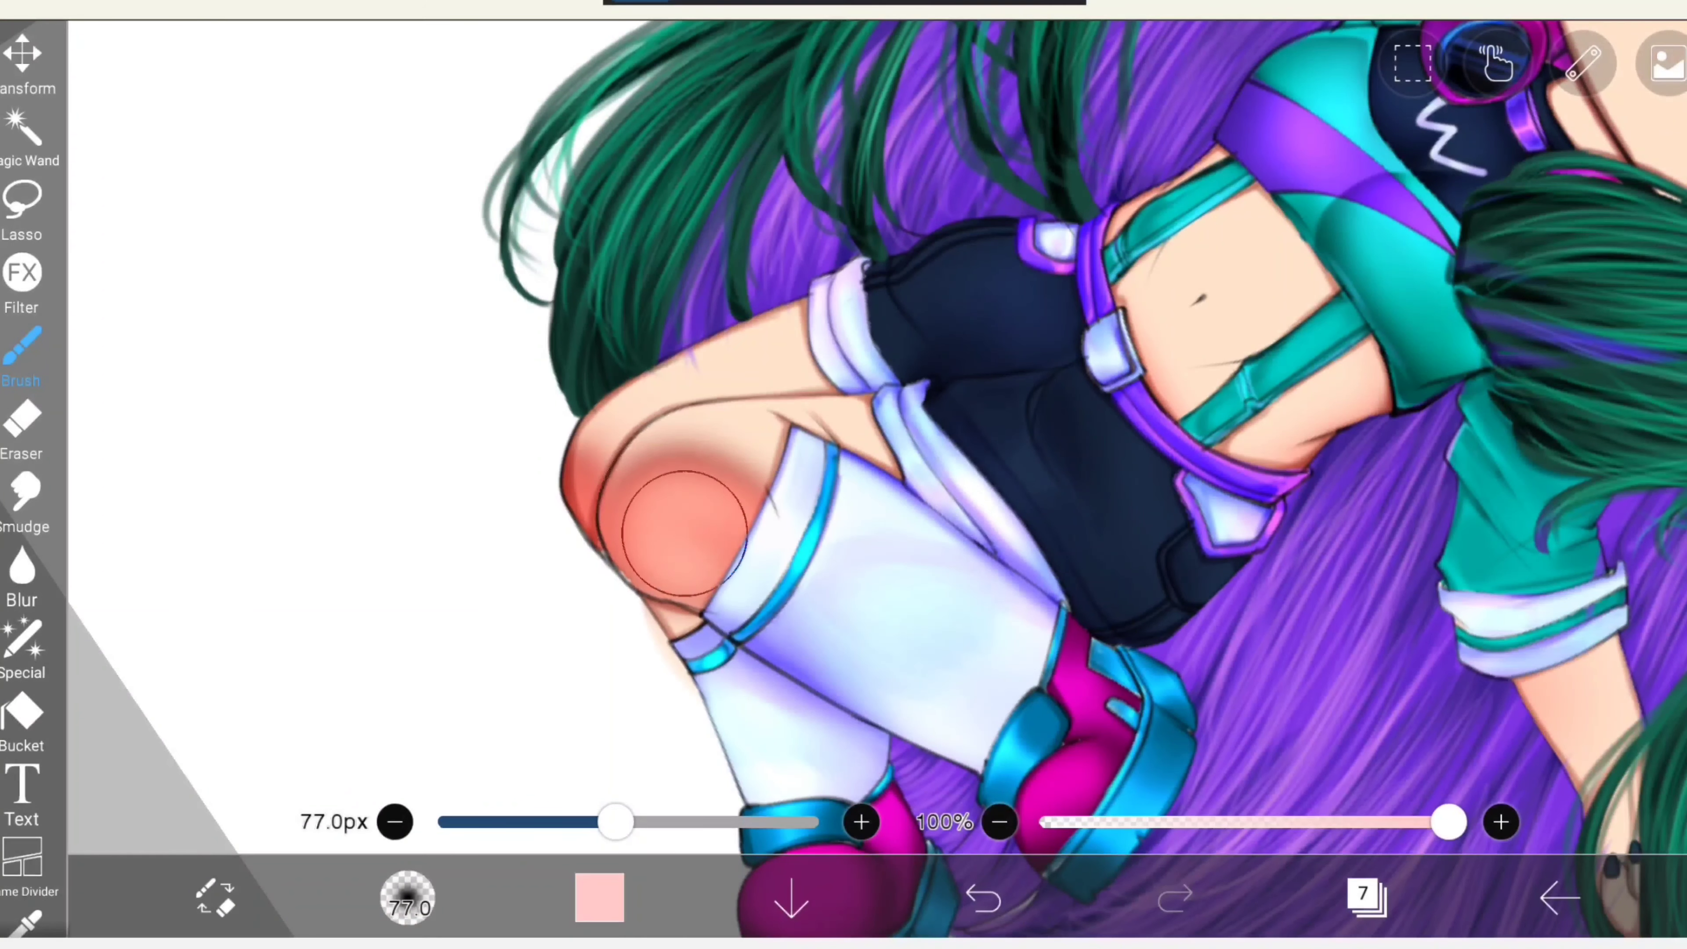
left_click_drag(617, 821, 603, 821)
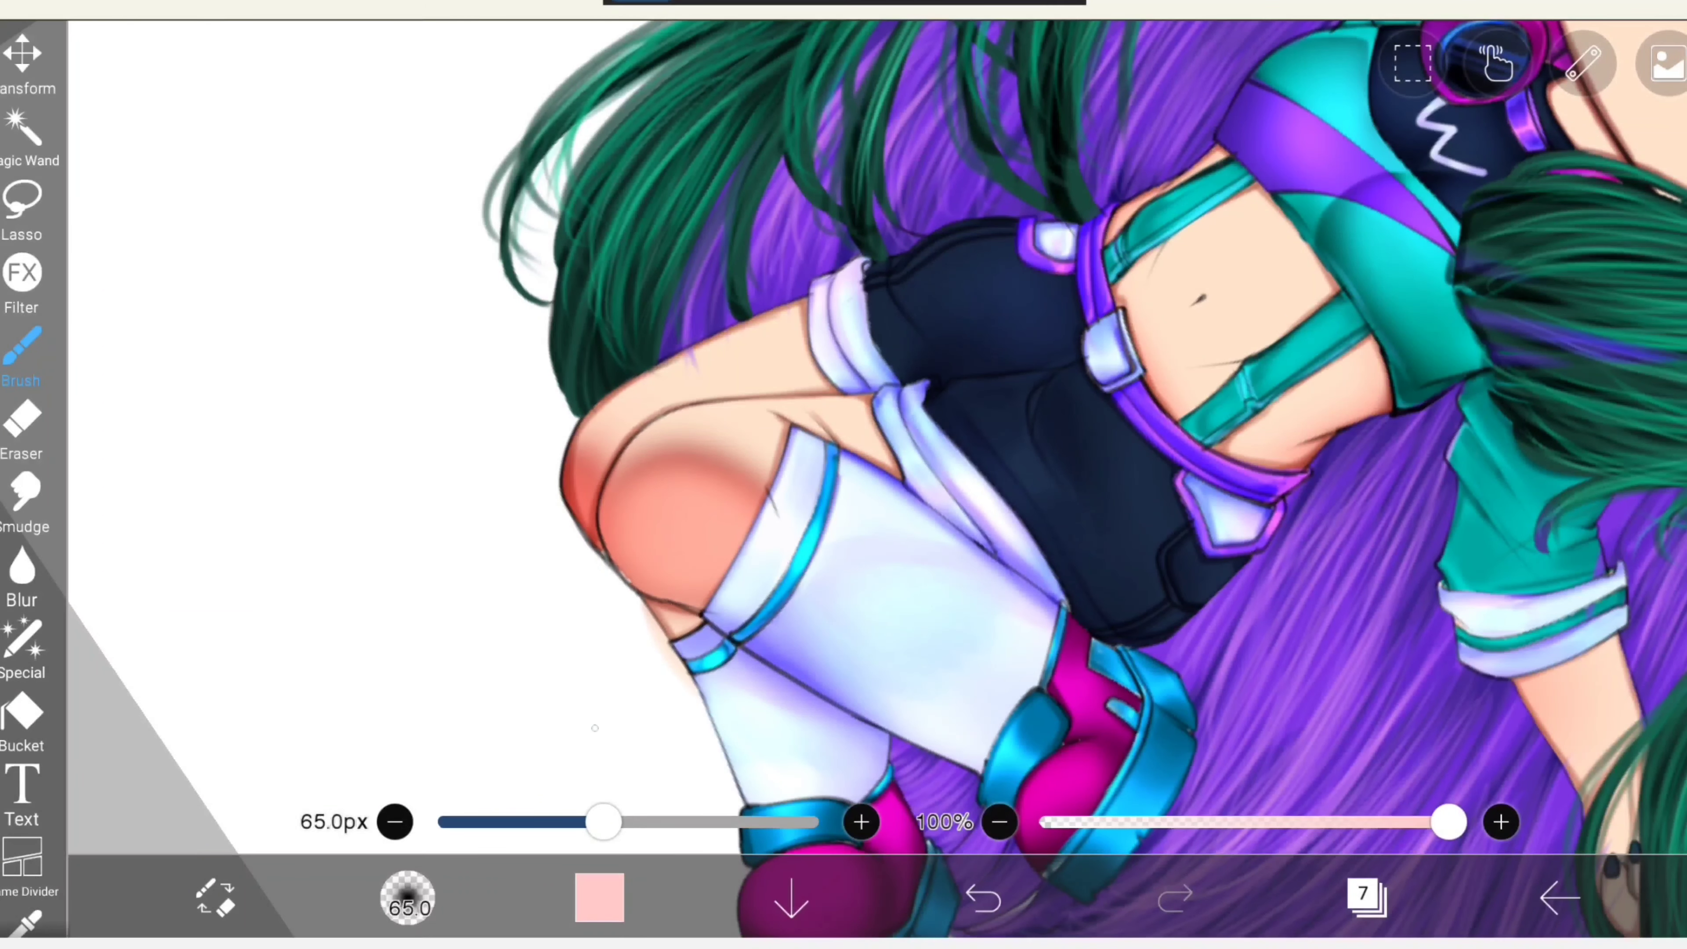
left_click_drag(603, 823, 581, 822)
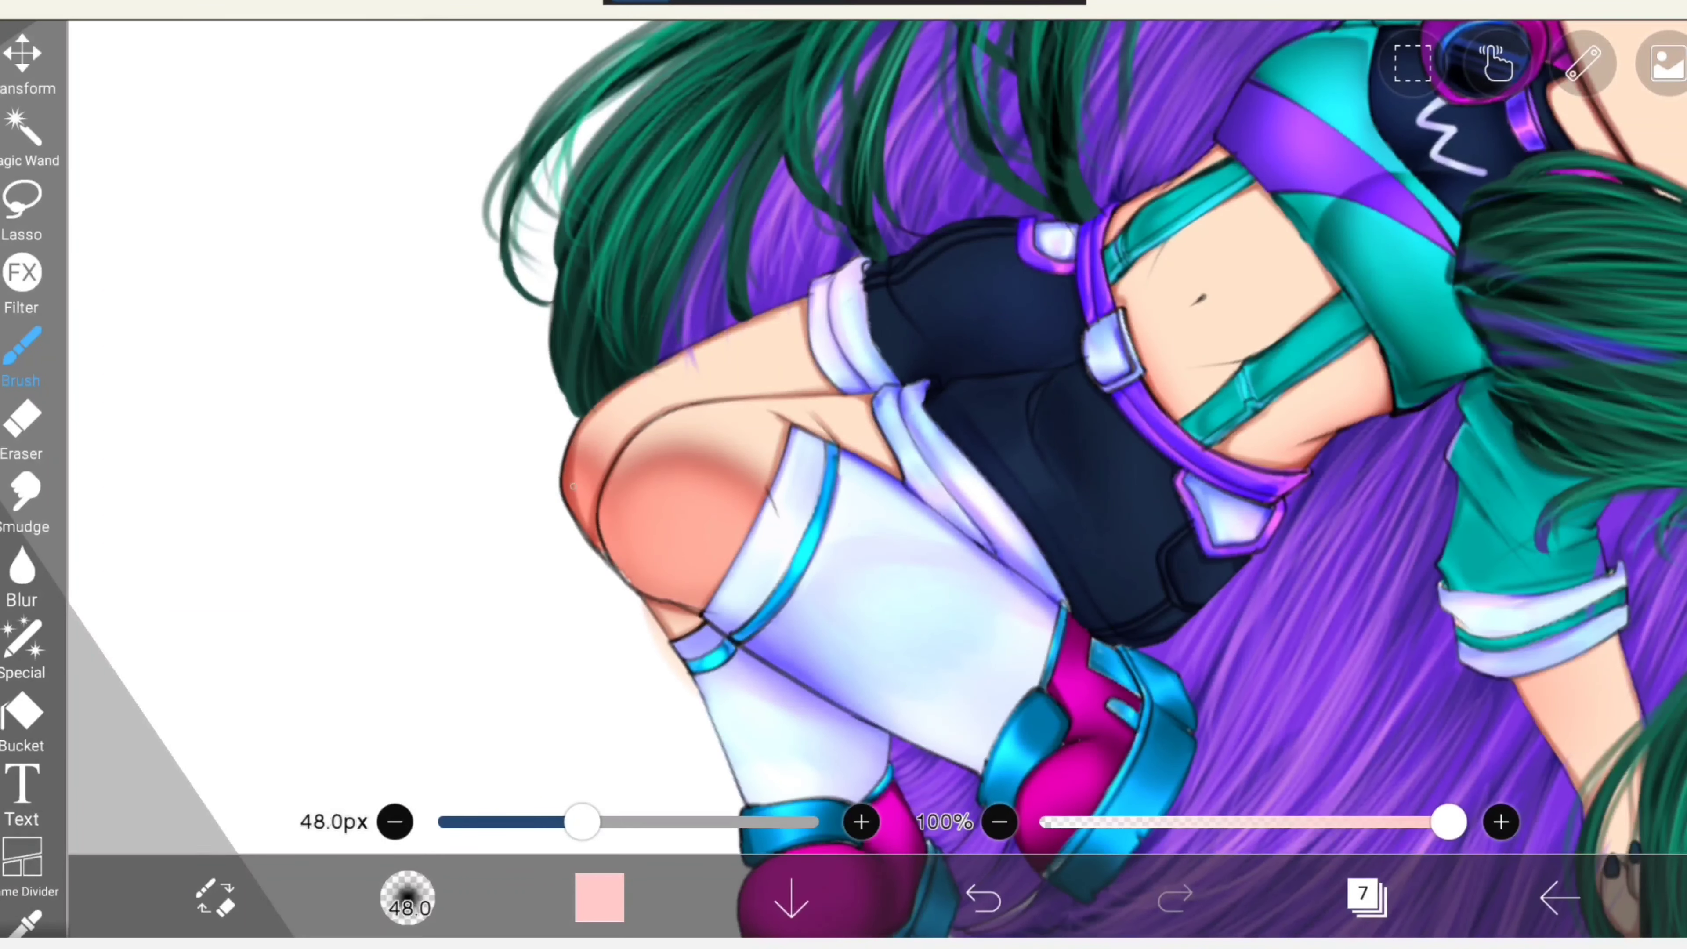
left_click(981, 897)
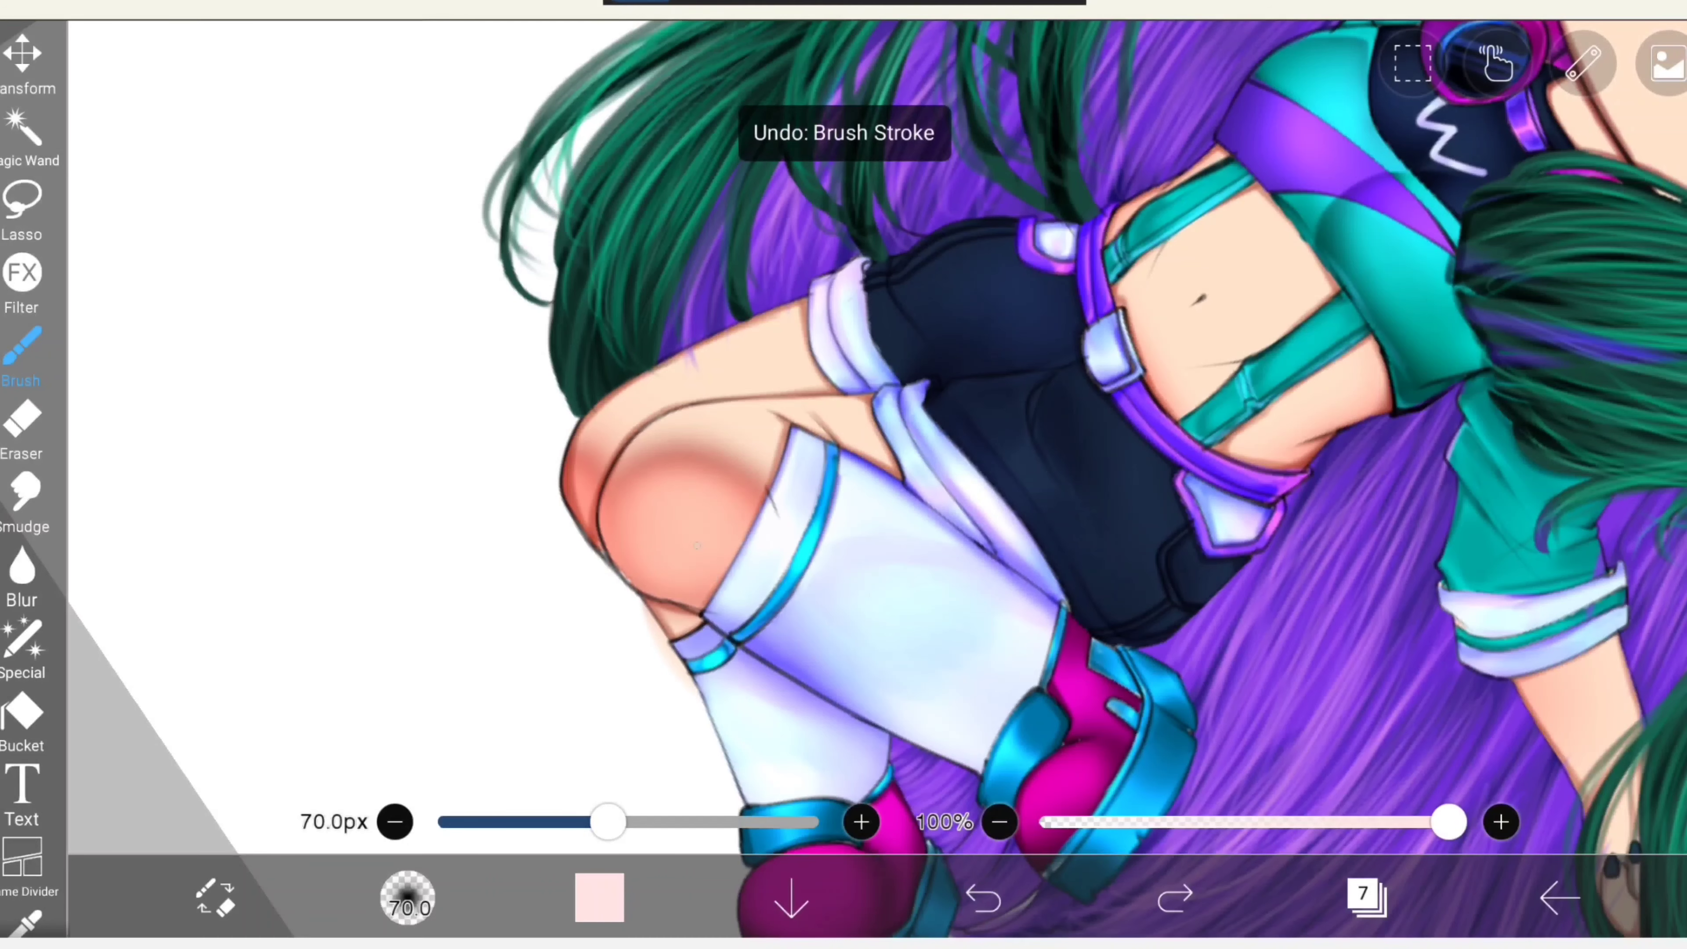
left_click(981, 897)
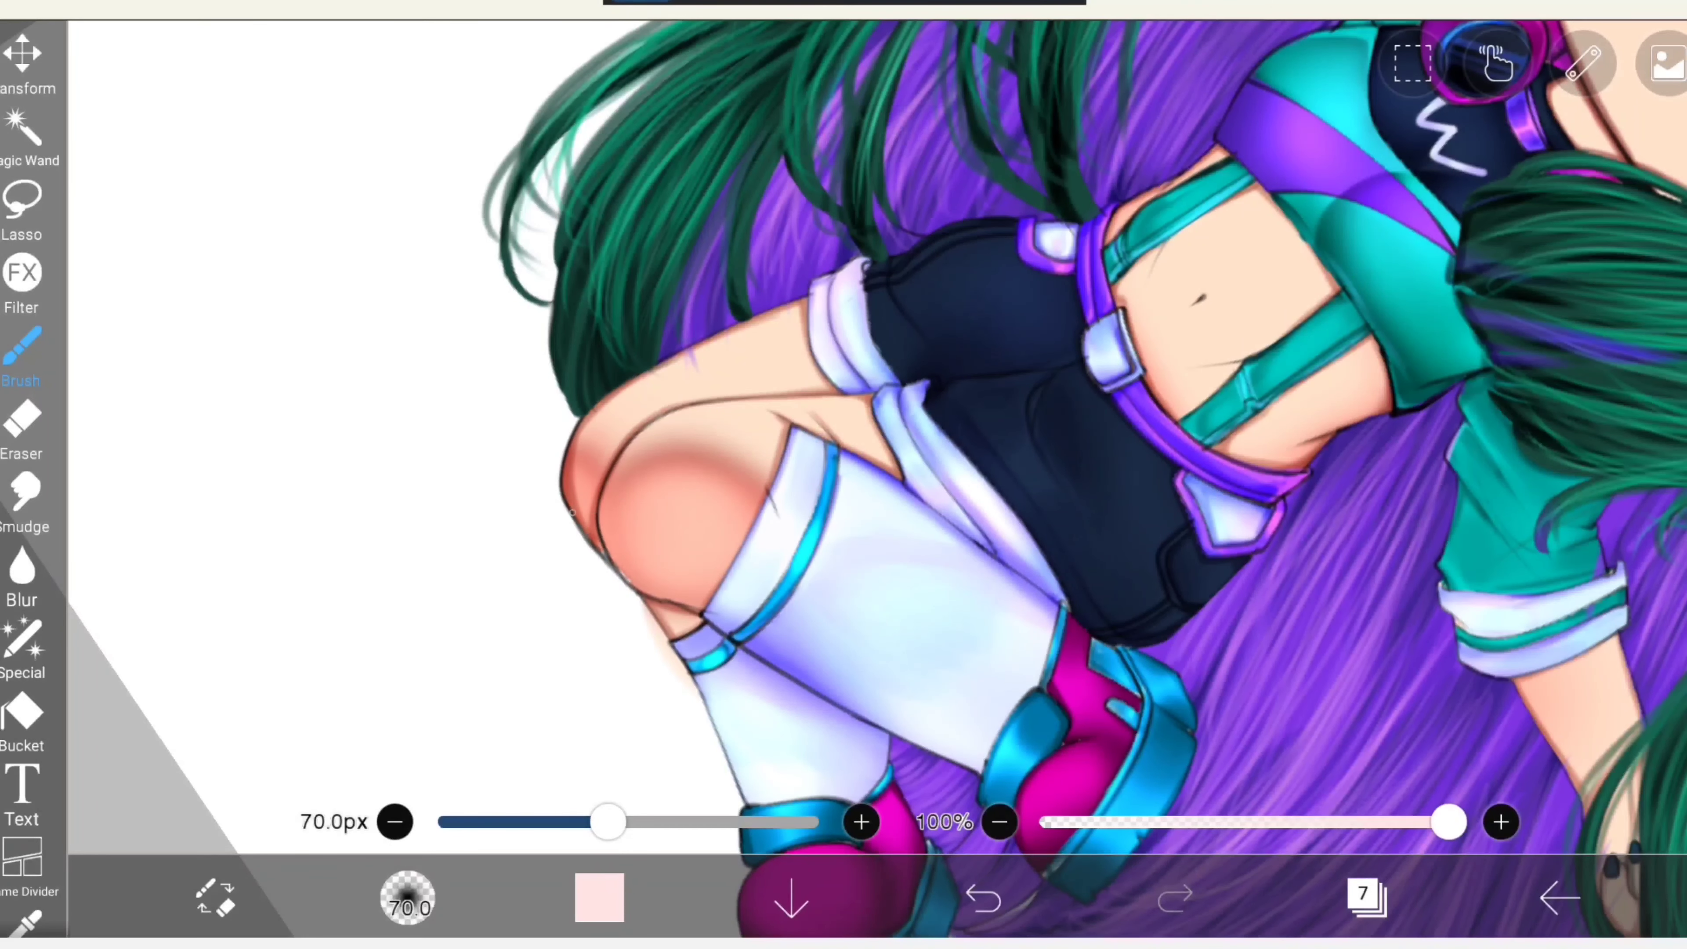
left_click(599, 899)
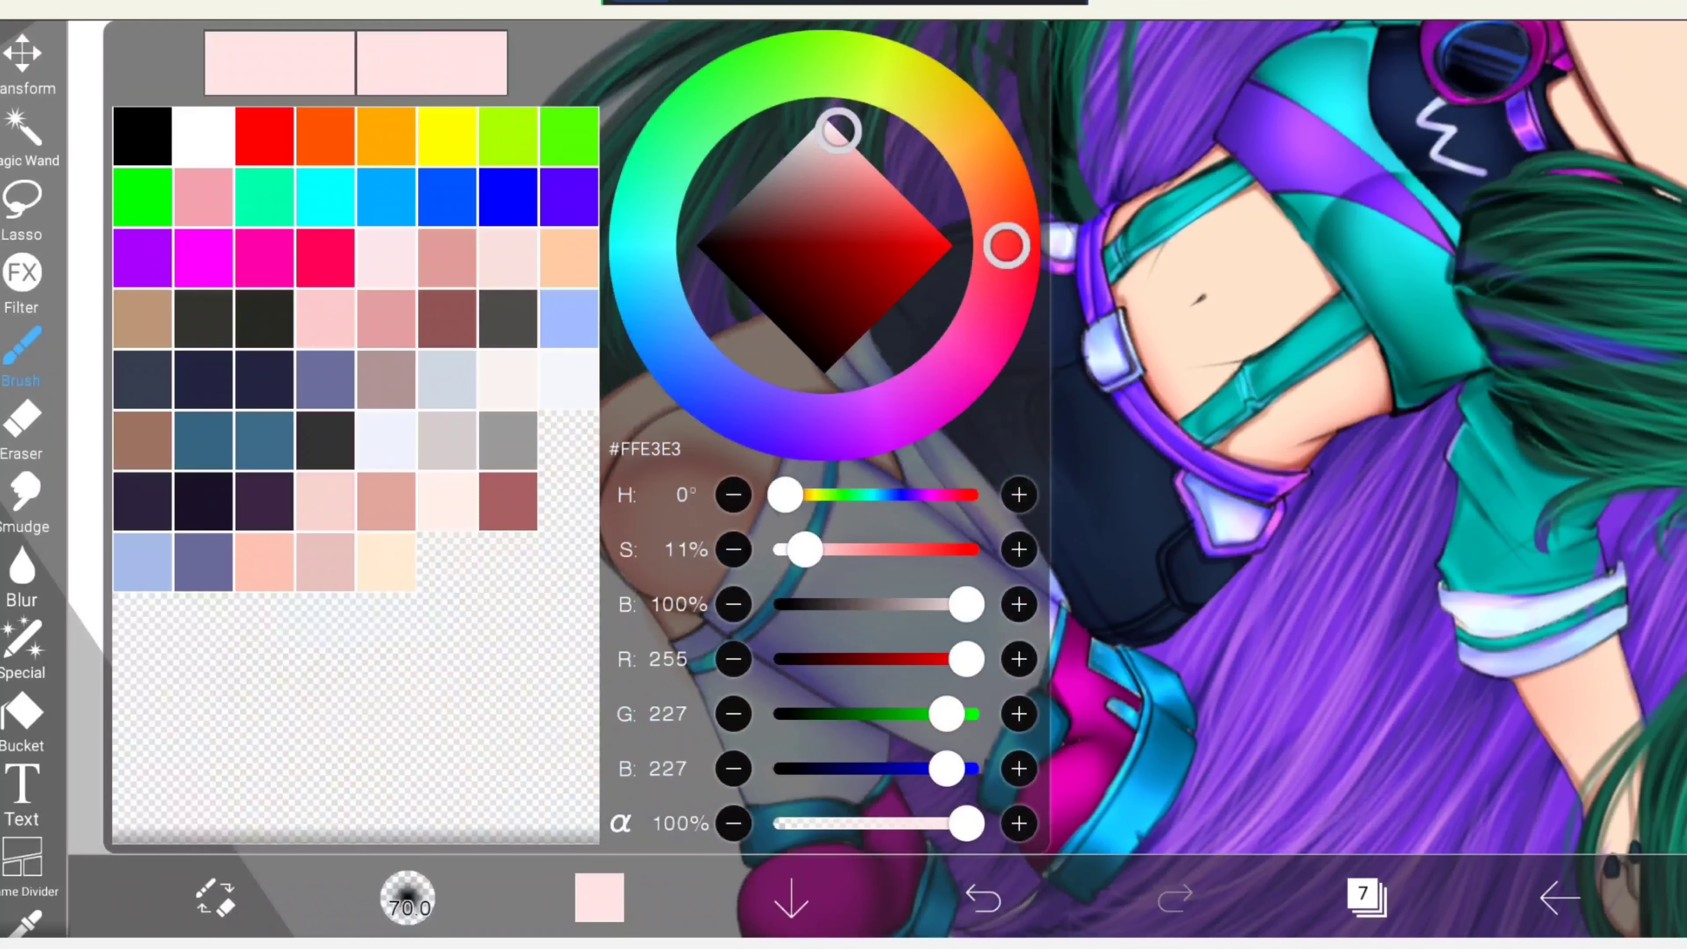
Adjust the paint colour for softening the kneecap glow.
left_click_drag(806, 550, 783, 550)
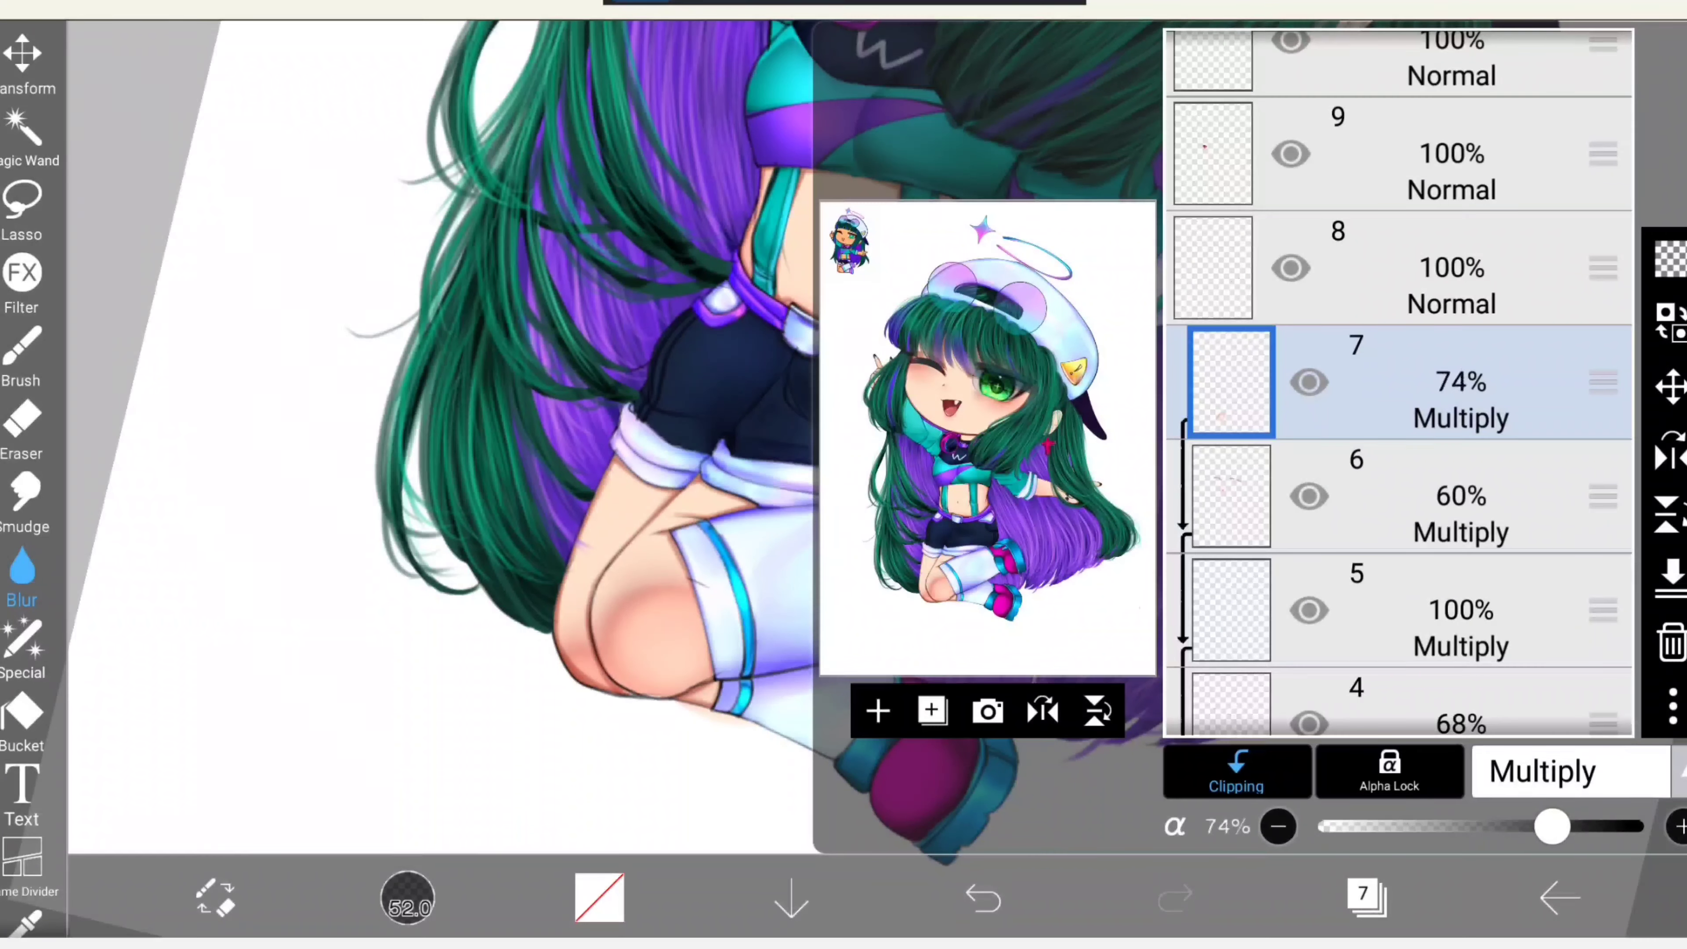
left_click_drag(1554, 826, 1544, 825)
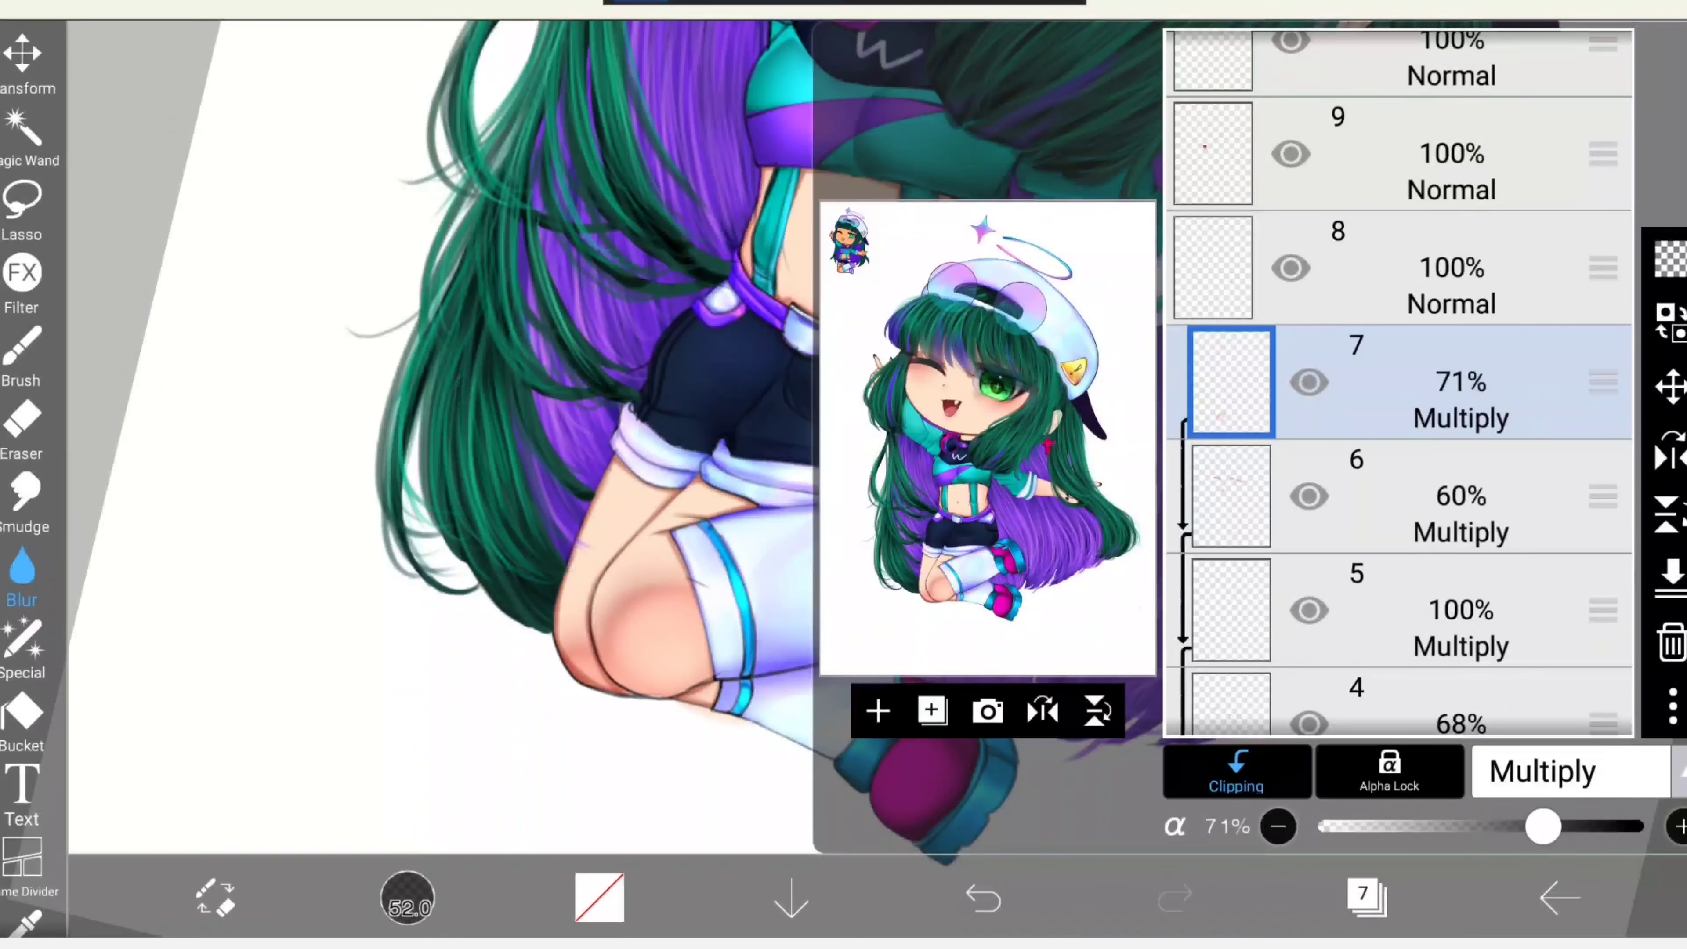
left_click_drag(1543, 826, 1506, 826)
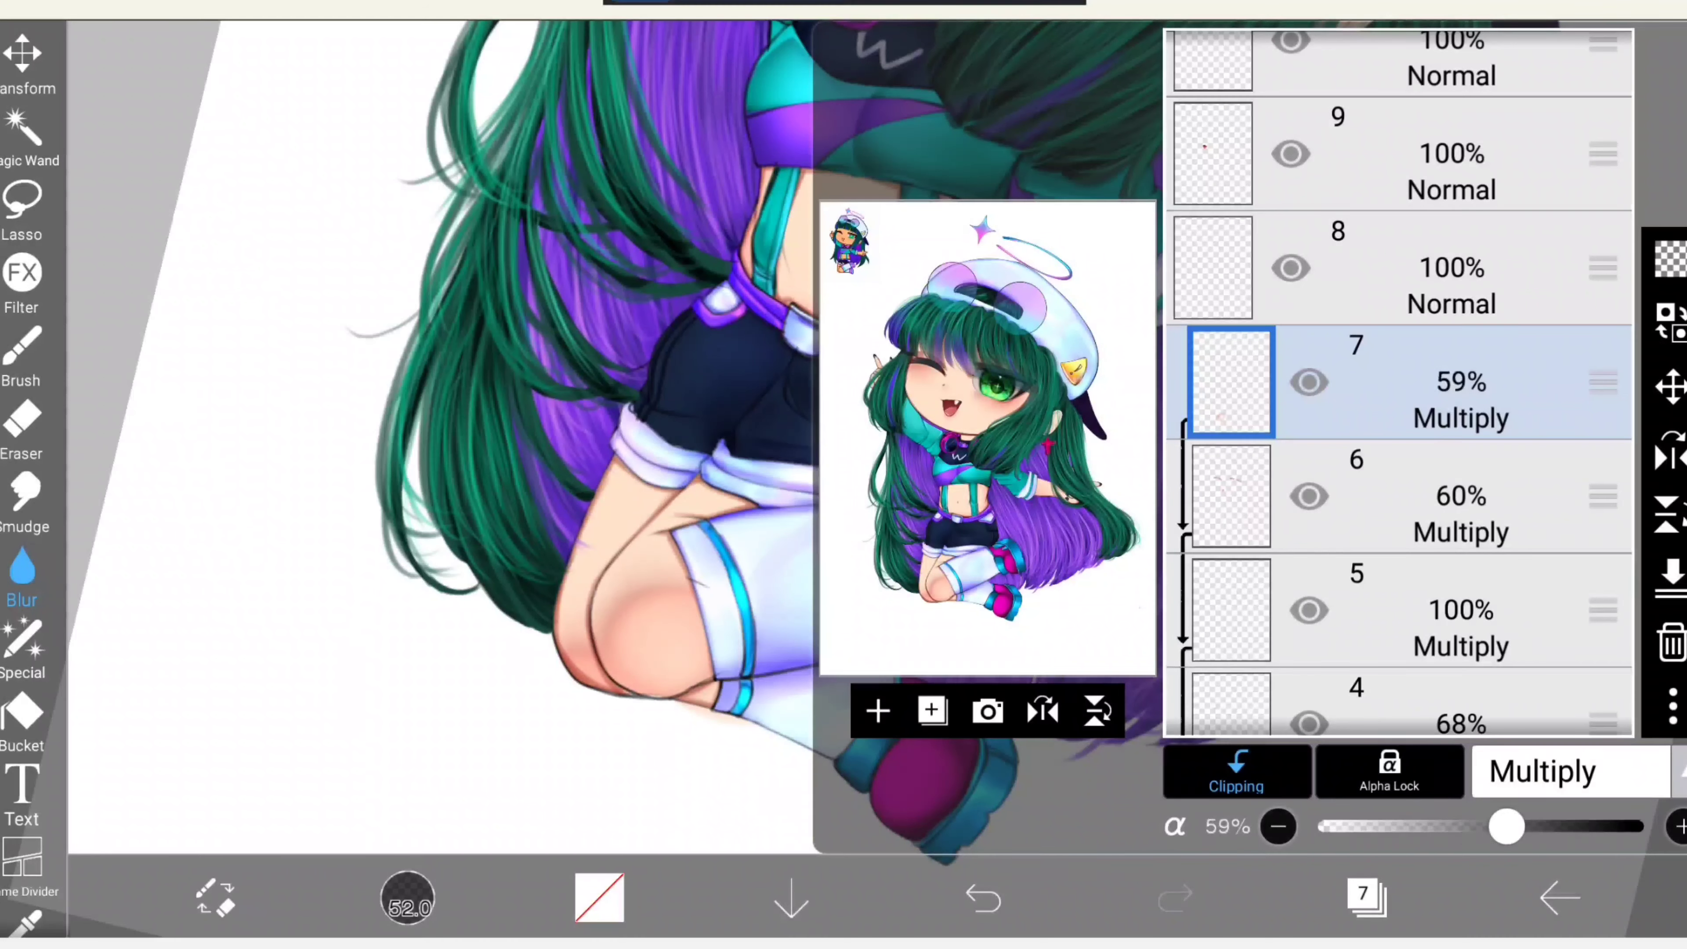
left_click_drag(1506, 826, 1495, 826)
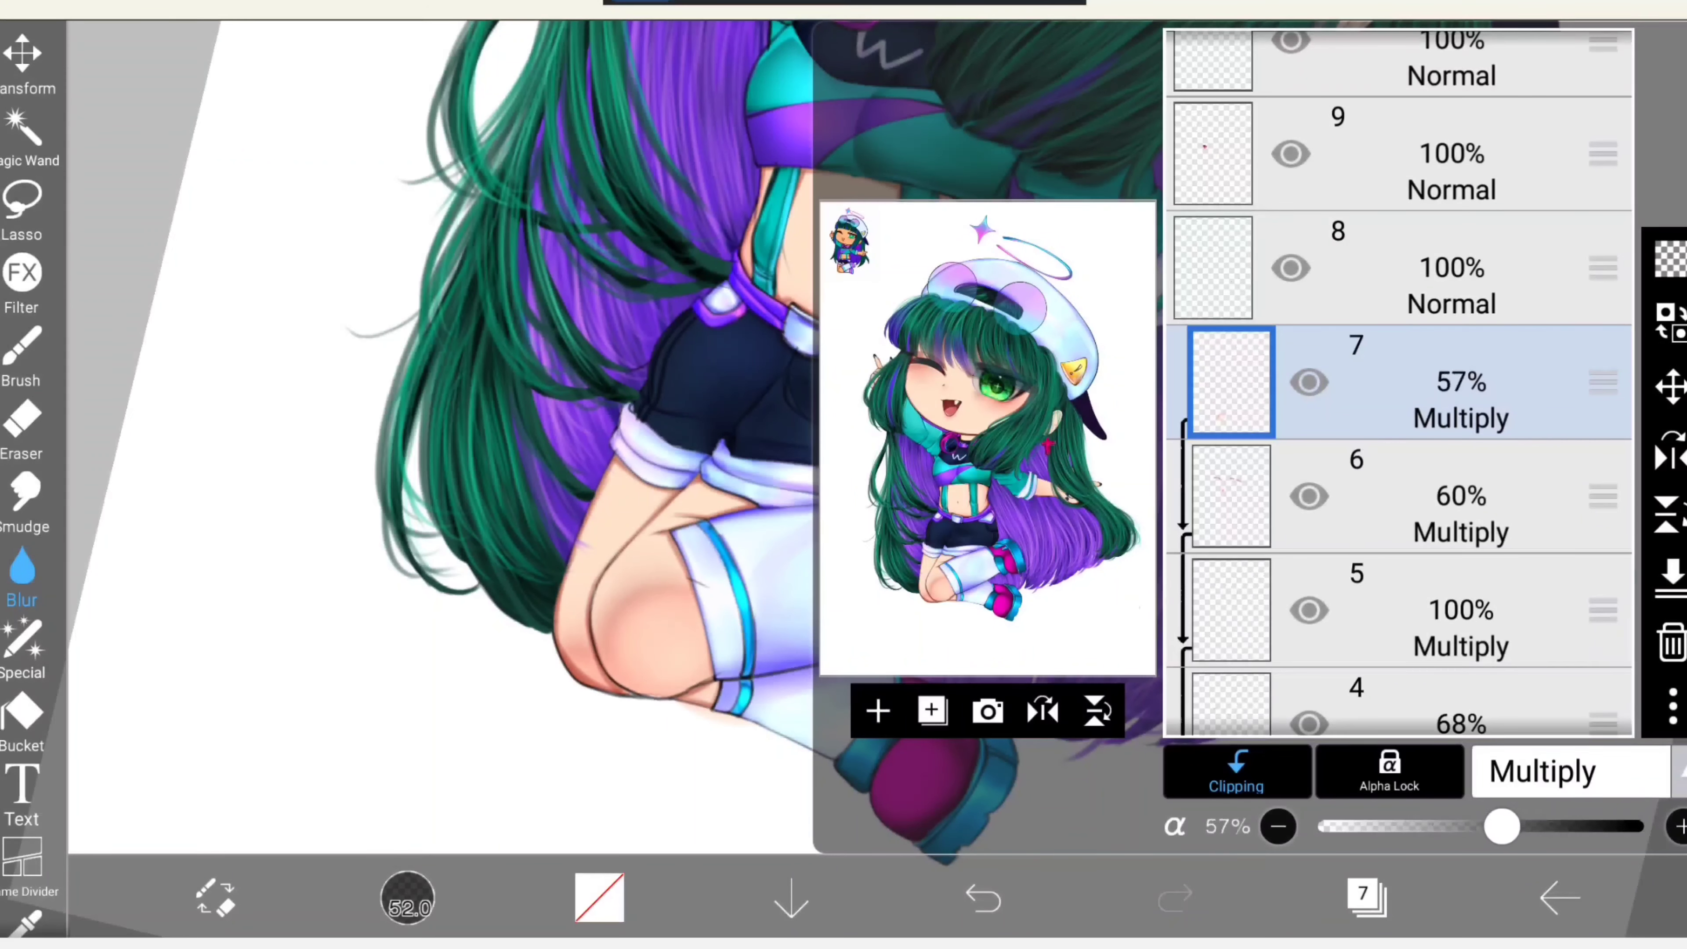
left_click_drag(1501, 825, 1544, 825)
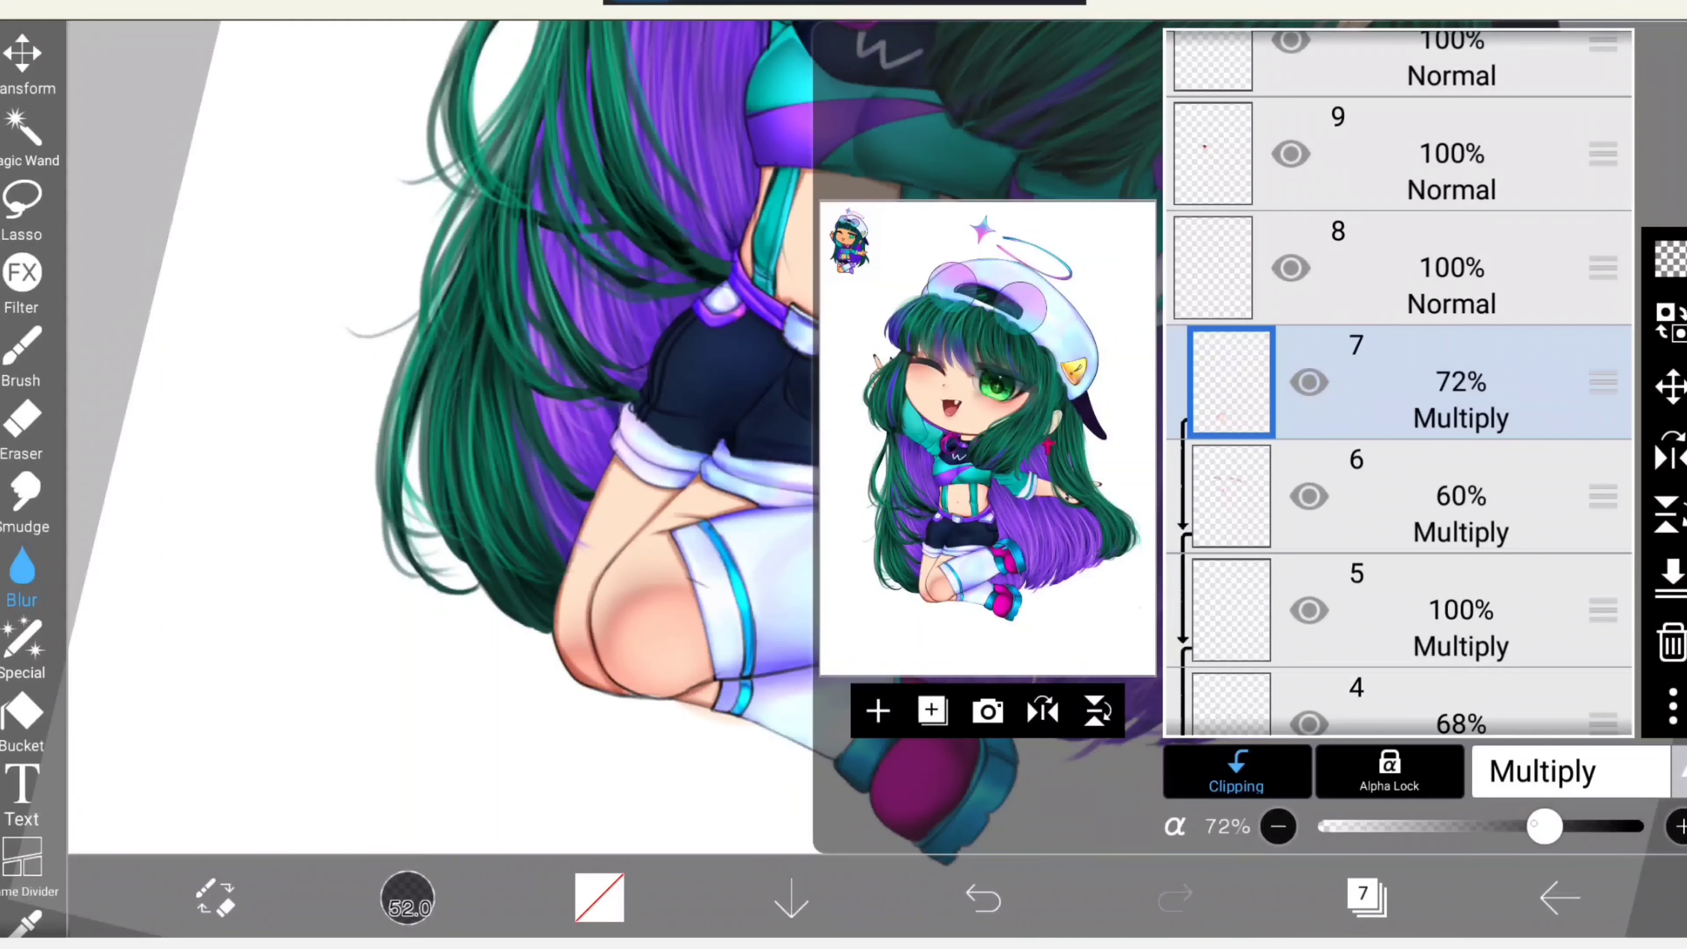
left_click_drag(1544, 825, 1554, 826)
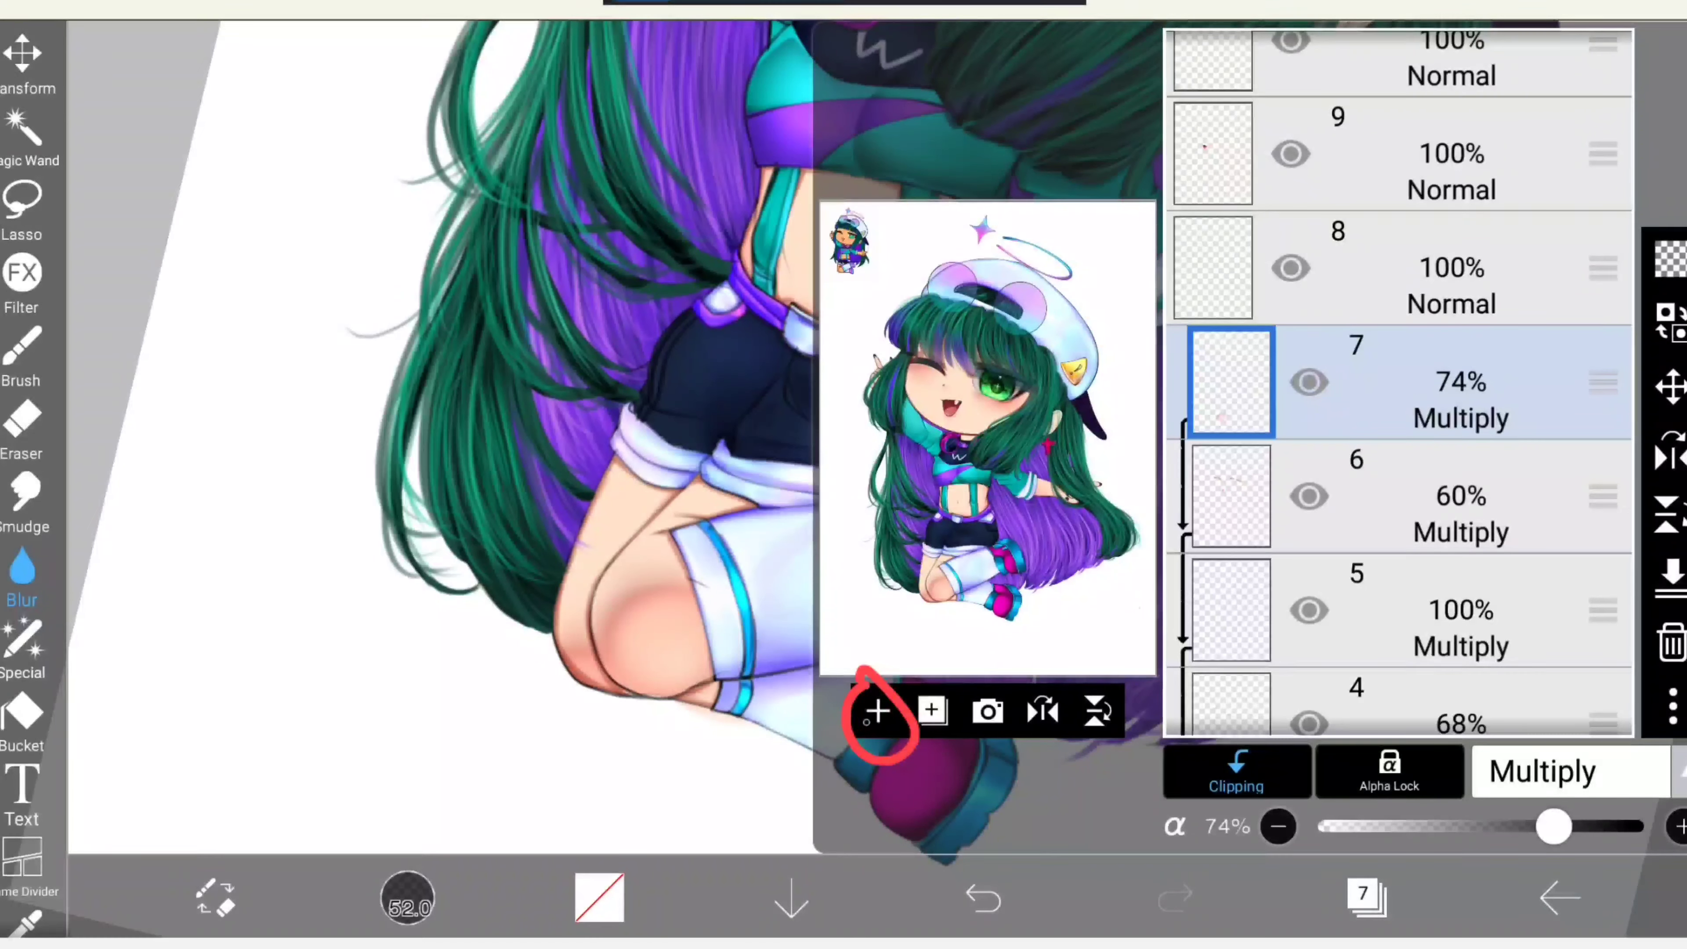
Add layer 8 above layer 7, clip it to the skin shading and set its blend mode.
left_click(877, 710)
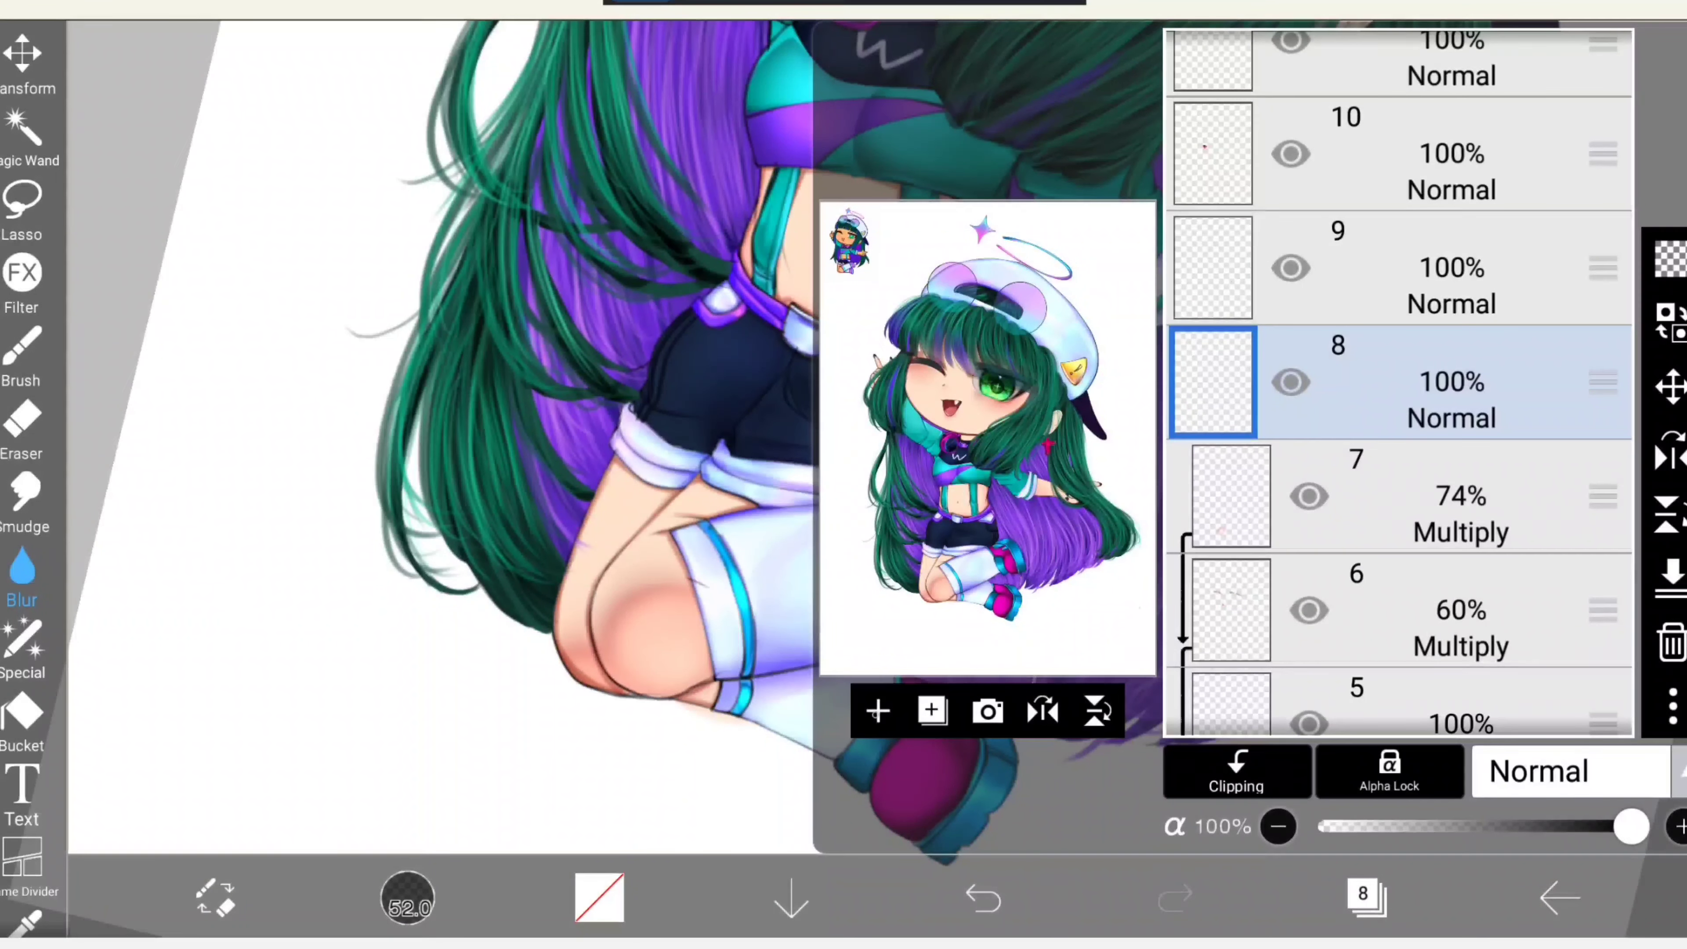
left_click(1237, 770)
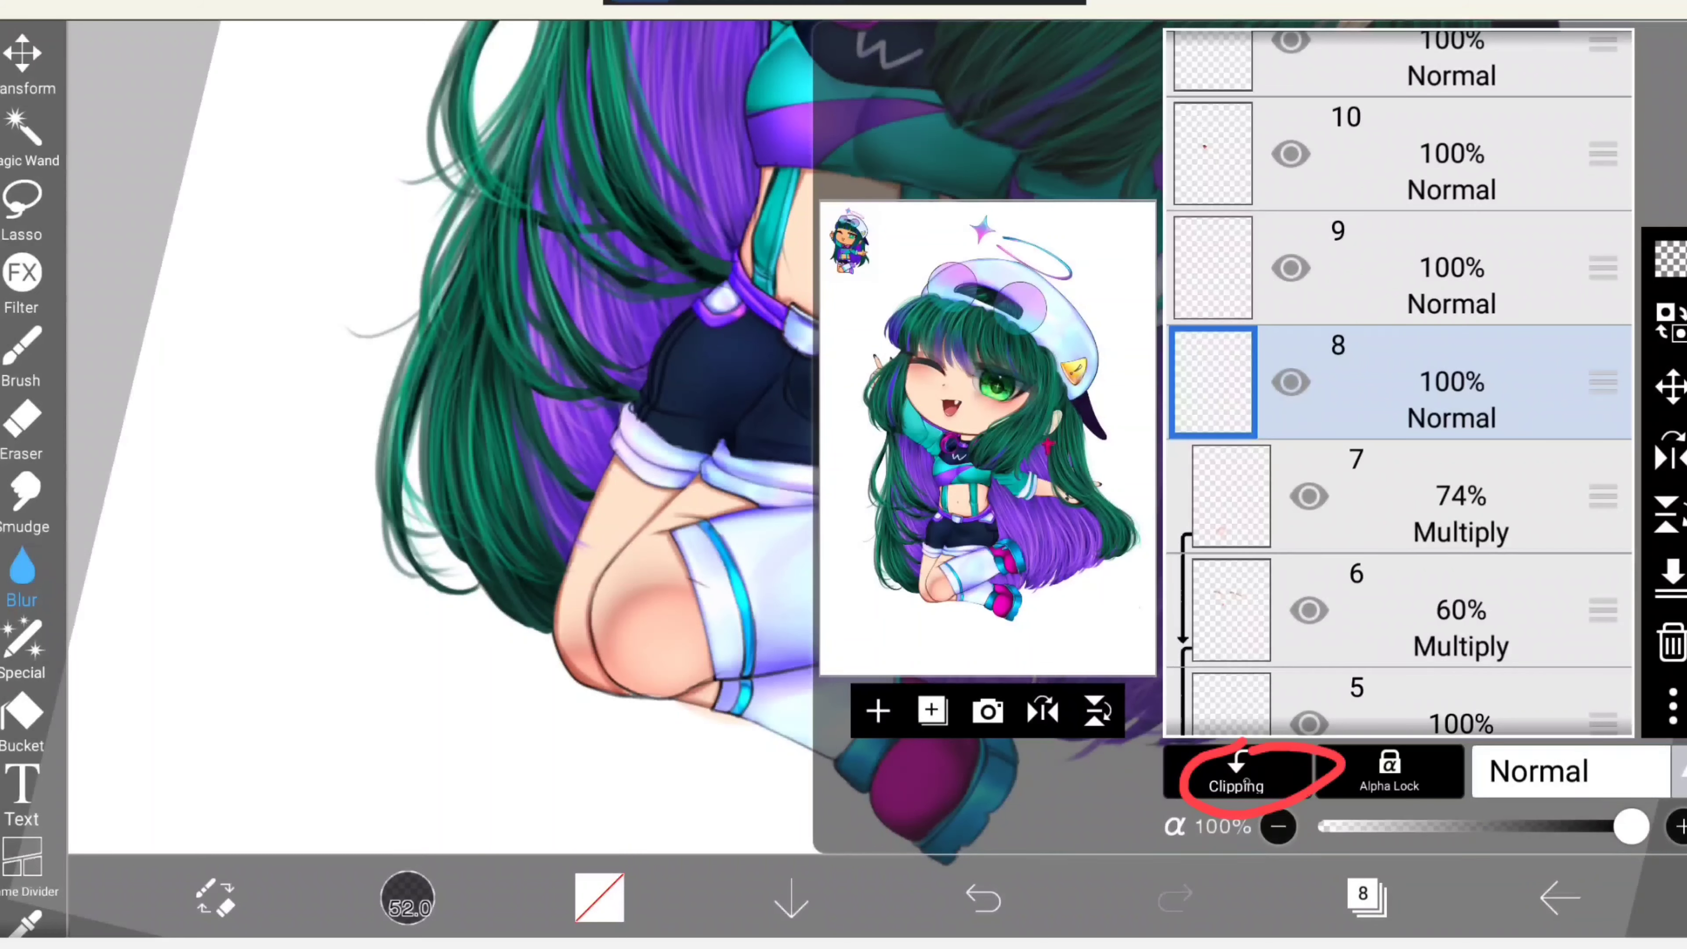
left_click(1236, 772)
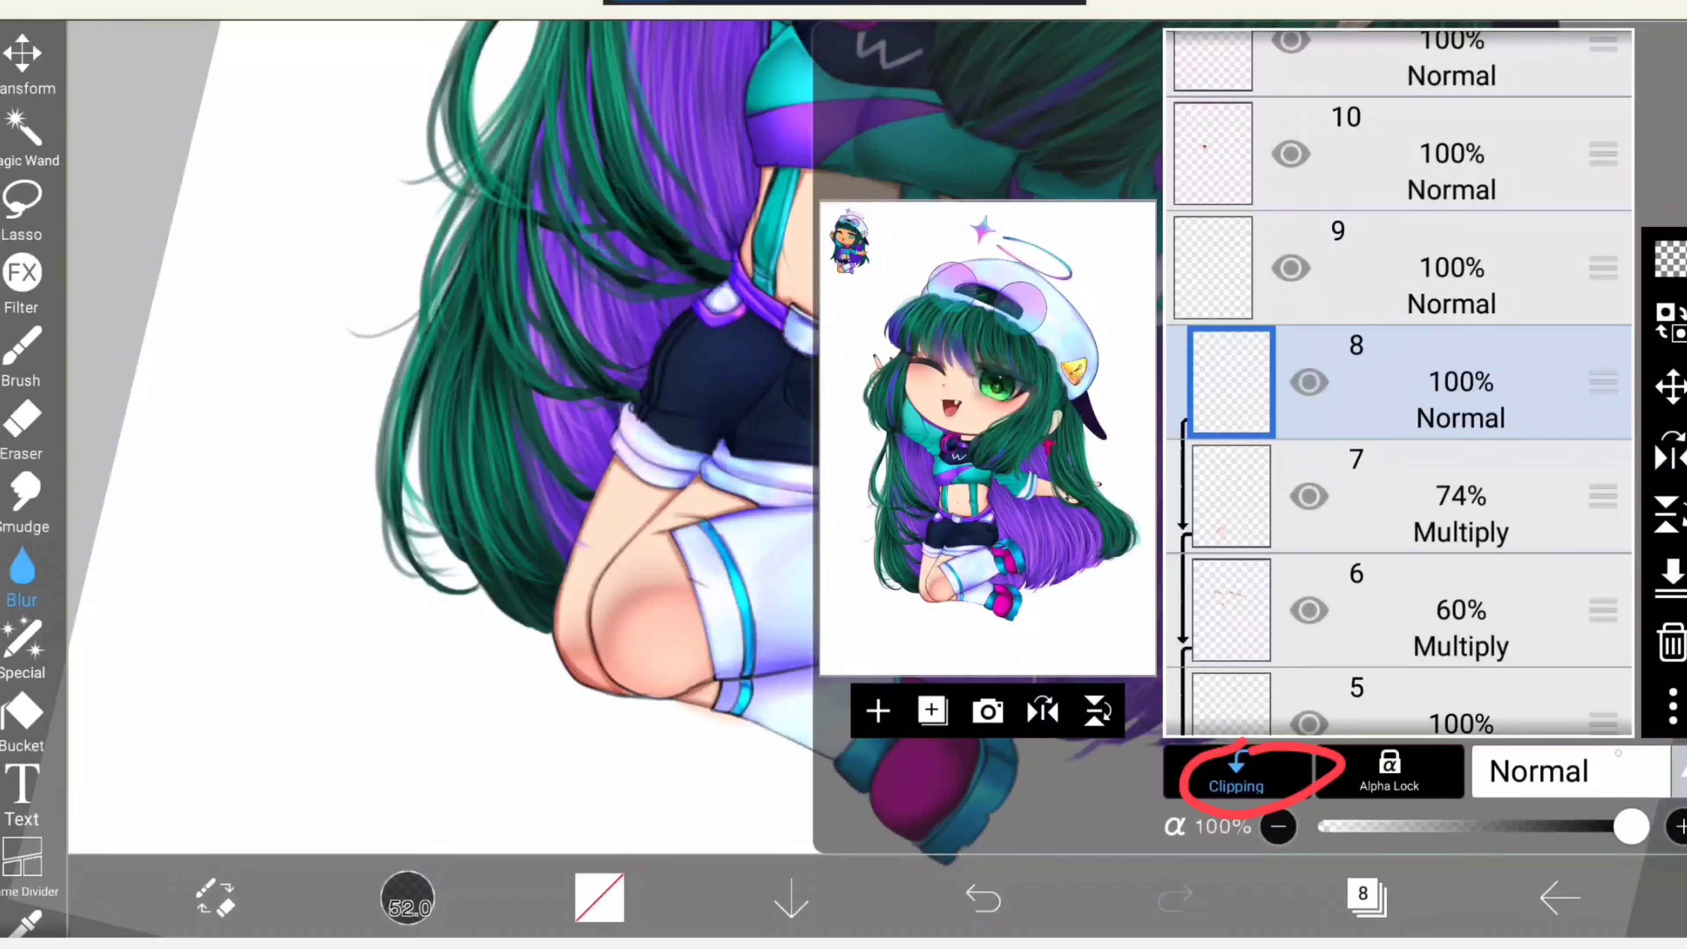
left_click(1236, 775)
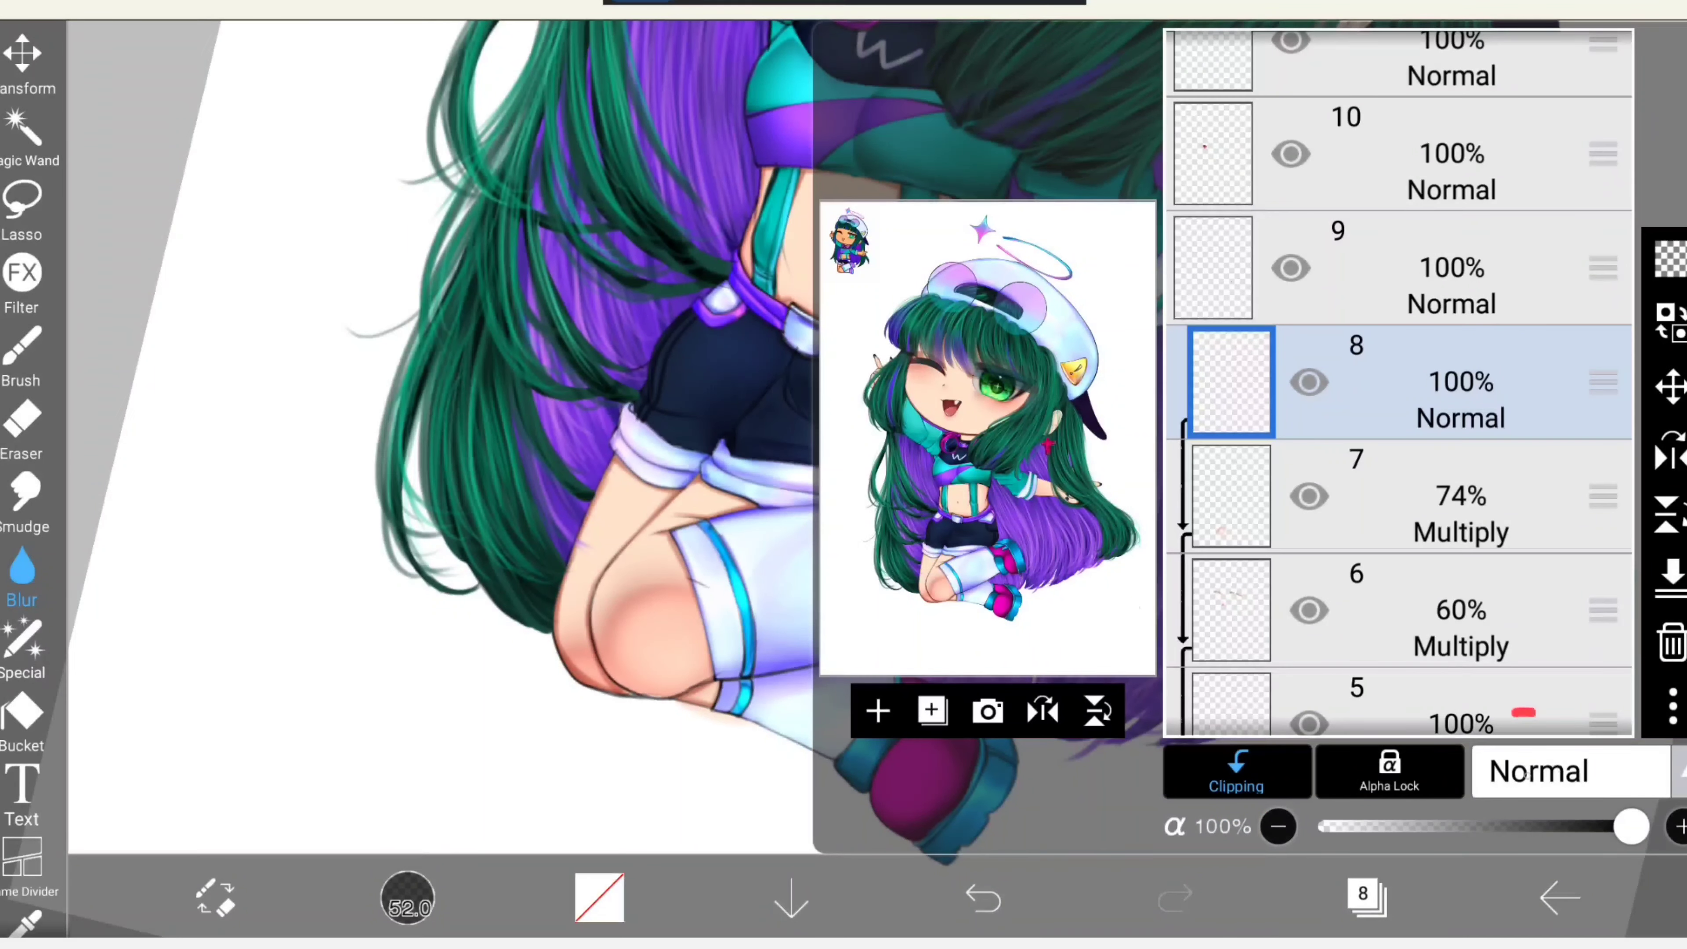
left_click(1538, 772)
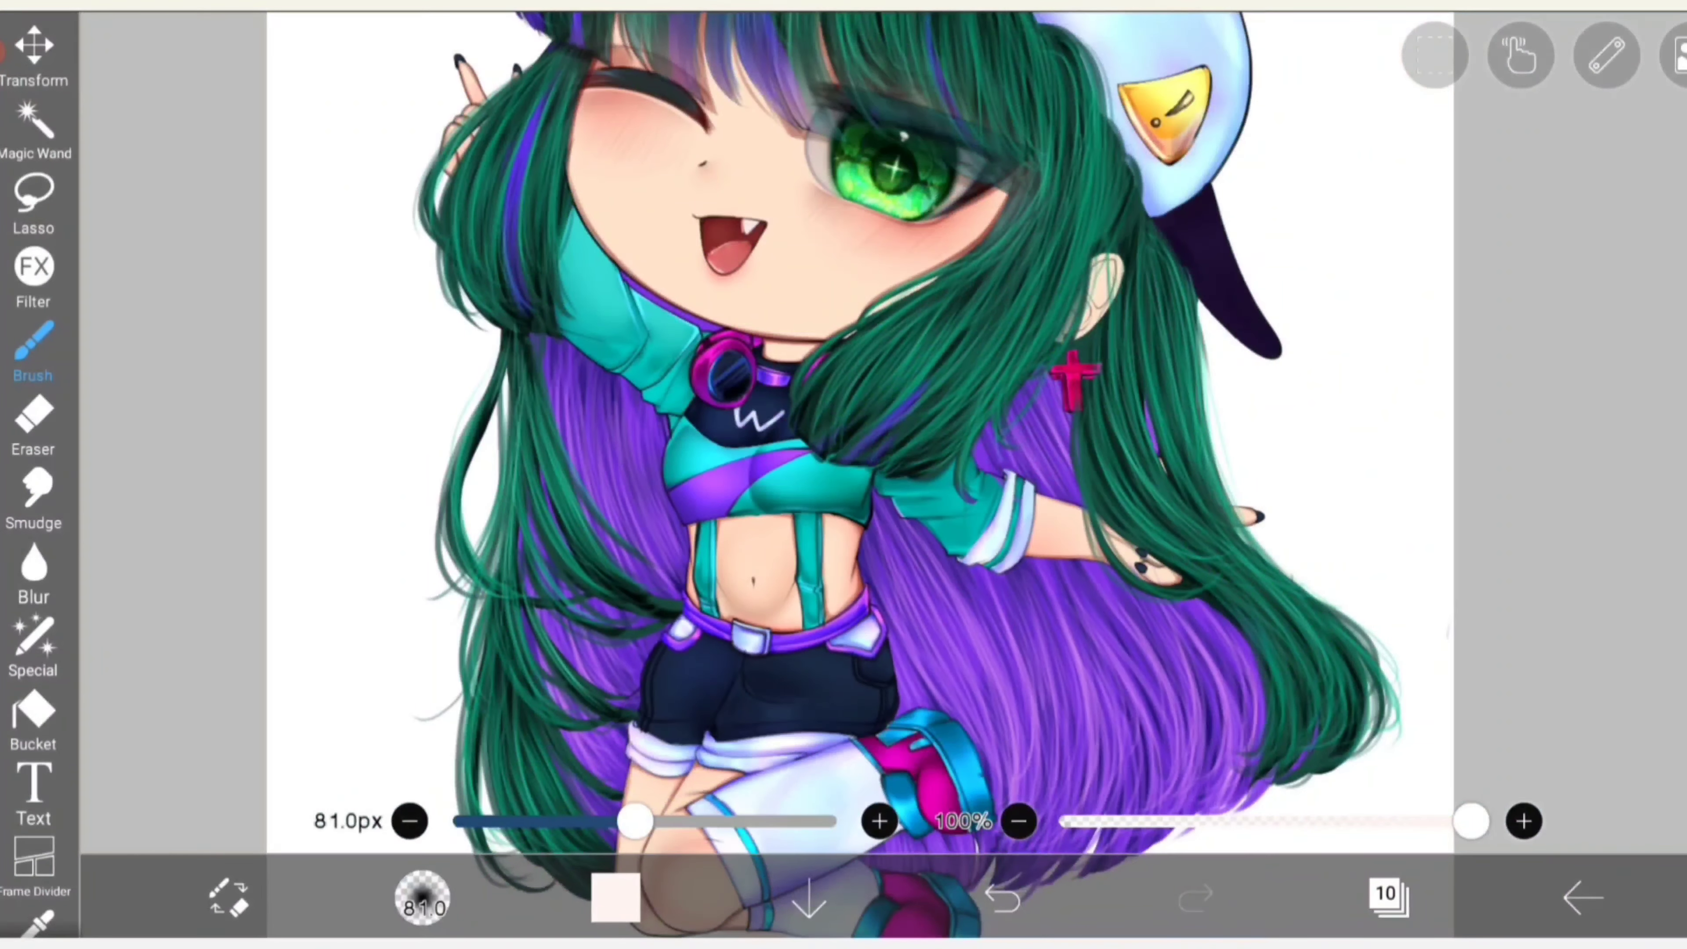
Continue adding Multiply shading layers up to thirteen and bring up the layer list.
left_click(1657, 48)
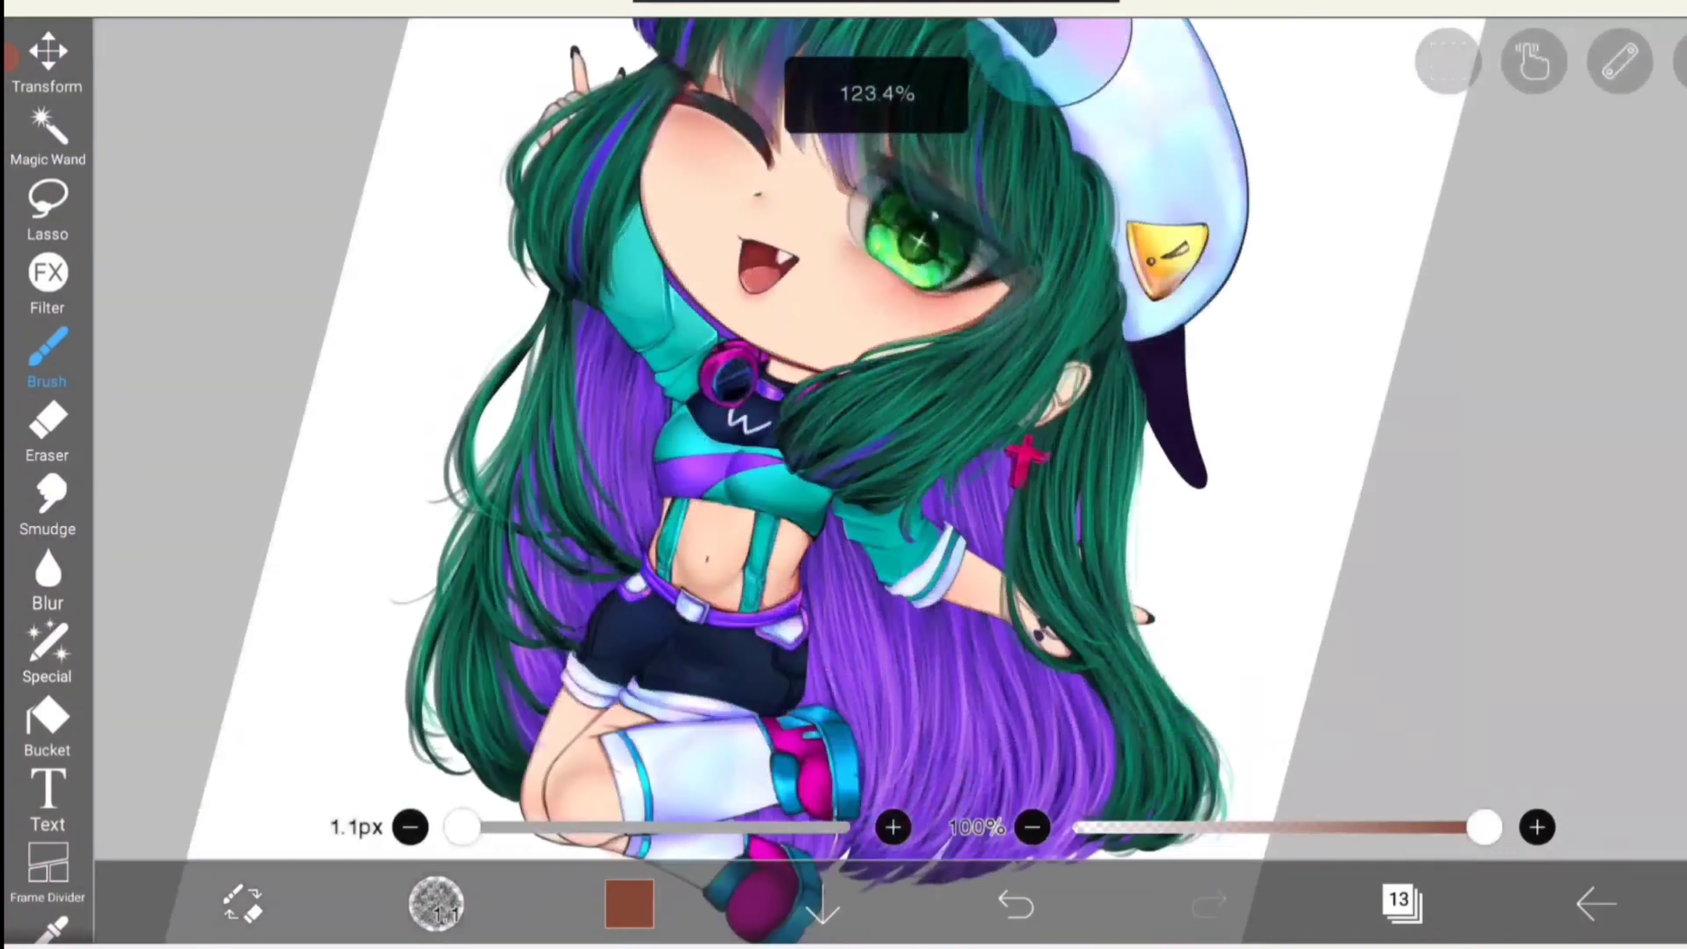
left_click(1399, 902)
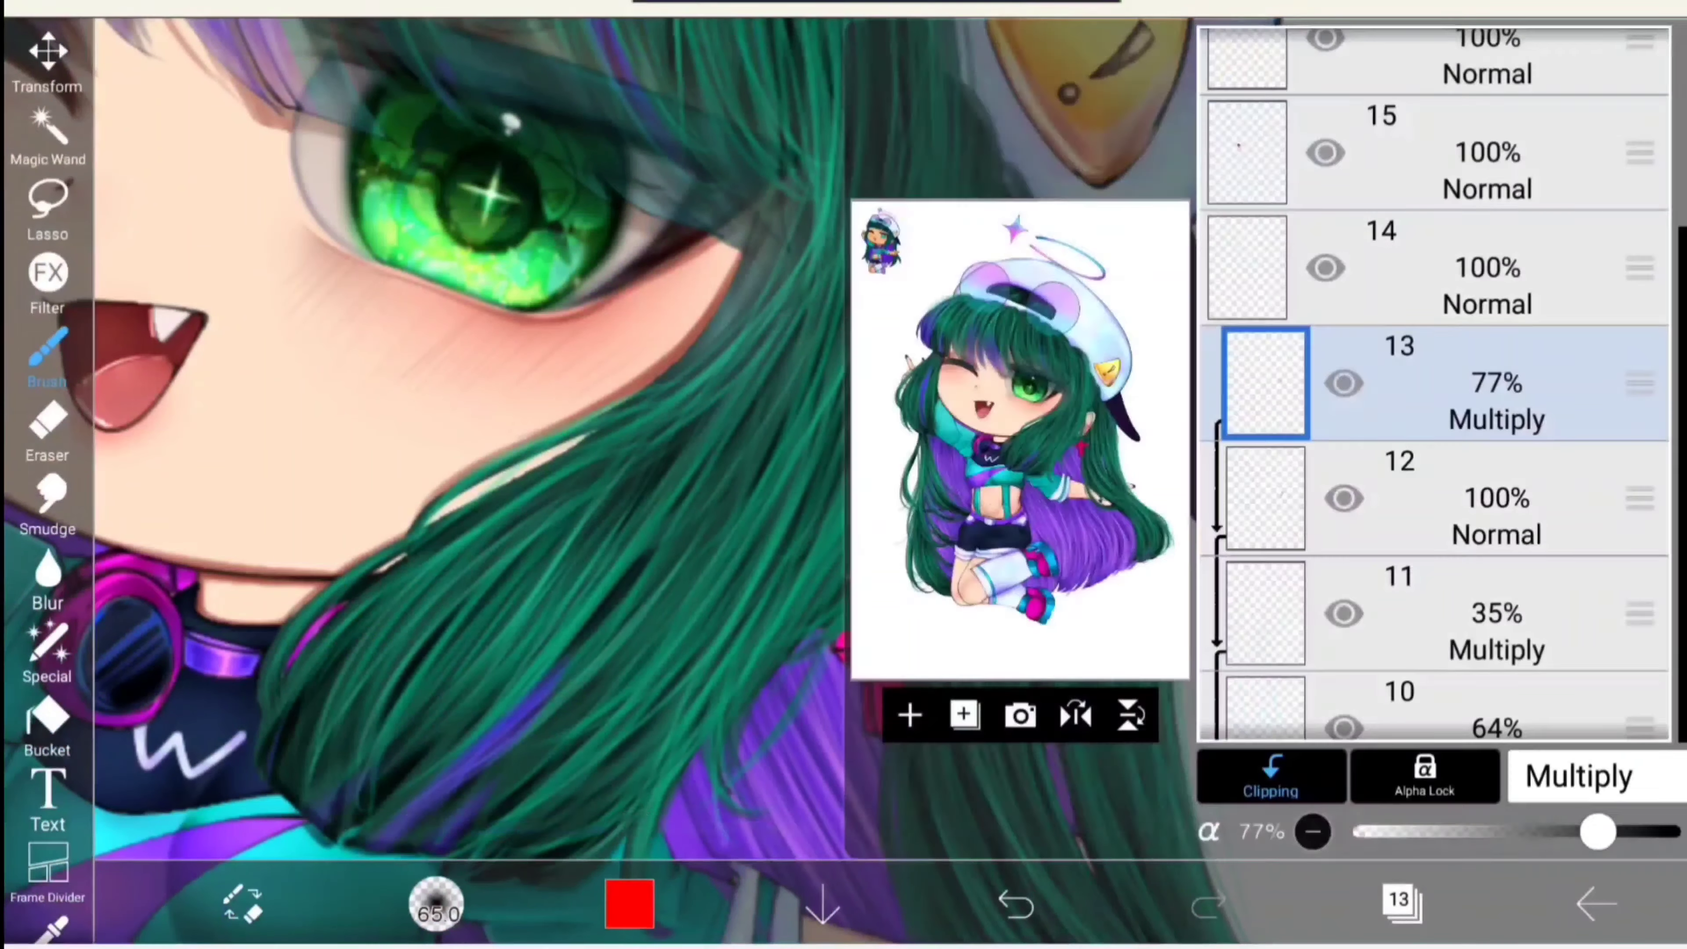
Add a new layer for mouth shading and bring up the colour choices.
left_click(1578, 776)
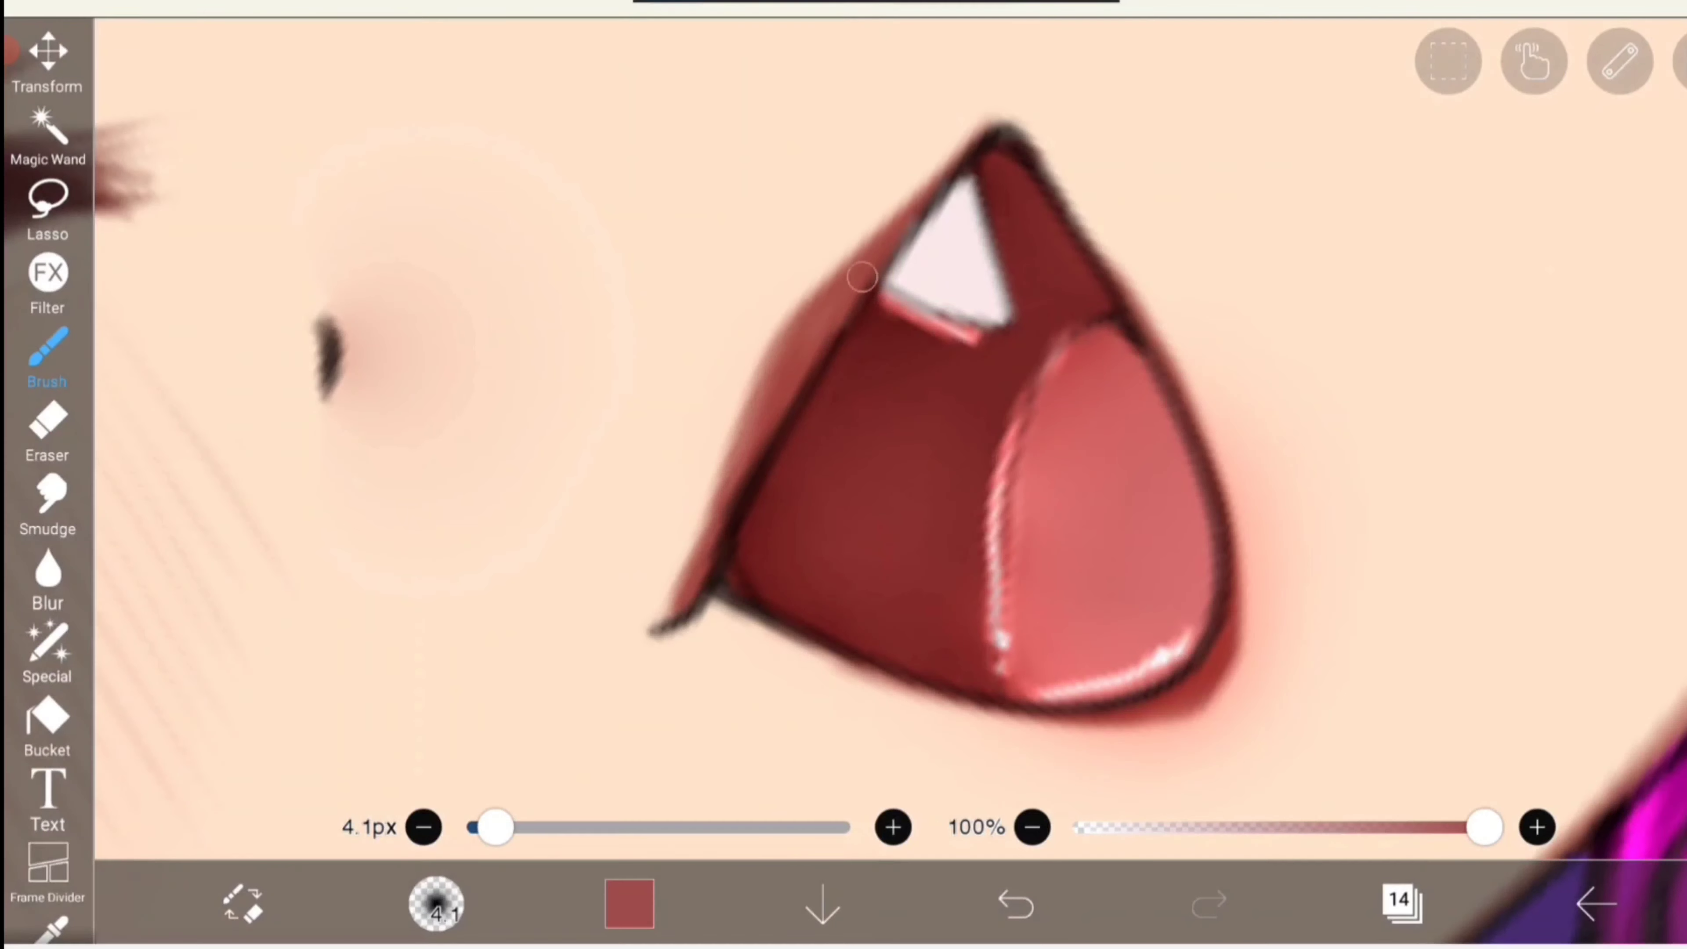
left_click(629, 904)
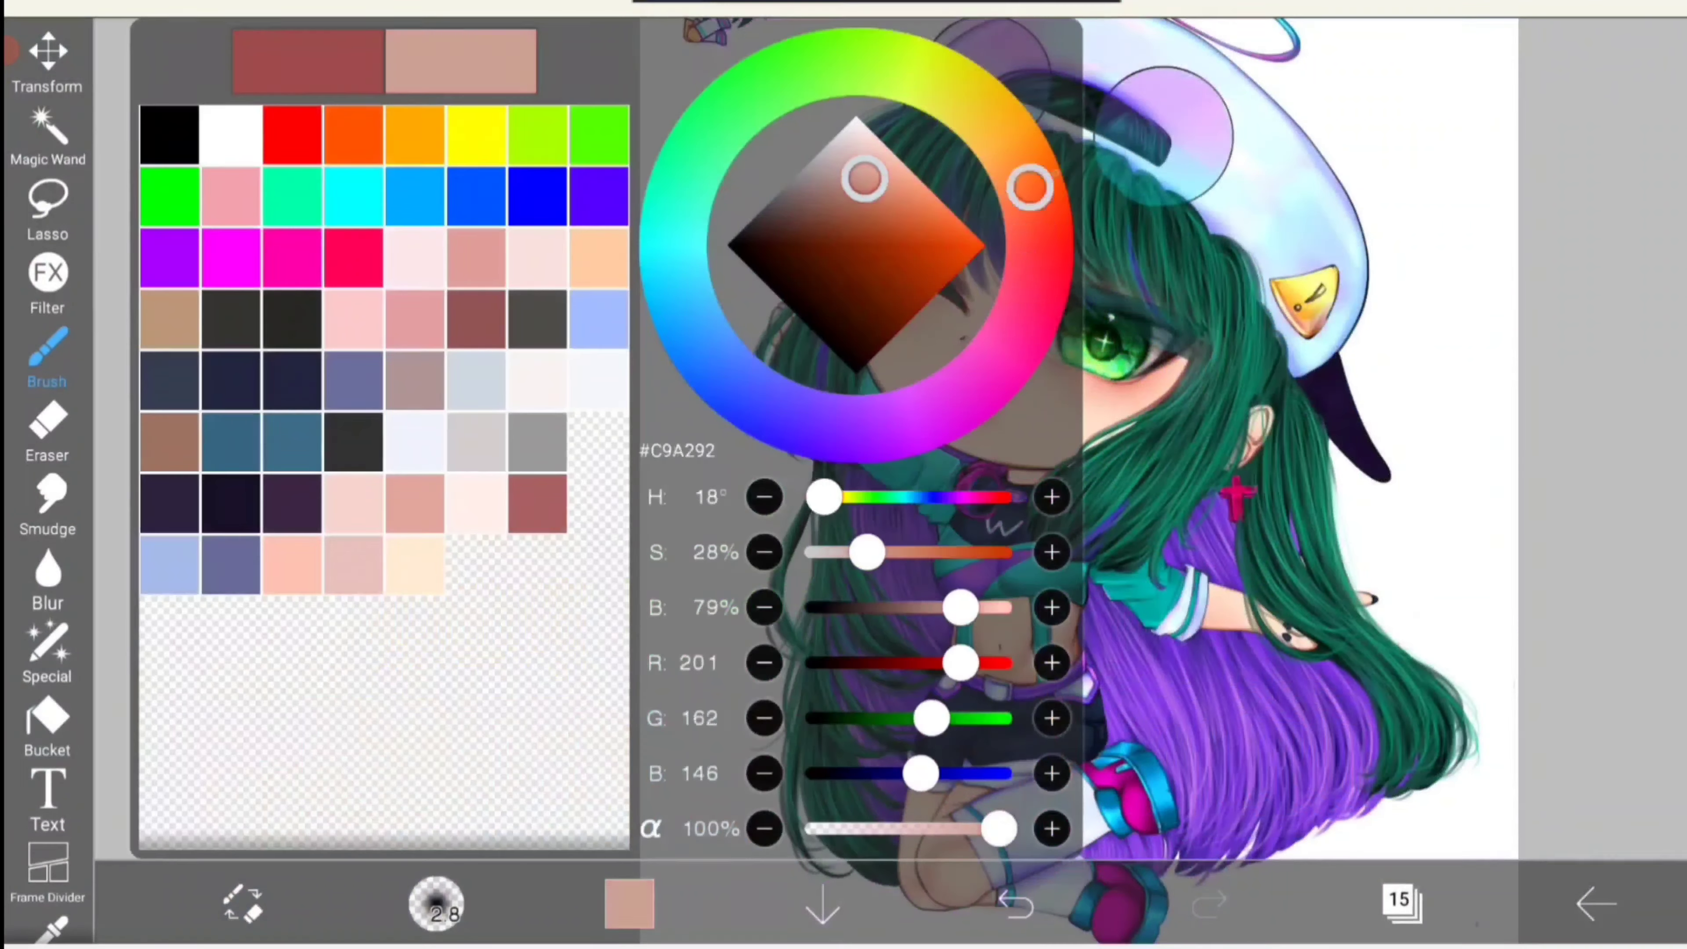